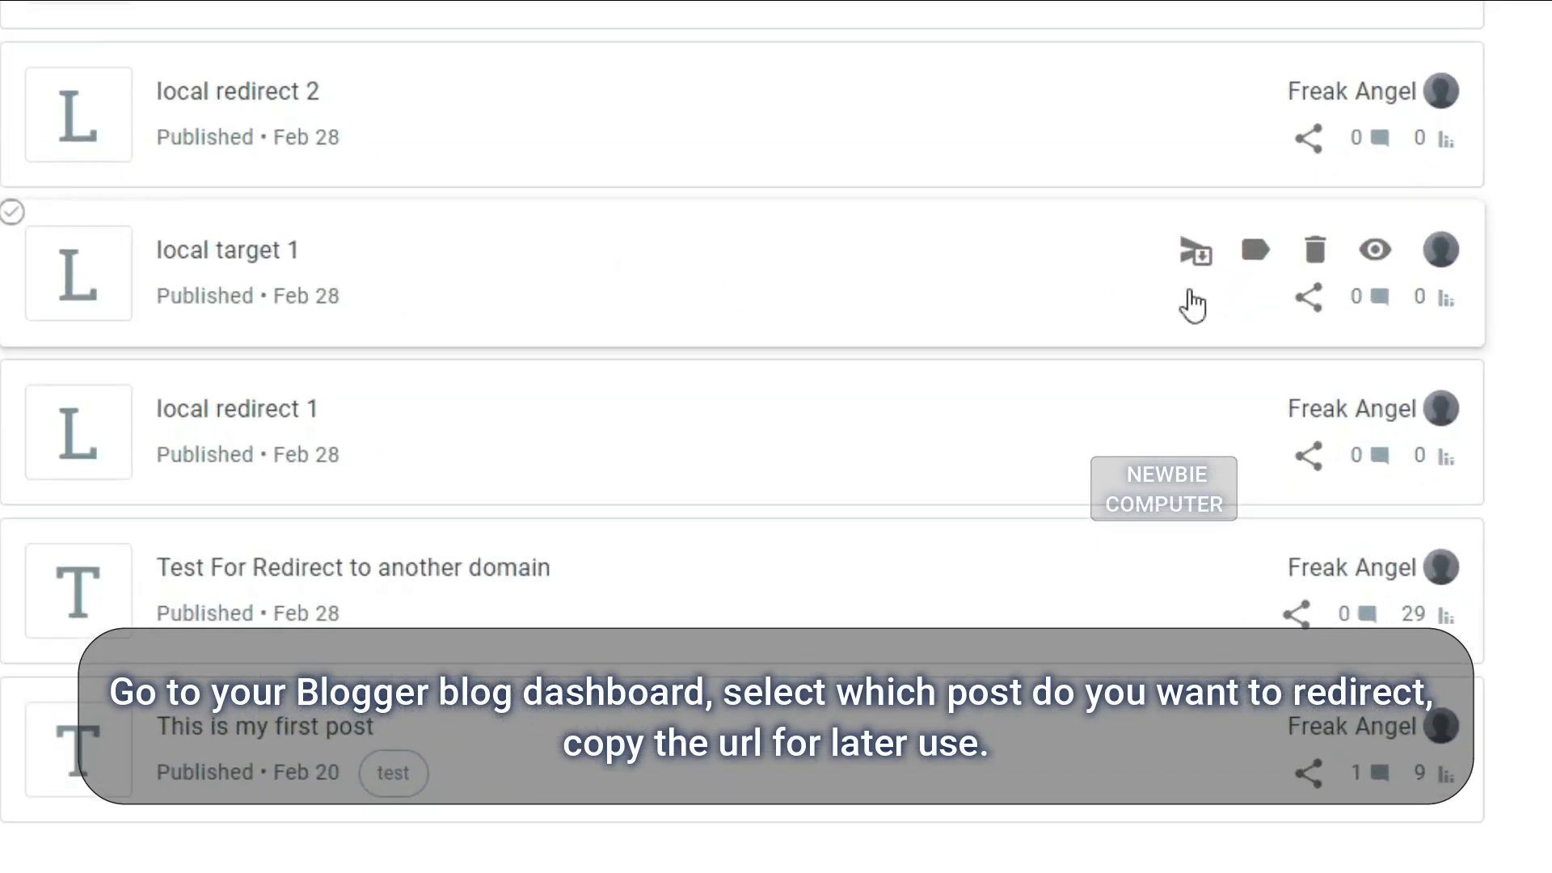
pyautogui.moveTo(1376, 250)
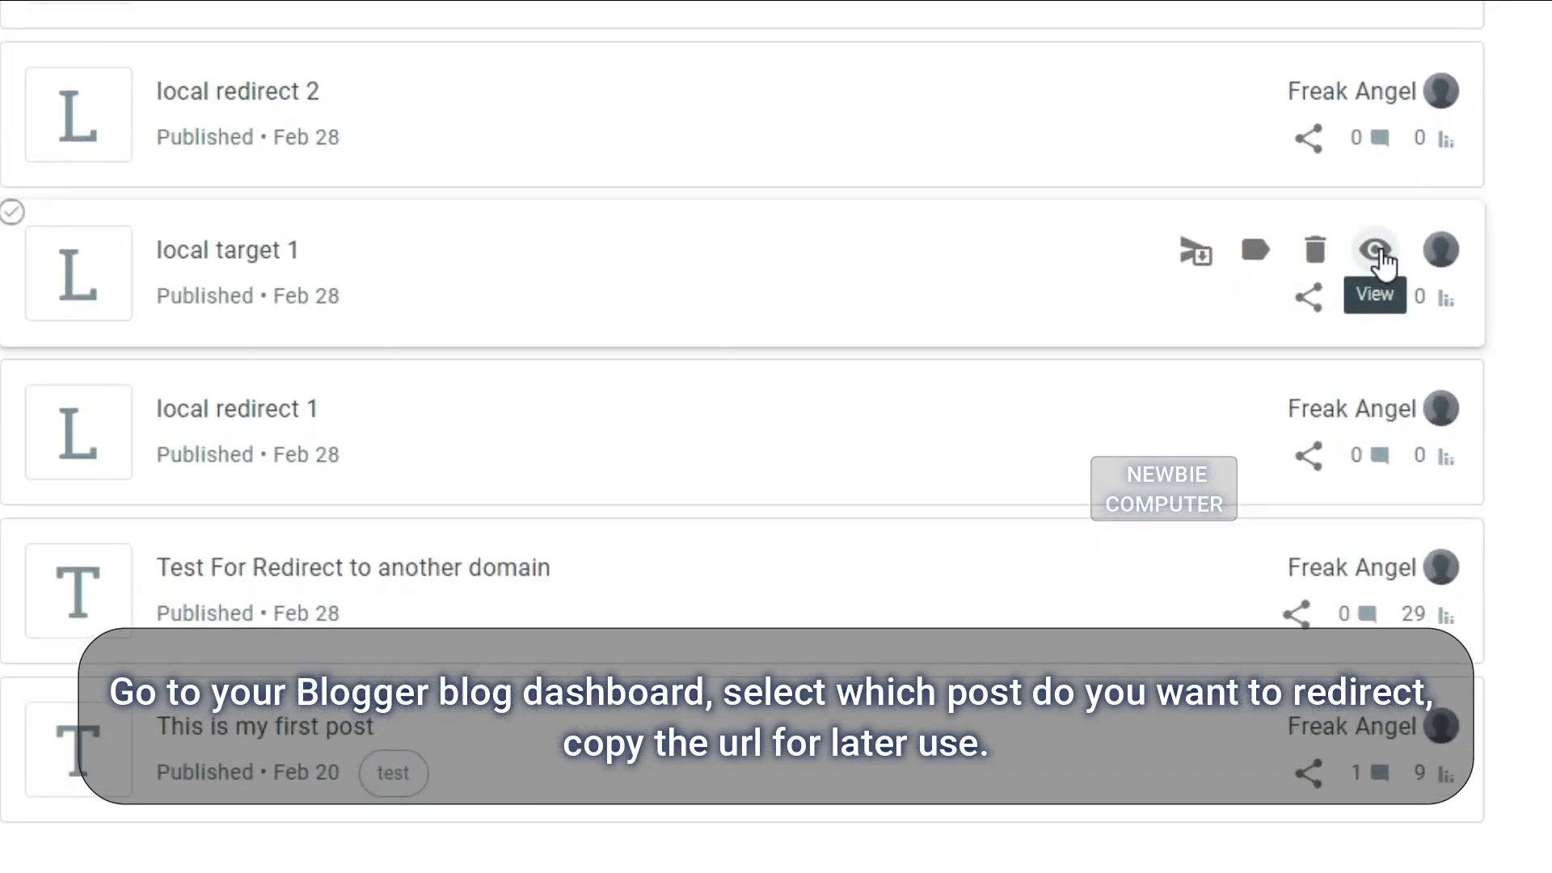
pyautogui.rightClick(1376, 251)
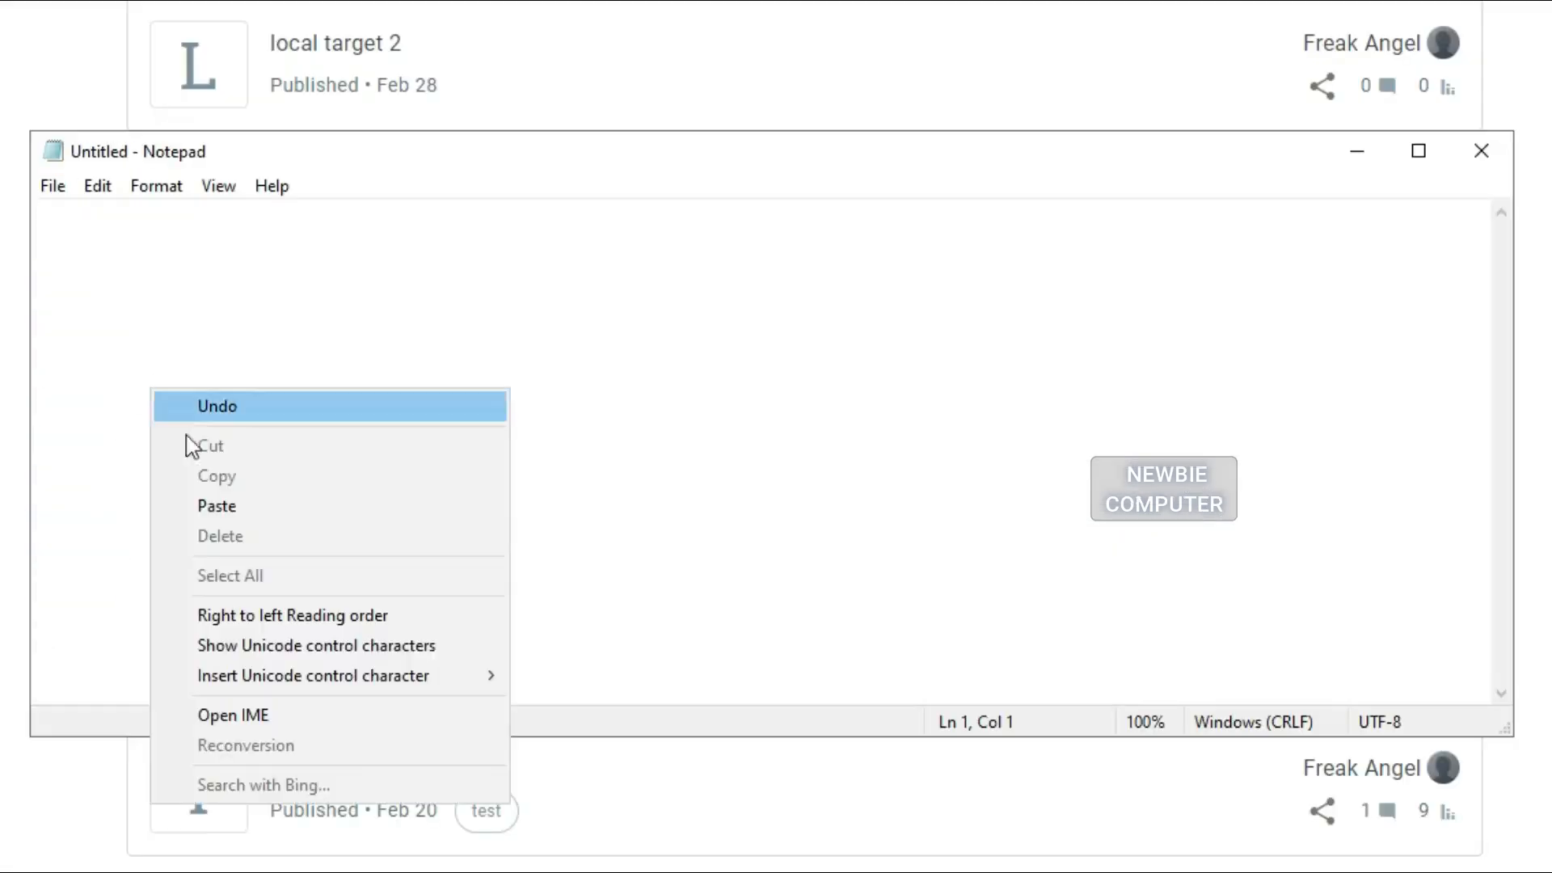
pyautogui.click(215, 506)
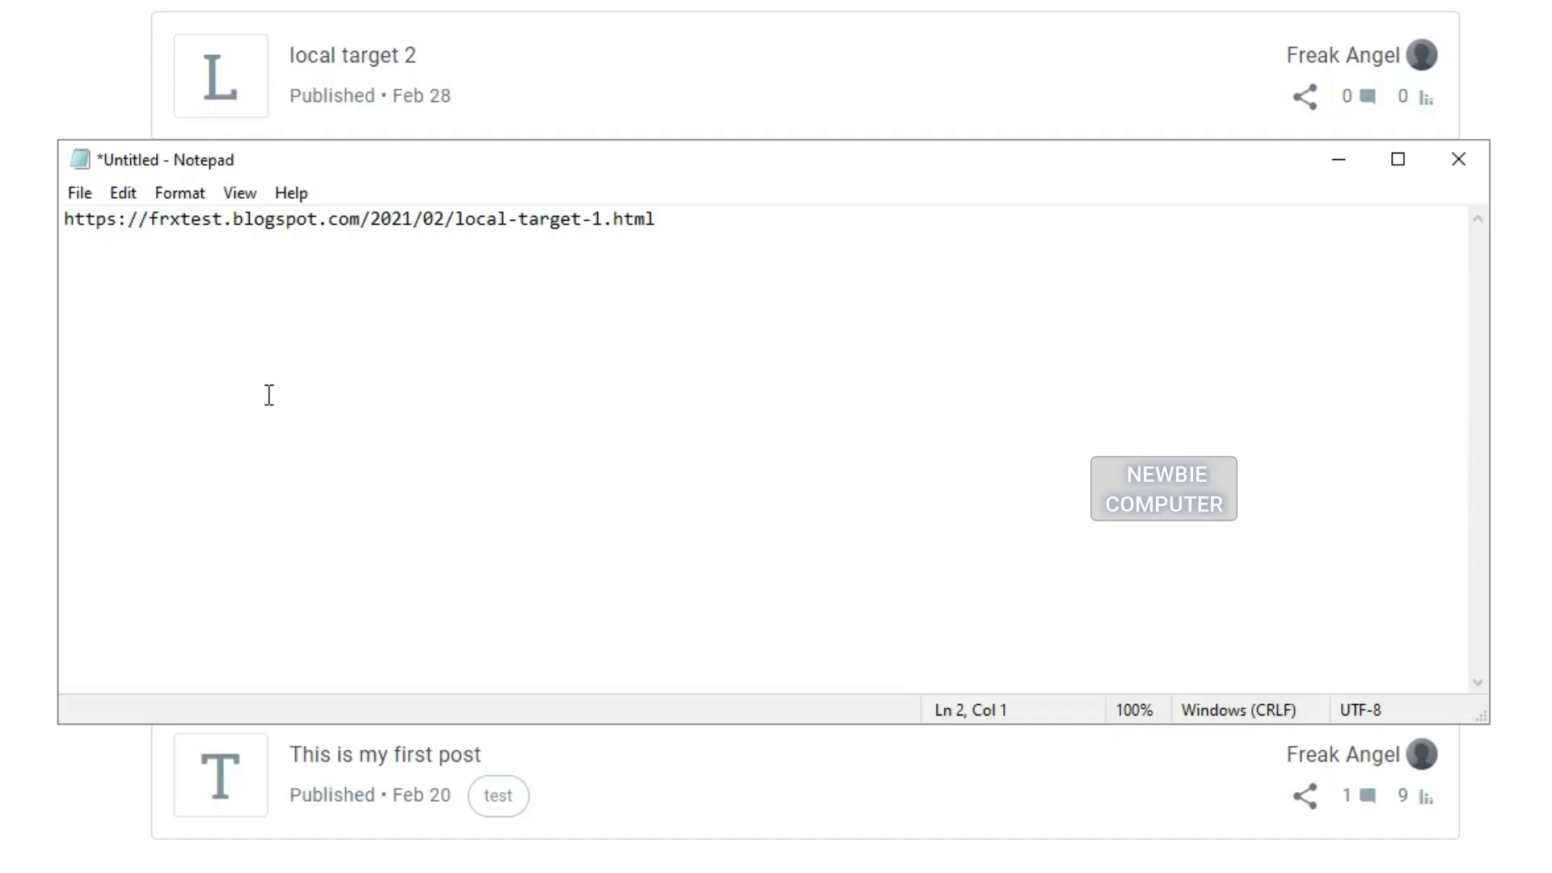
pyautogui.write('https://frxtest.blogspot.com/2021/02/test-local-redirect-1.html')
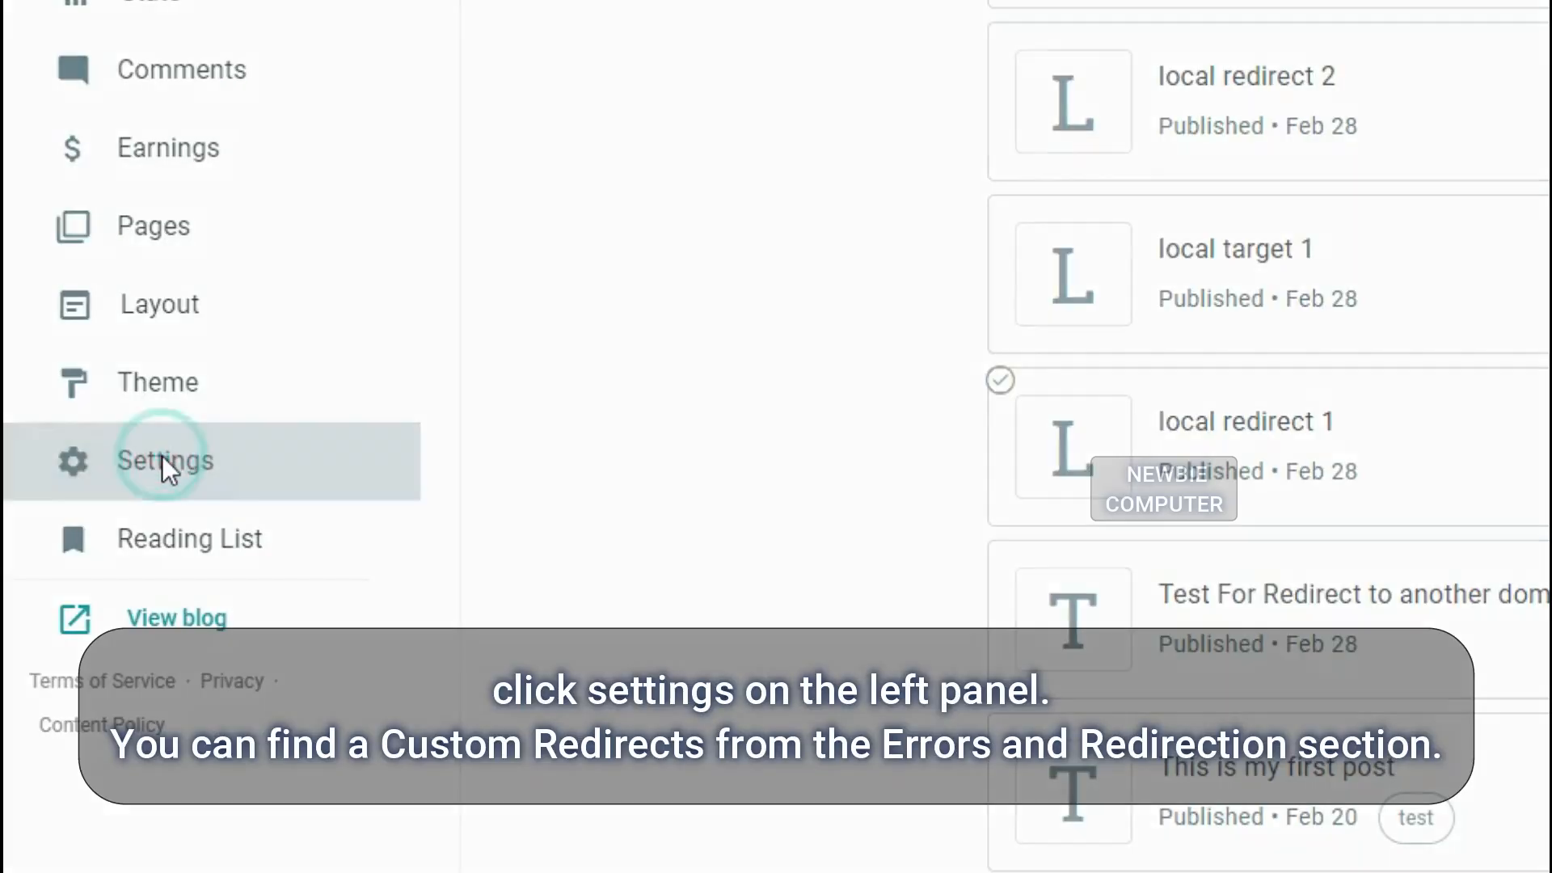
# - From Settings, reach Custom redirects and start adding a new redirect entry
pyautogui.click(165, 460)
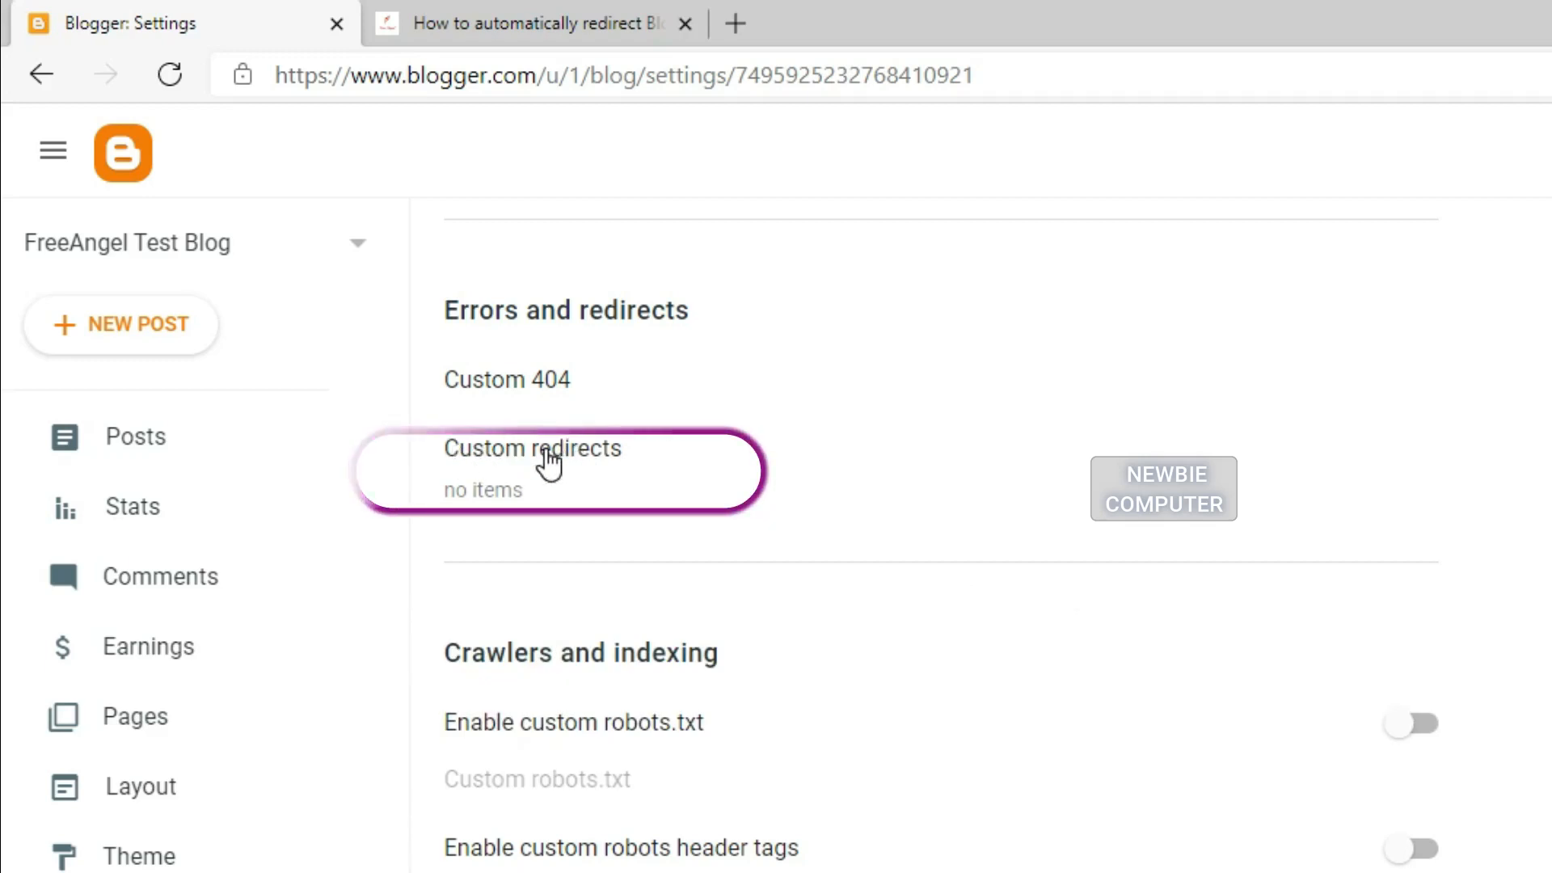
pyautogui.click(551, 464)
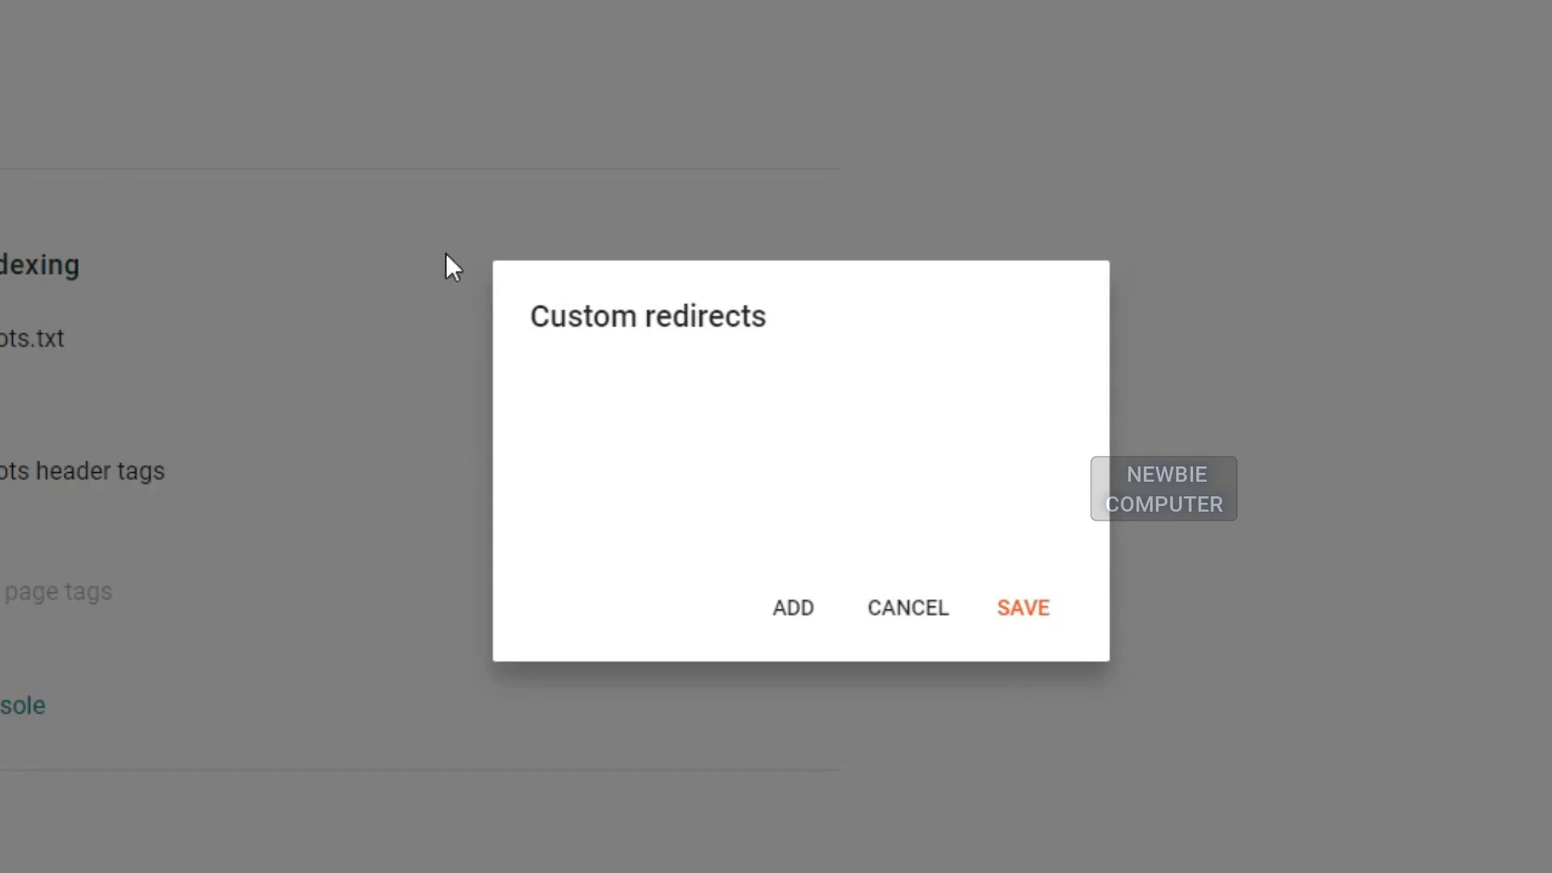
pyautogui.click(793, 608)
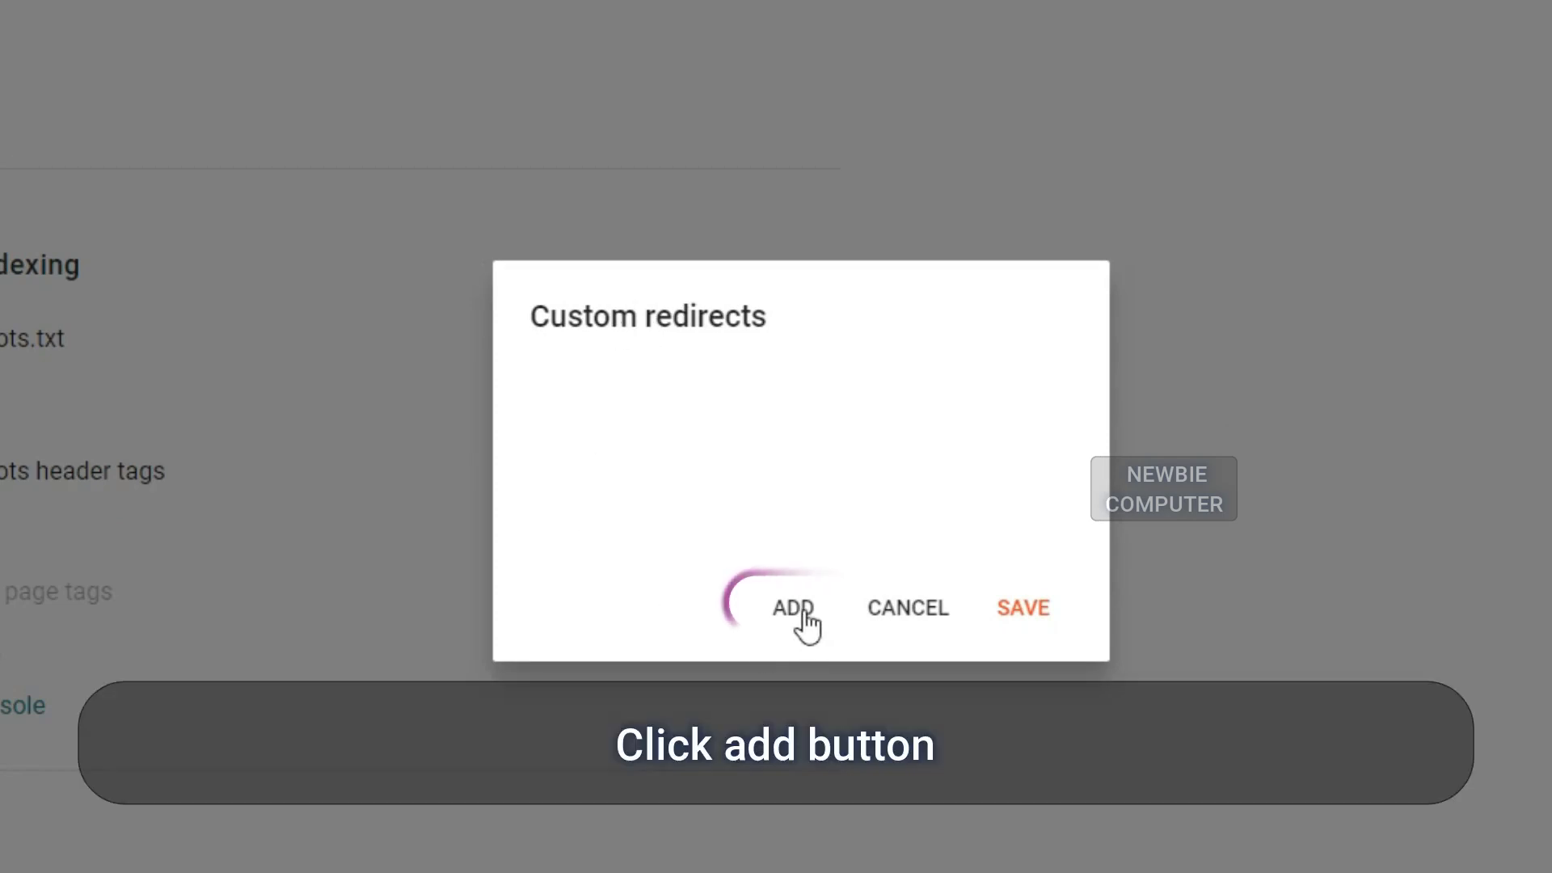
pyautogui.click(795, 606)
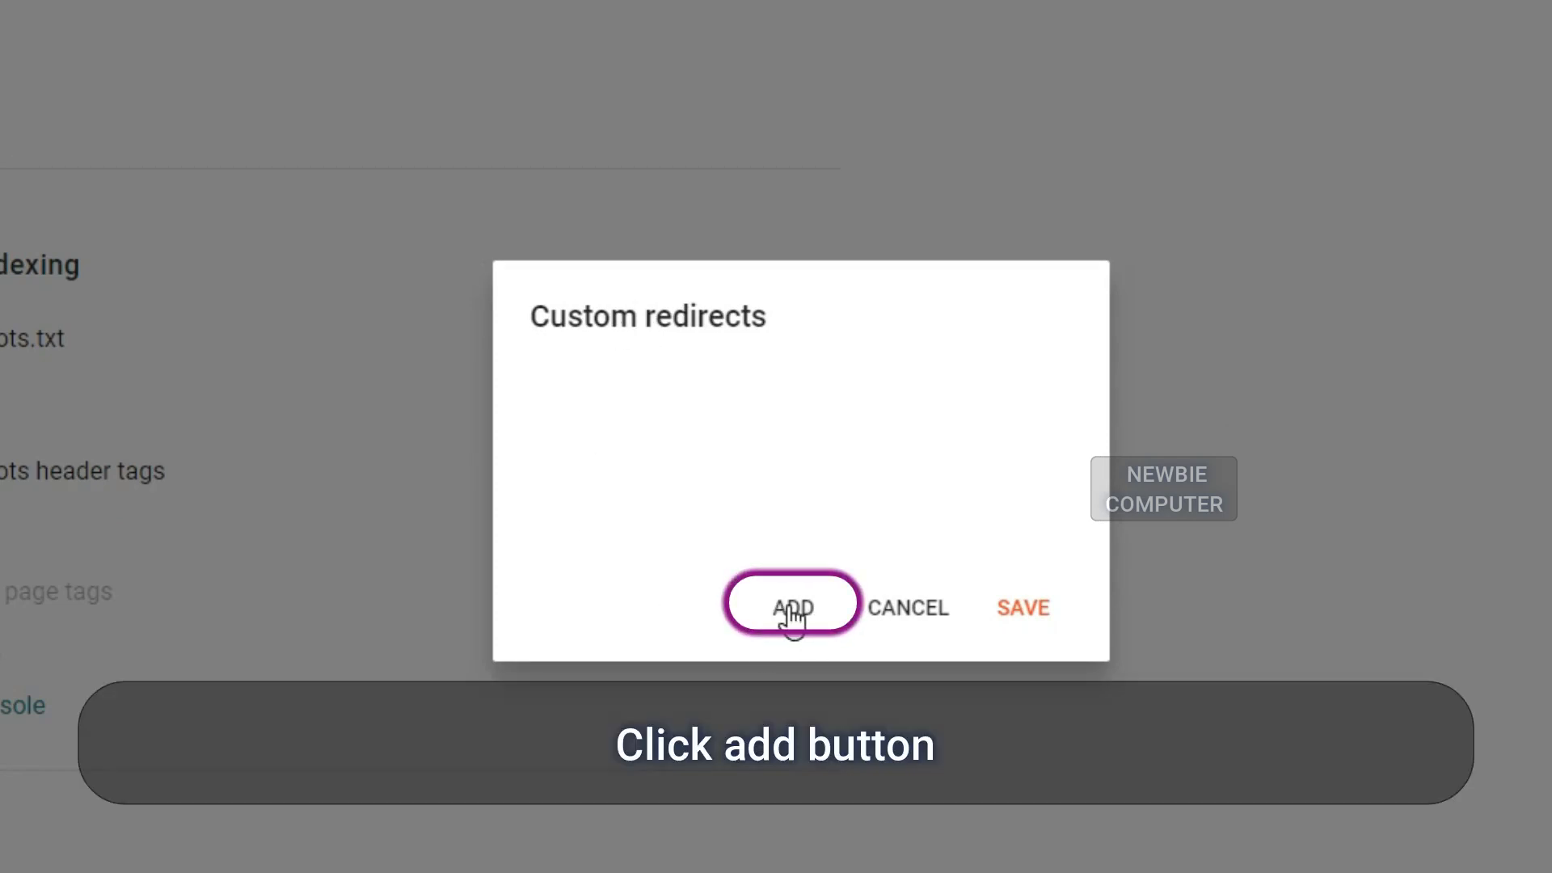
pyautogui.click(792, 606)
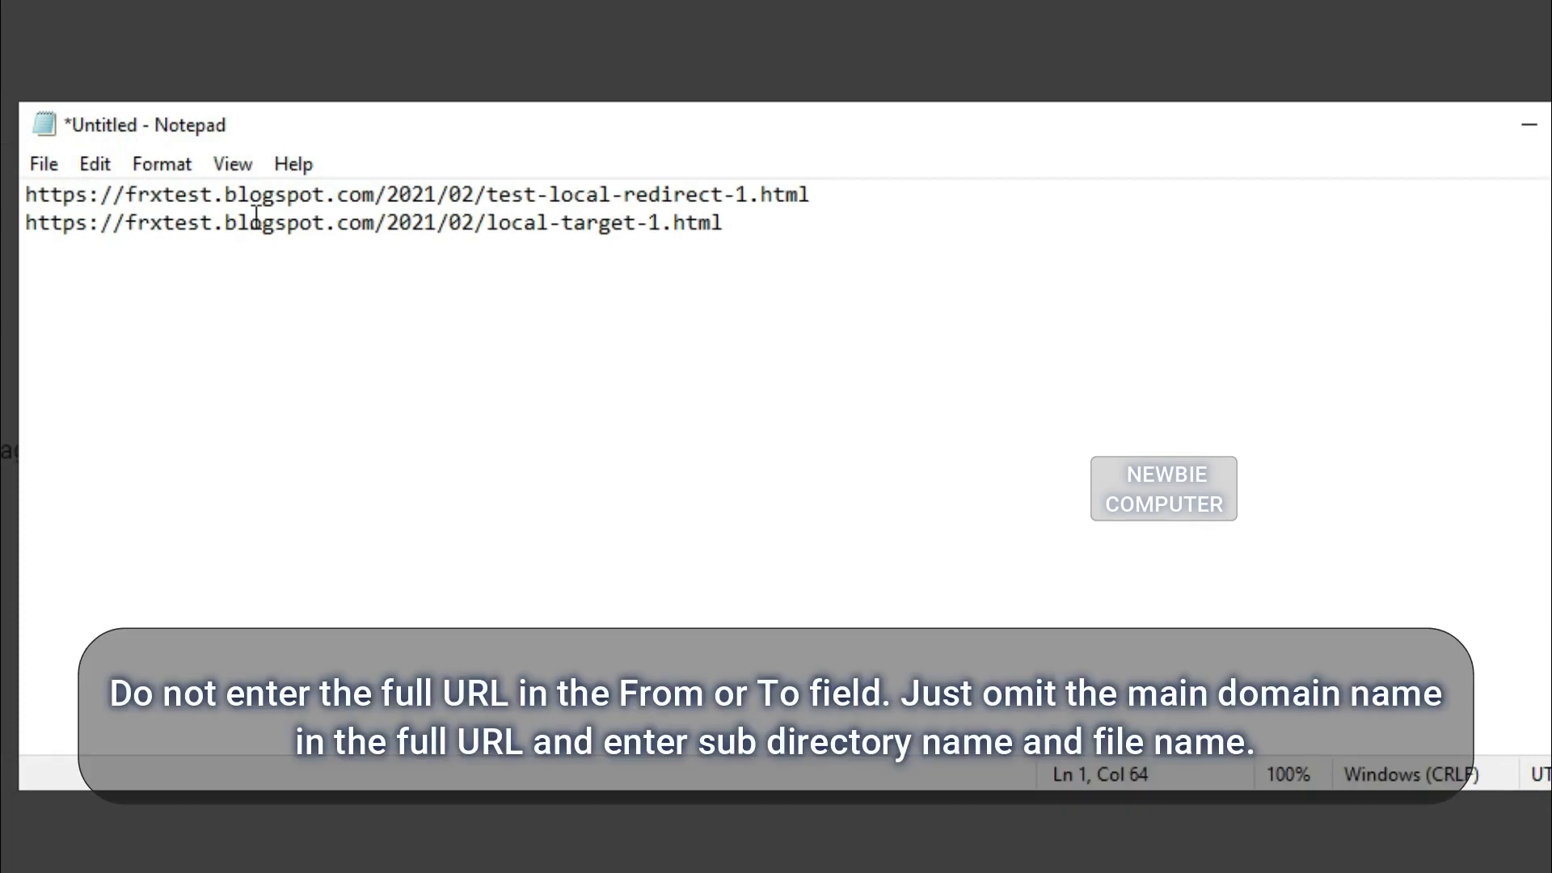
# - Copy the path 2021/02/test-local-redirect-1.html from the first Notepad line, without the domain
pyautogui.moveTo(387, 196); pyautogui.dragTo(509, 196)
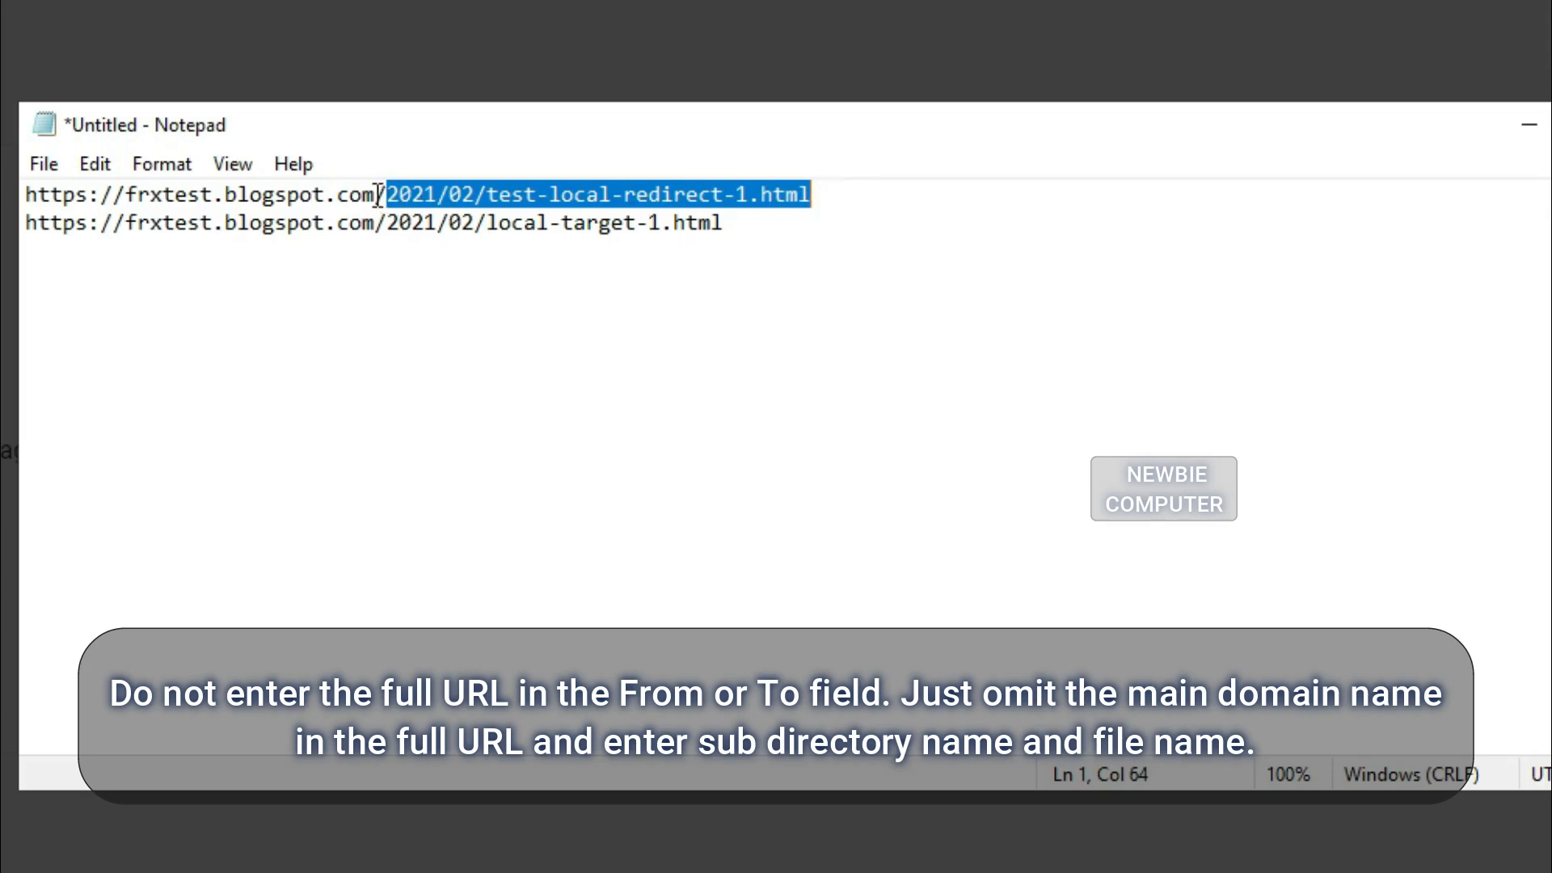
pyautogui.rightClick(464, 194)
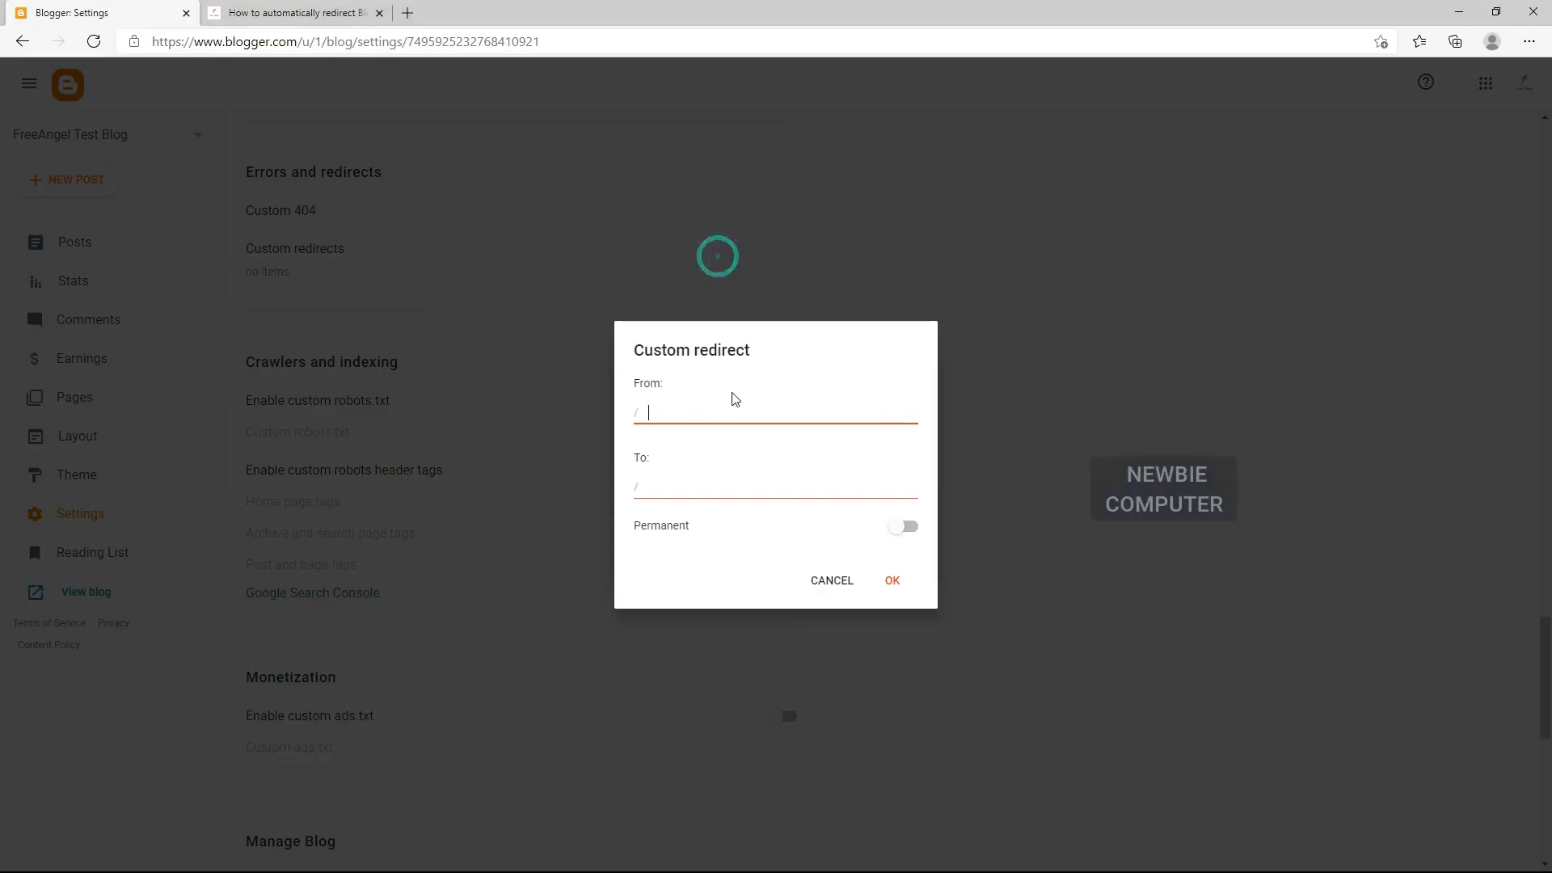
# - Fill From with 2021/02/test-local-redirect-1.html, To with the local-target-1 path, leaving Permanent off (302)
pyautogui.write('2021/02/test-local-redirect-1.html')
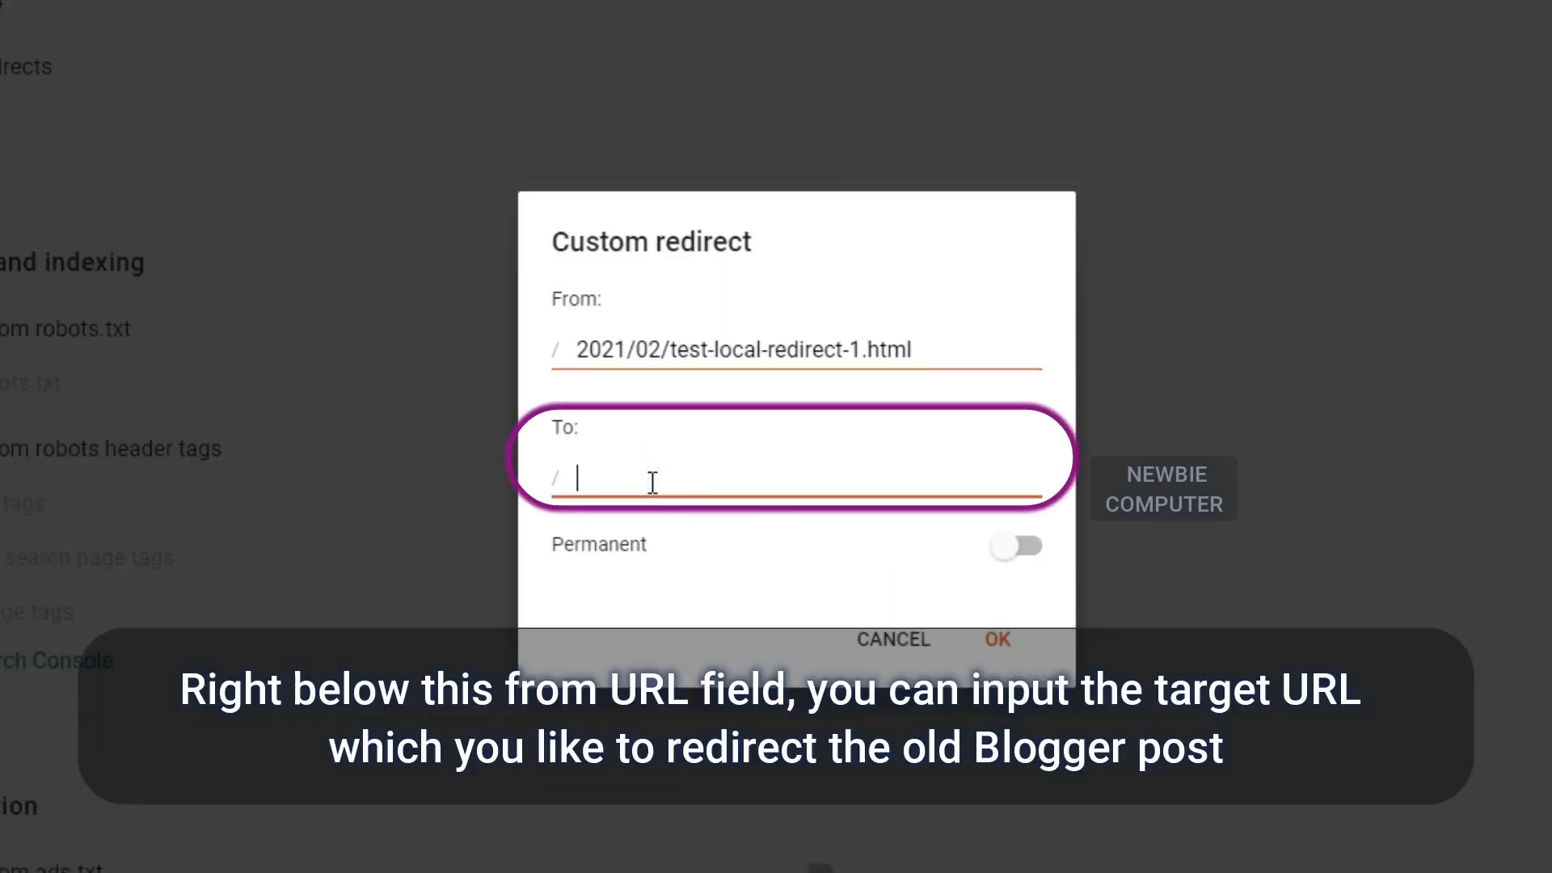
pyautogui.press('alt+tab')
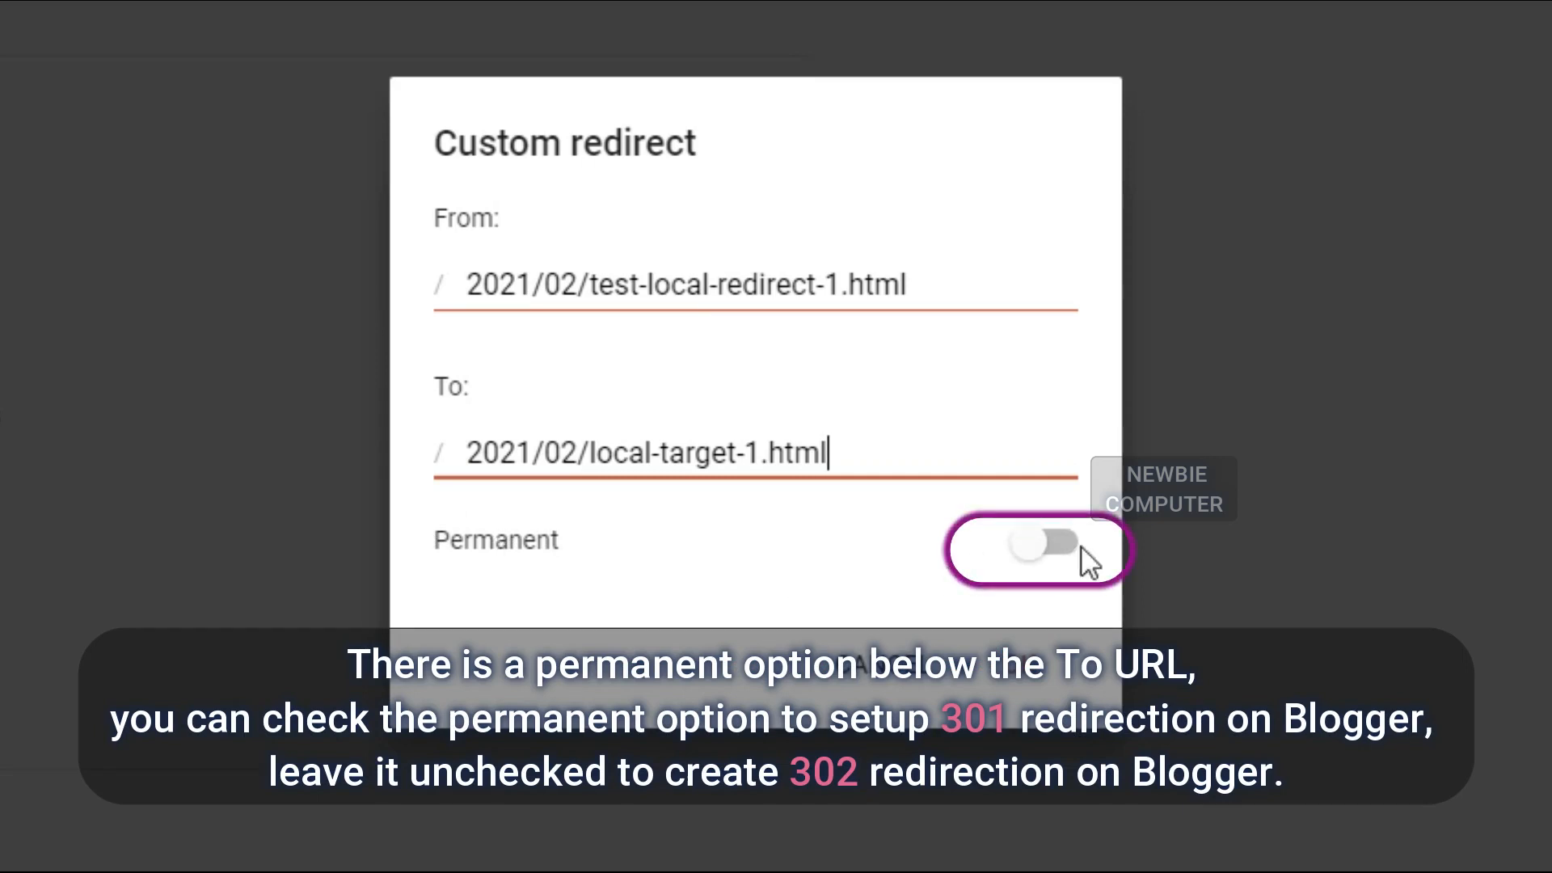
pyautogui.click(1049, 560)
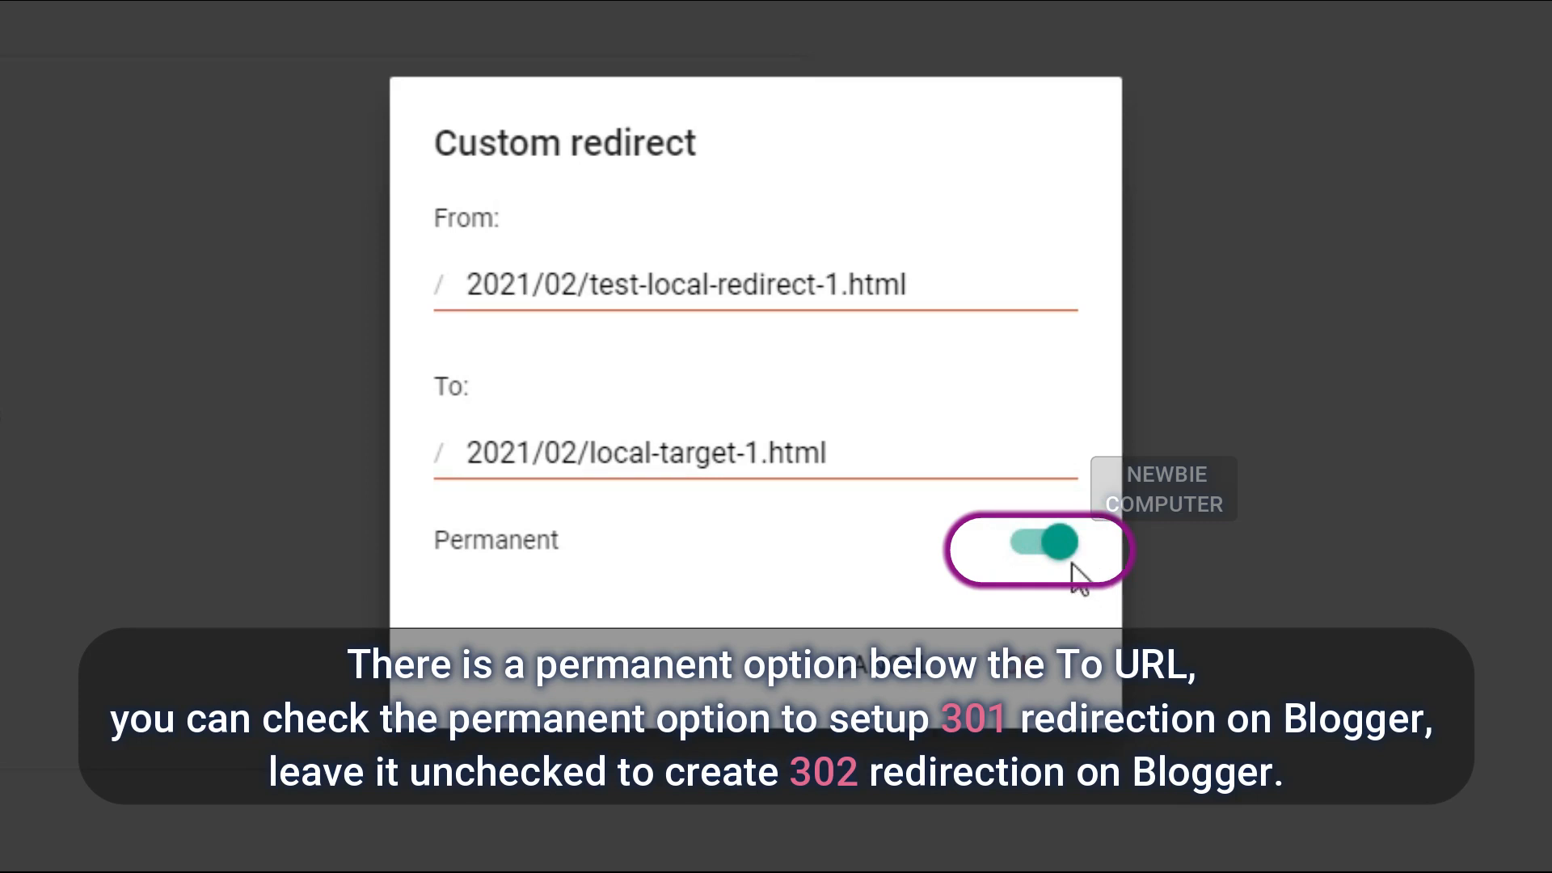
pyautogui.click(1033, 552)
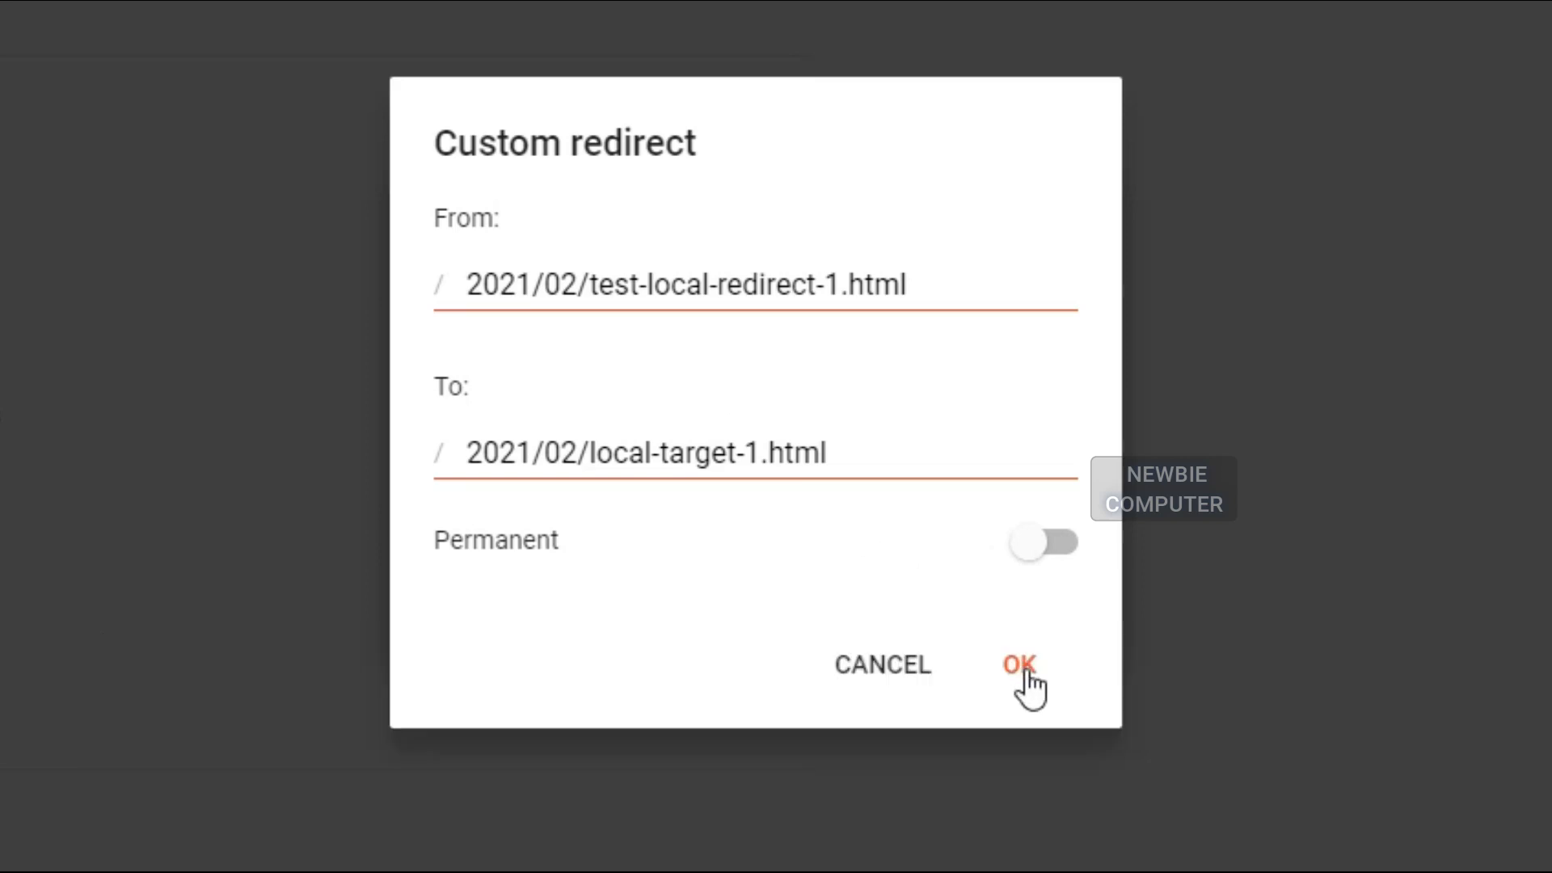
# - Confirm the new redirect entry with OK and save the custom redirects list
pyautogui.click(1018, 664)
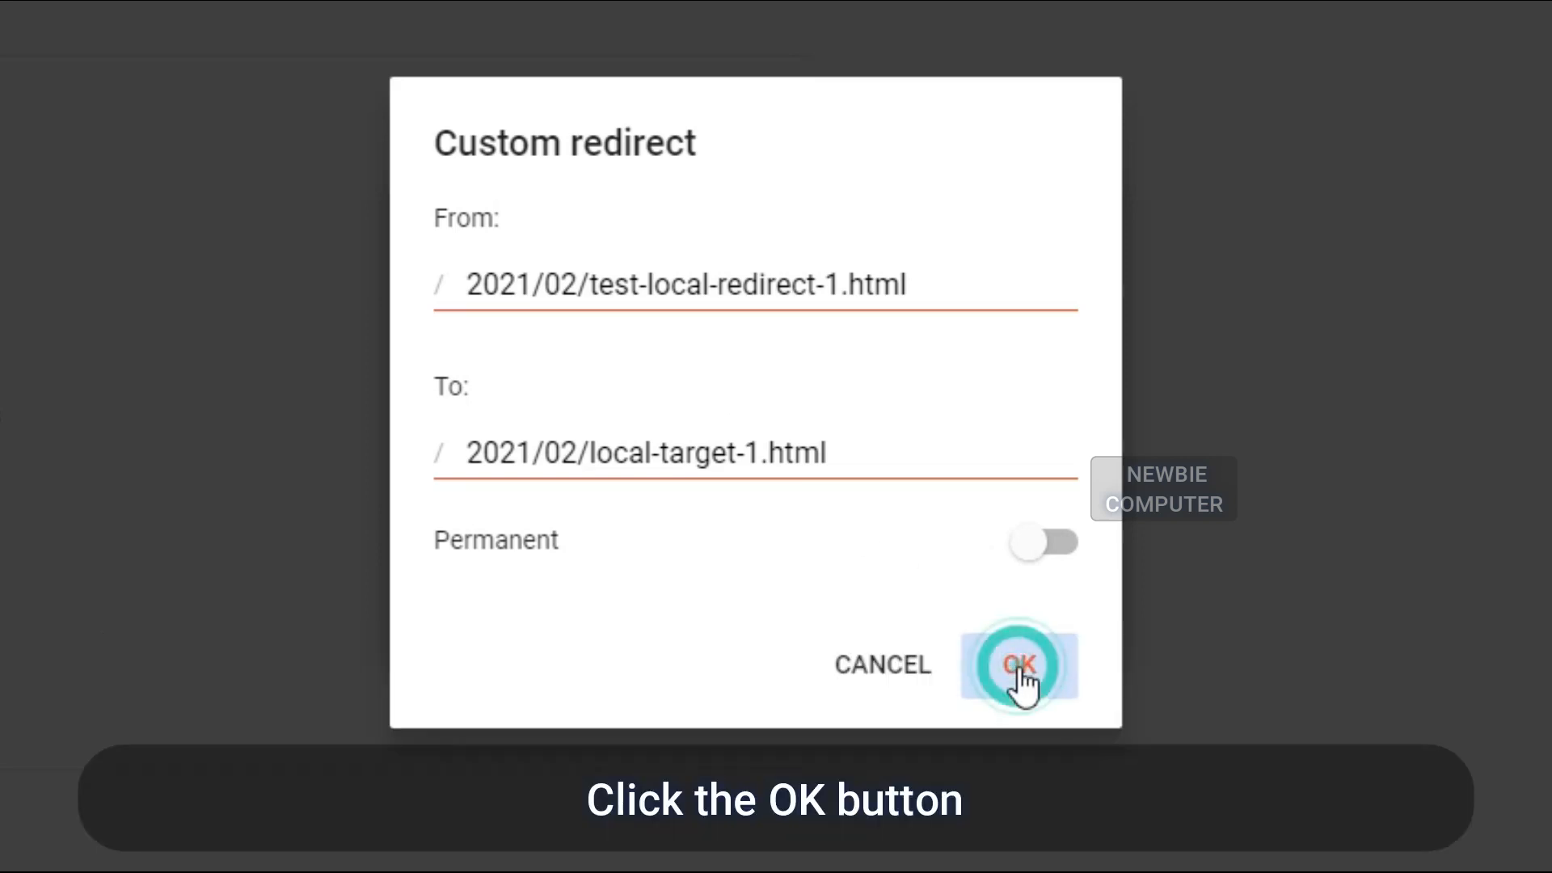
pyautogui.click(1021, 666)
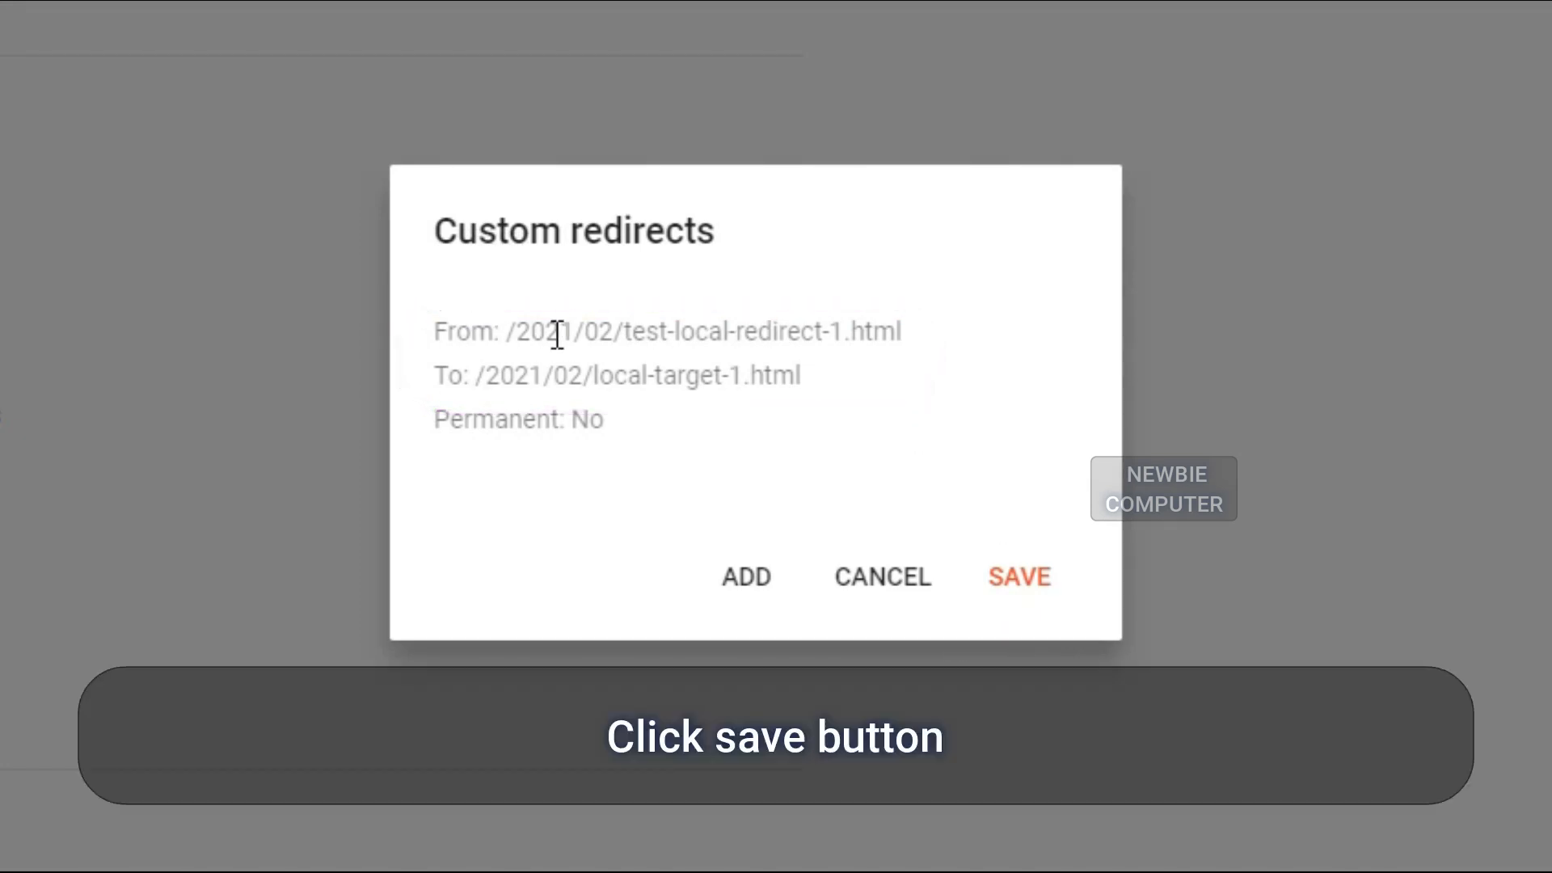
pyautogui.click(1018, 577)
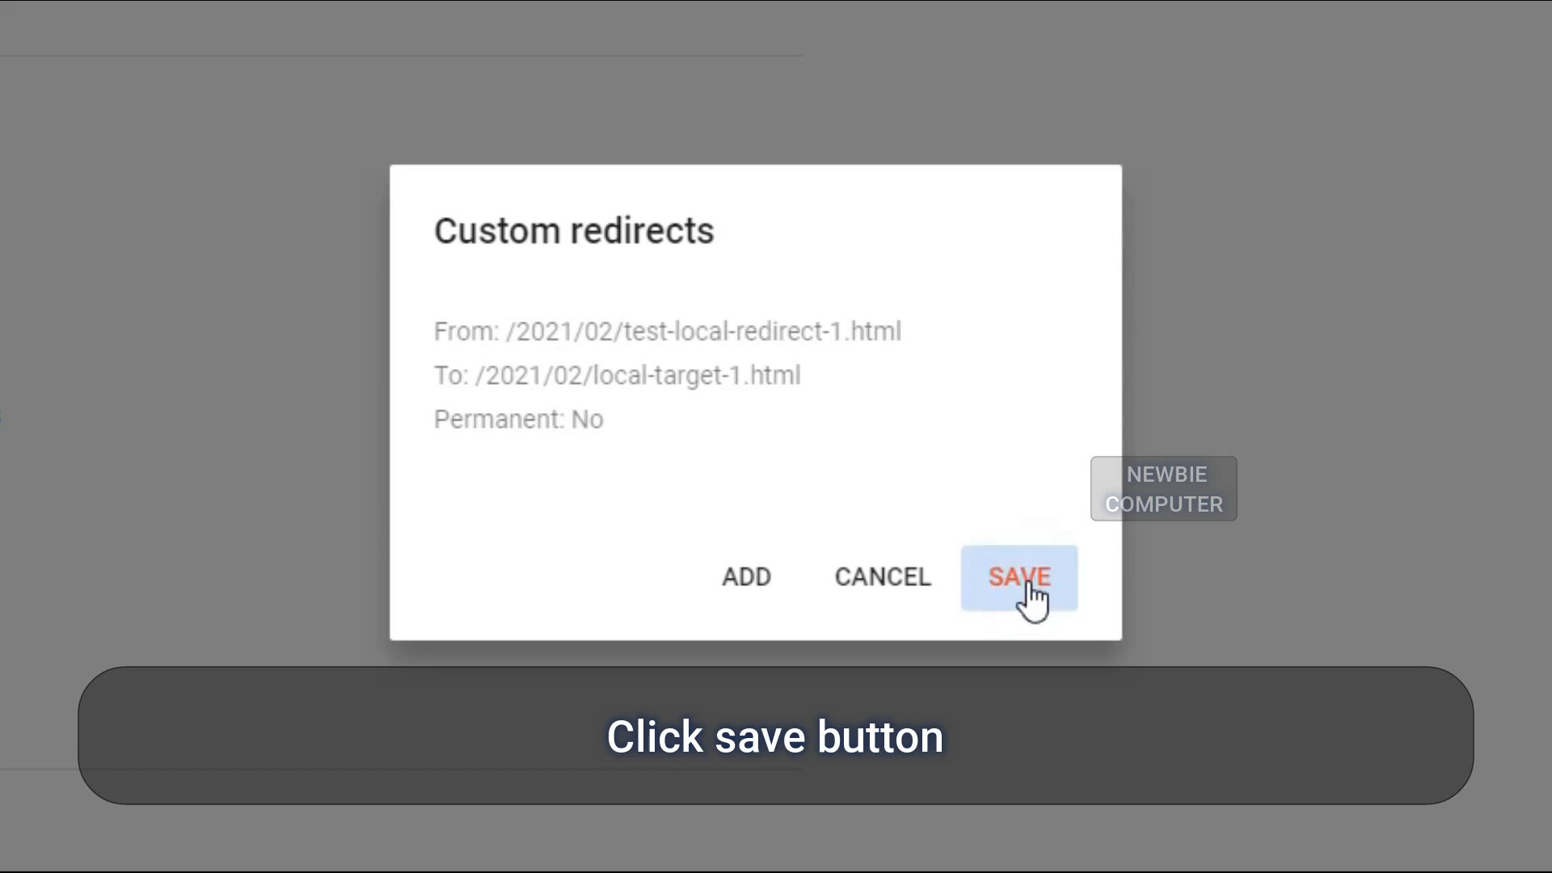
pyautogui.click(1020, 577)
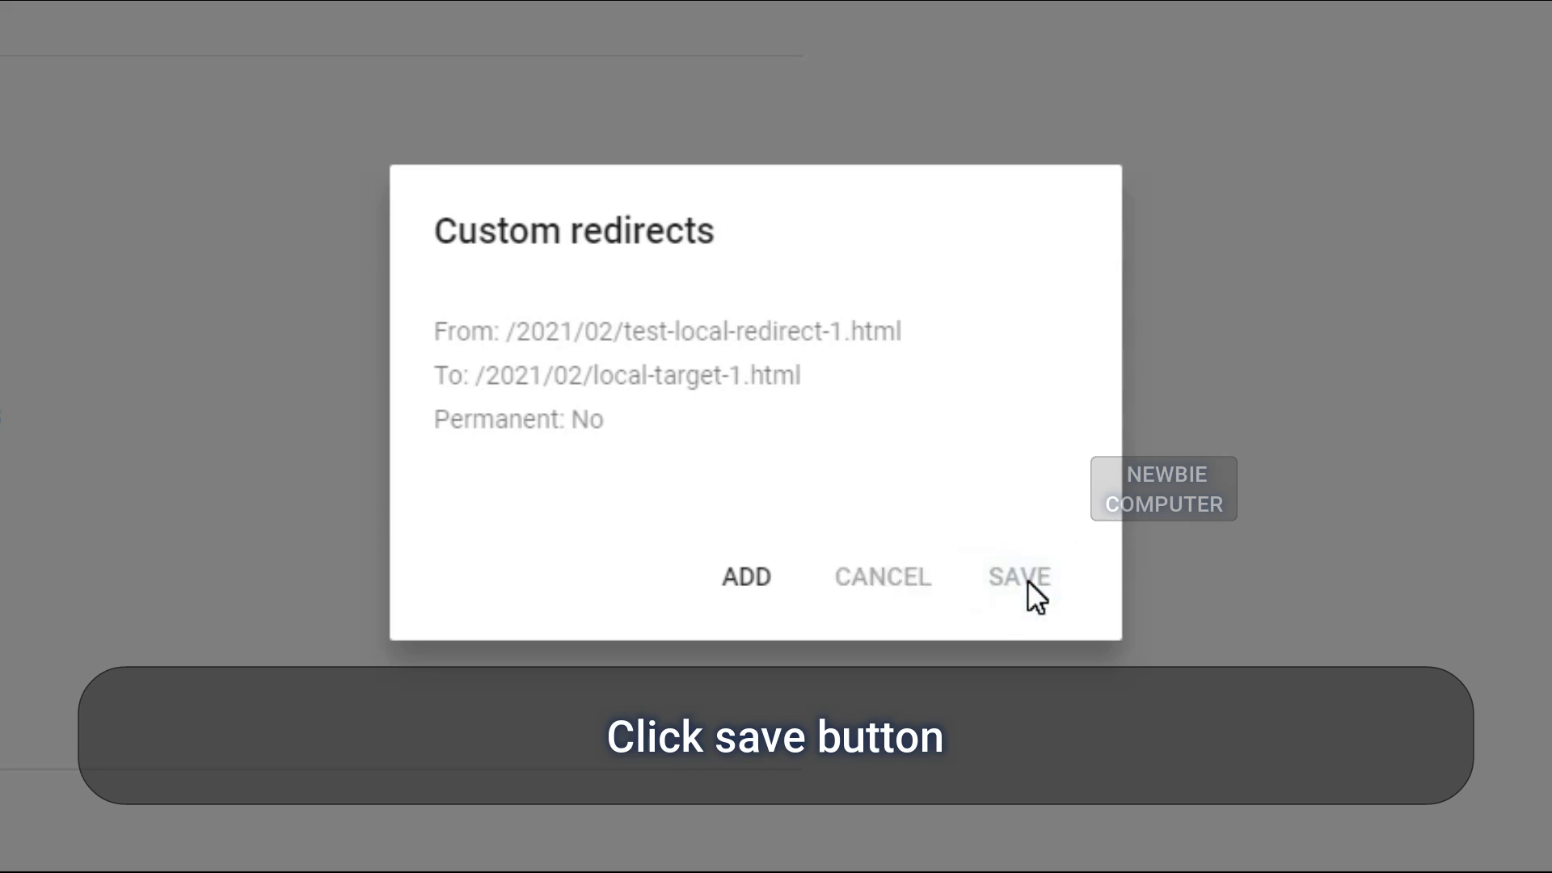
pyautogui.click(1018, 577)
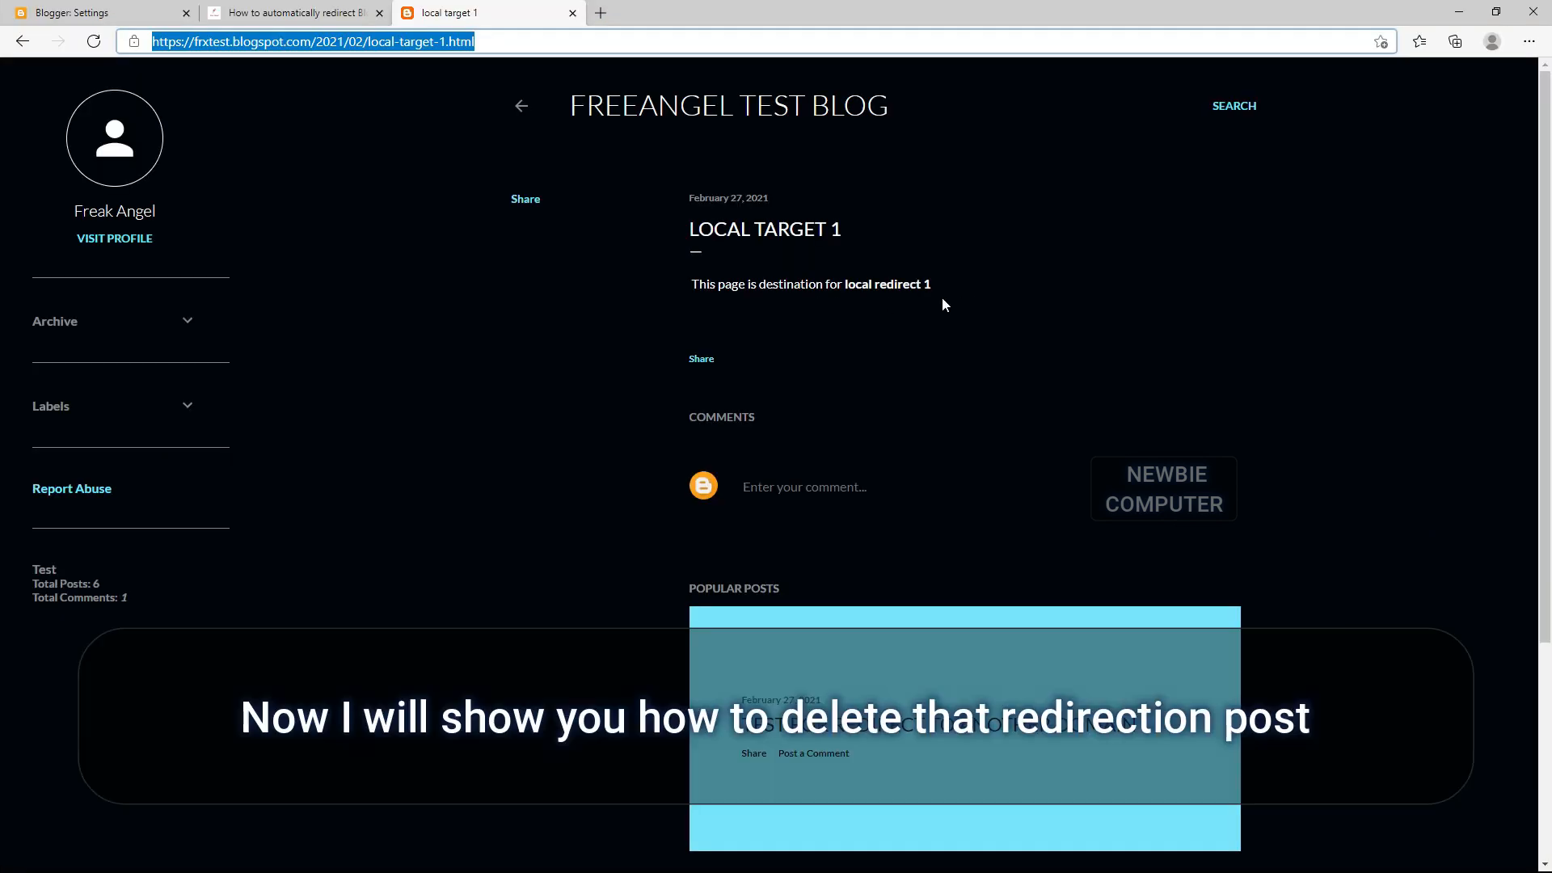
# - Return from the local target 1 post page to the Blogger settings tab
pyautogui.click(80, 15)
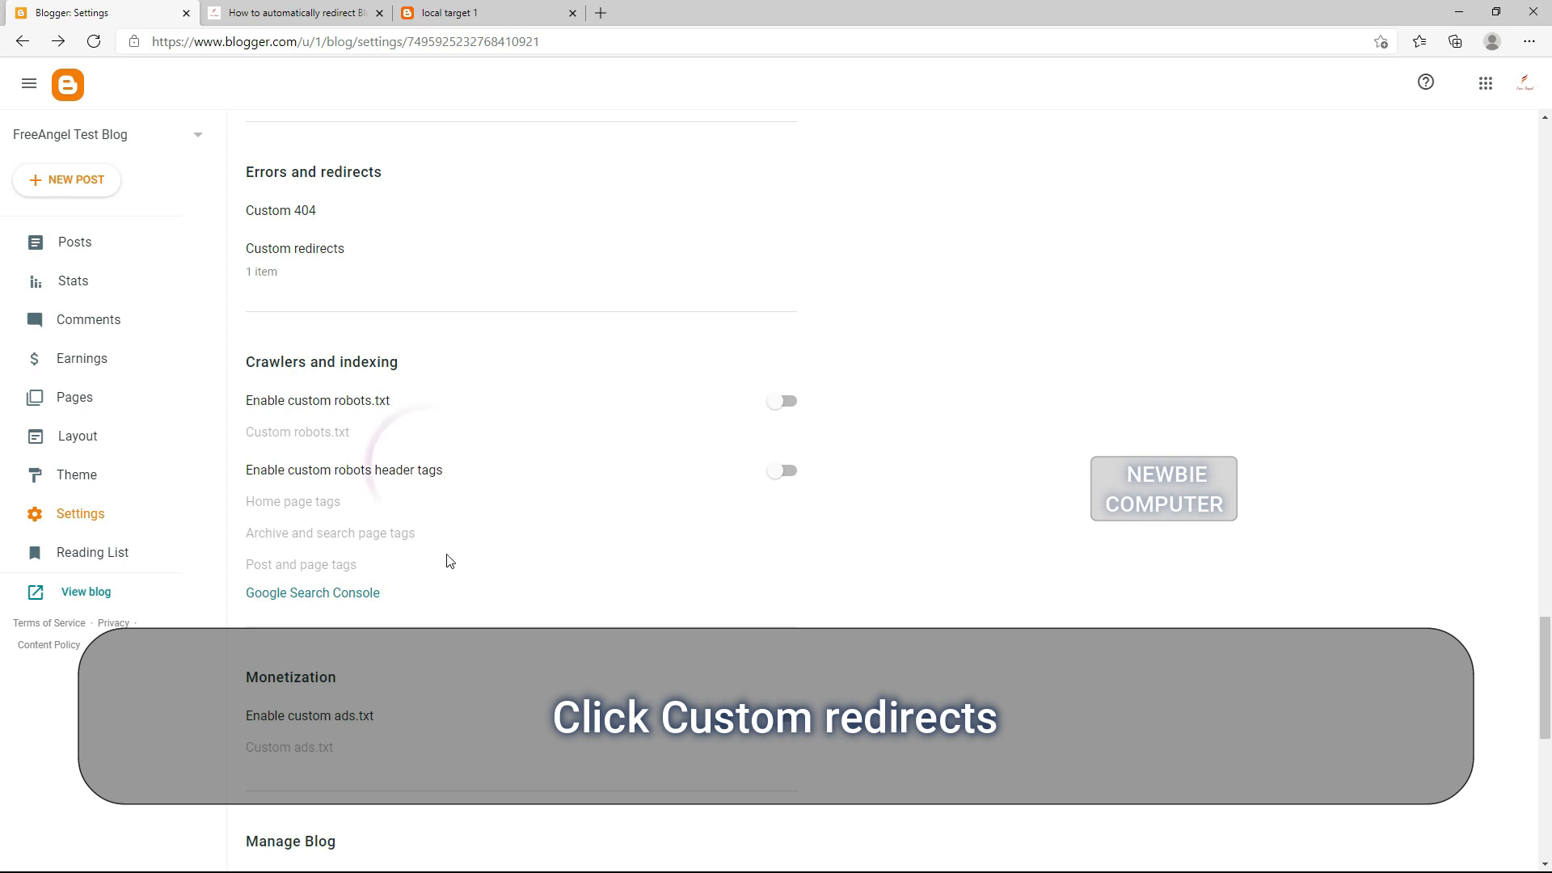
# - Delete the test-local-redirect-1 entry and save the custom redirects list empty
pyautogui.click(314, 249)
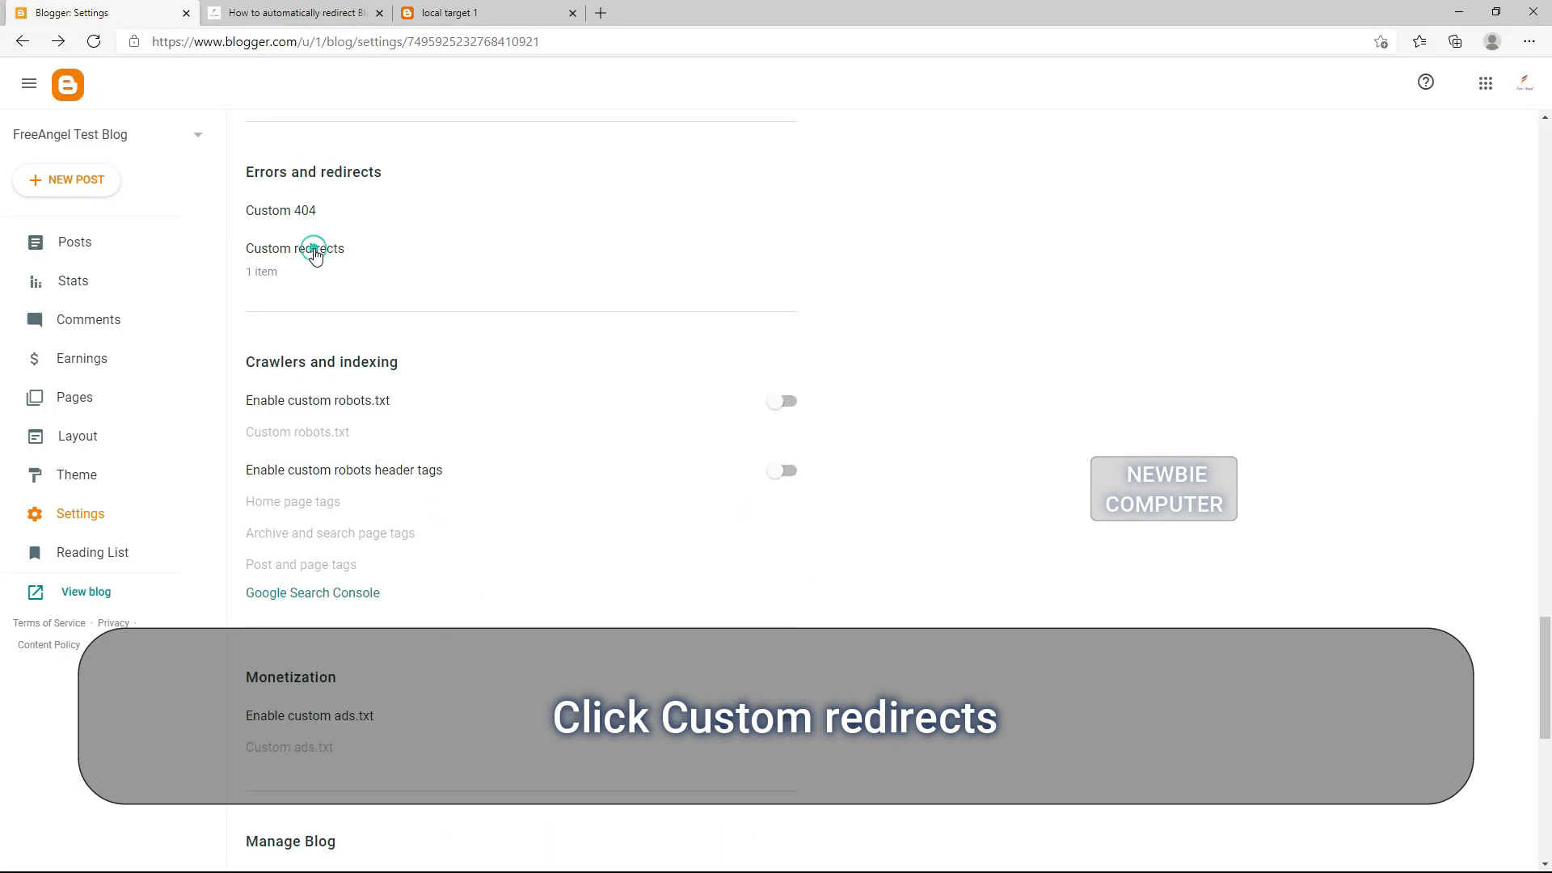
pyautogui.click(314, 251)
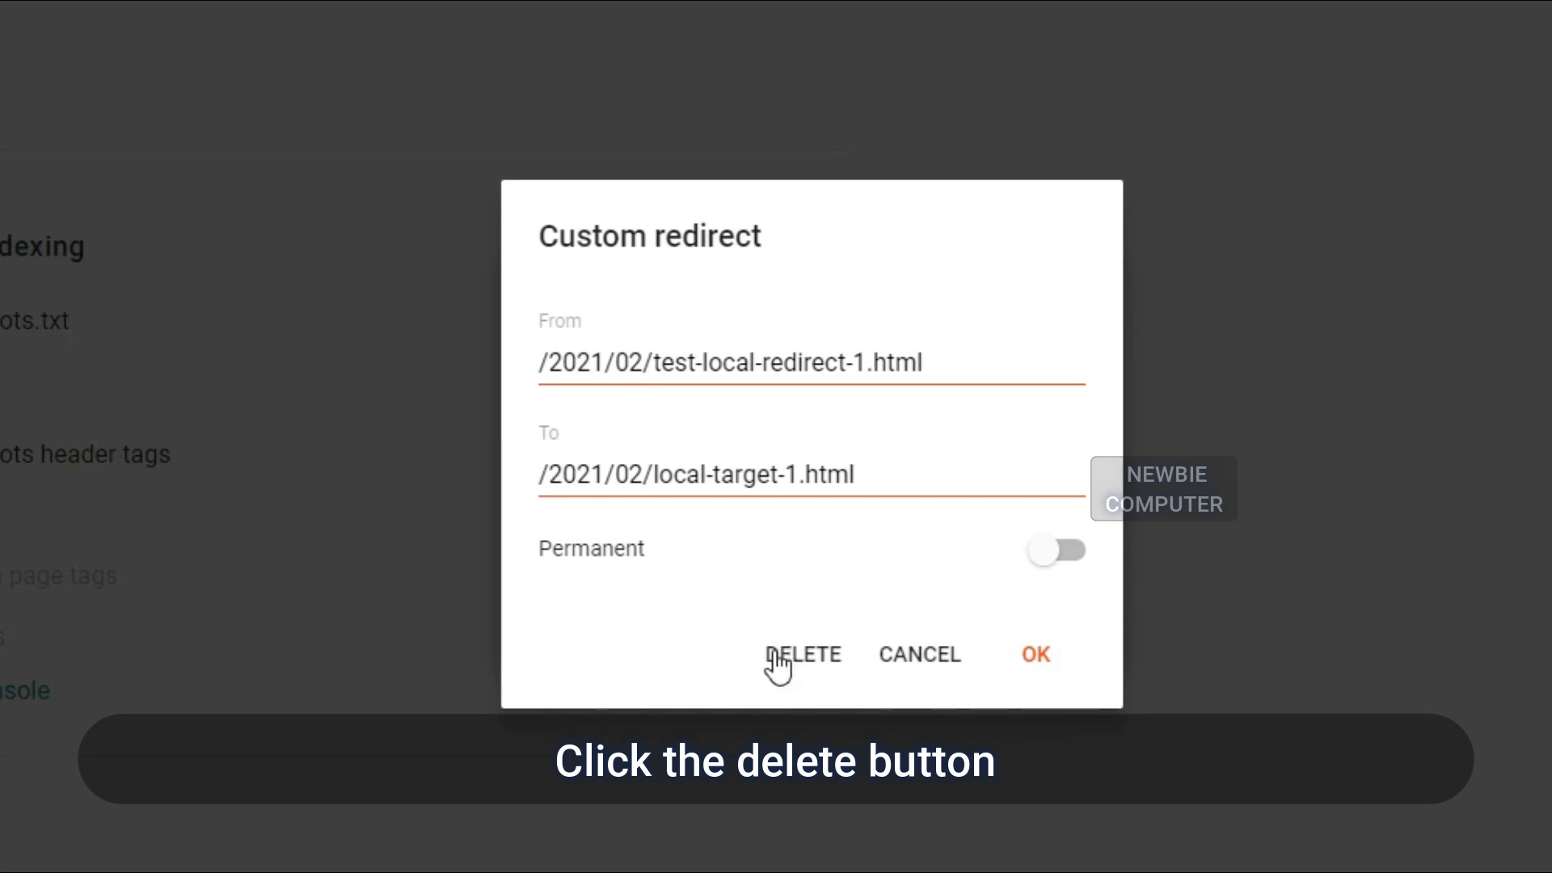
pyautogui.click(803, 655)
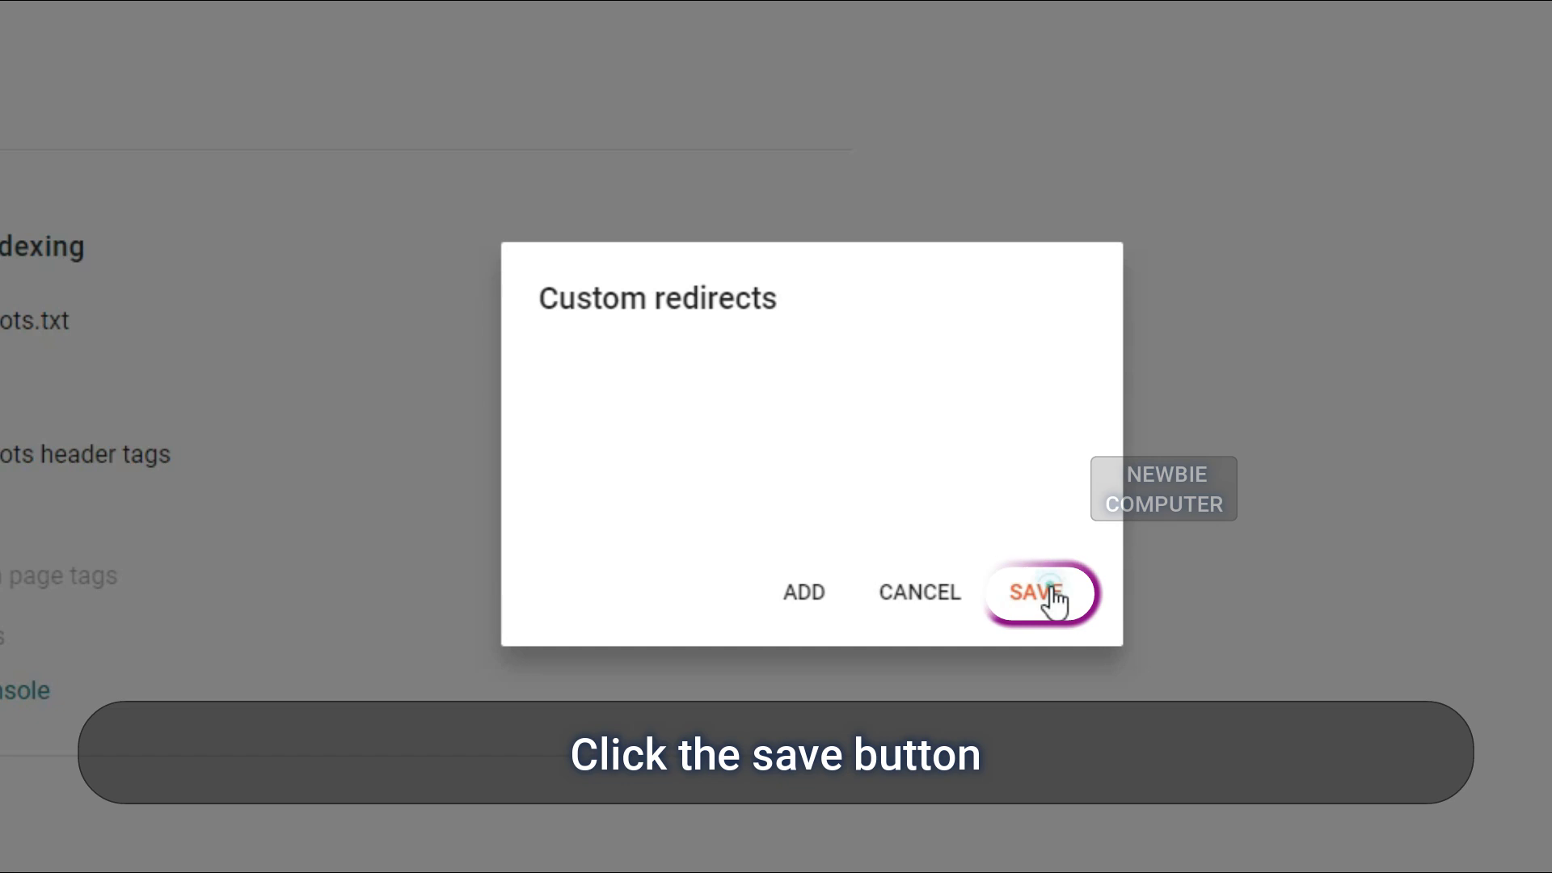
pyautogui.click(1035, 592)
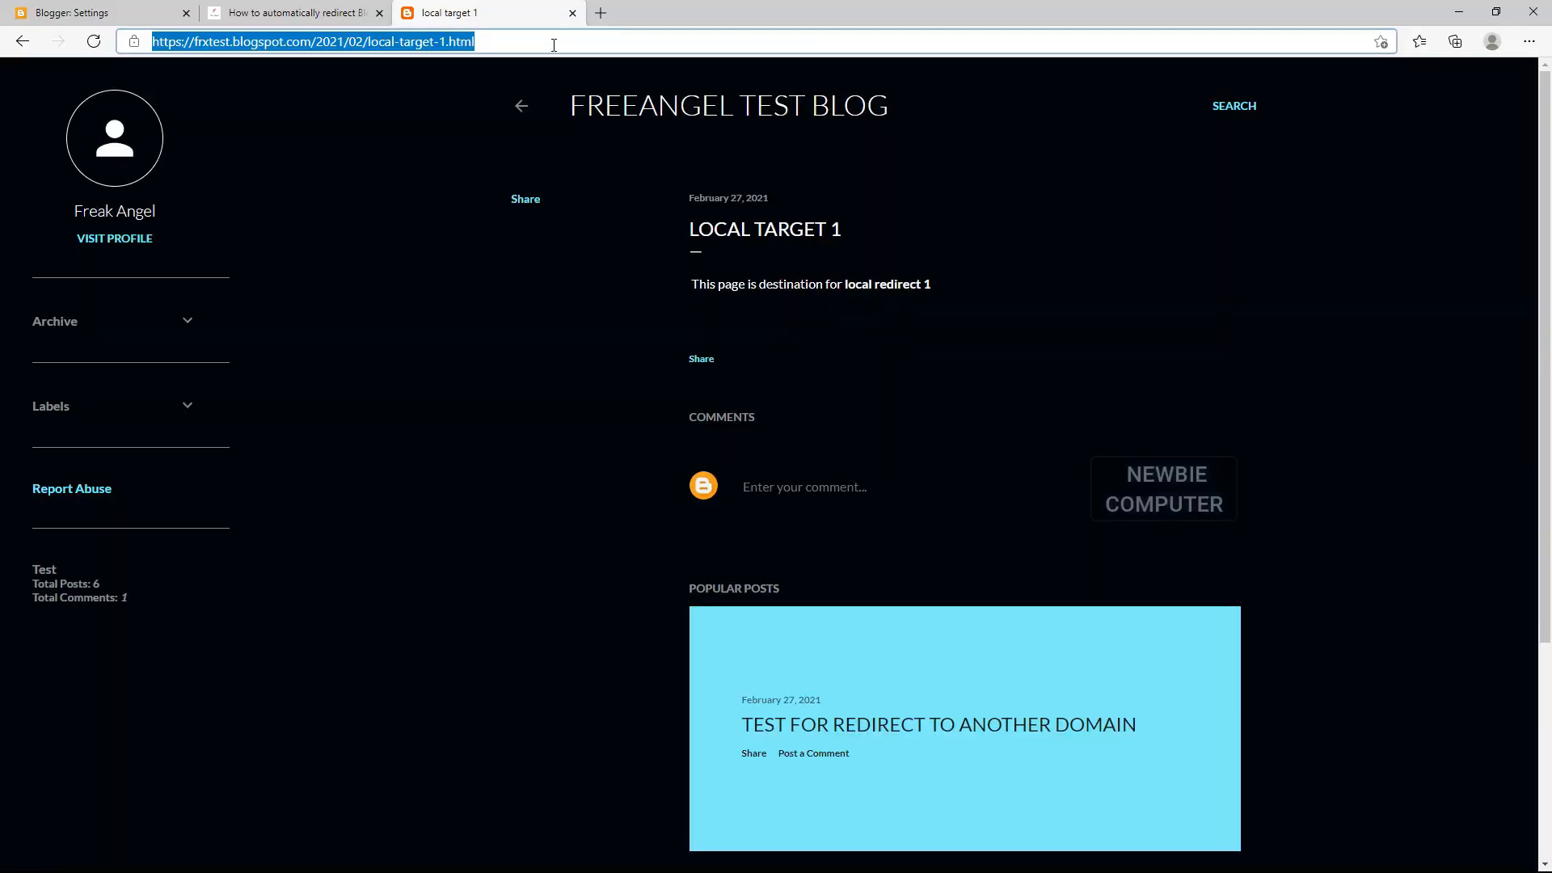
# - Load the test-local-redirect-1.html address in the blog tab to check it no longer redirects
pyautogui.write('test-local-redirect-1.html')
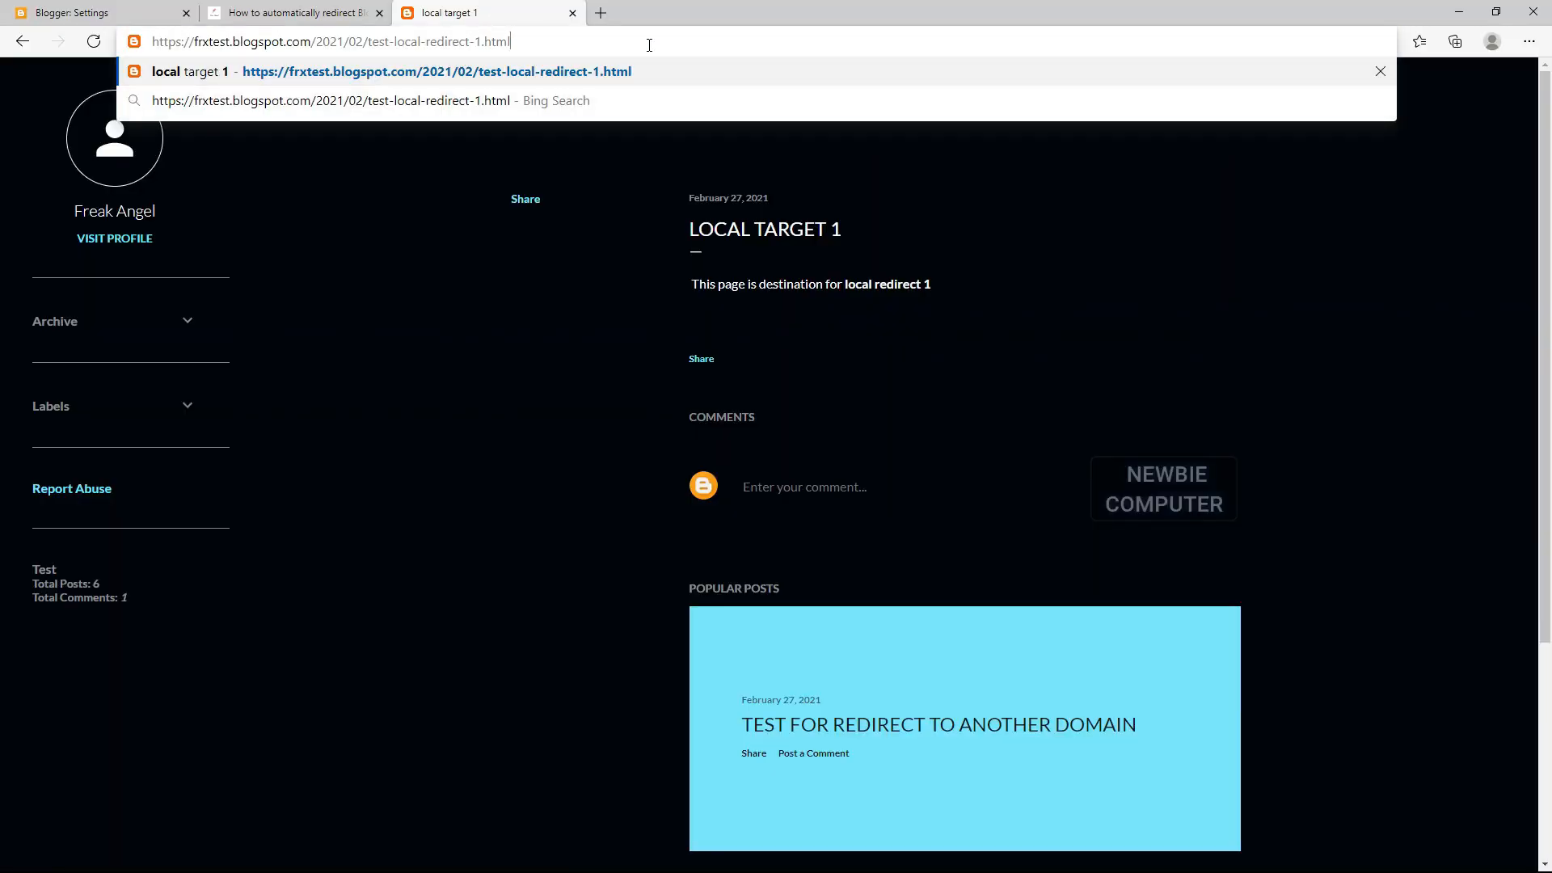
pyautogui.press('Enter')
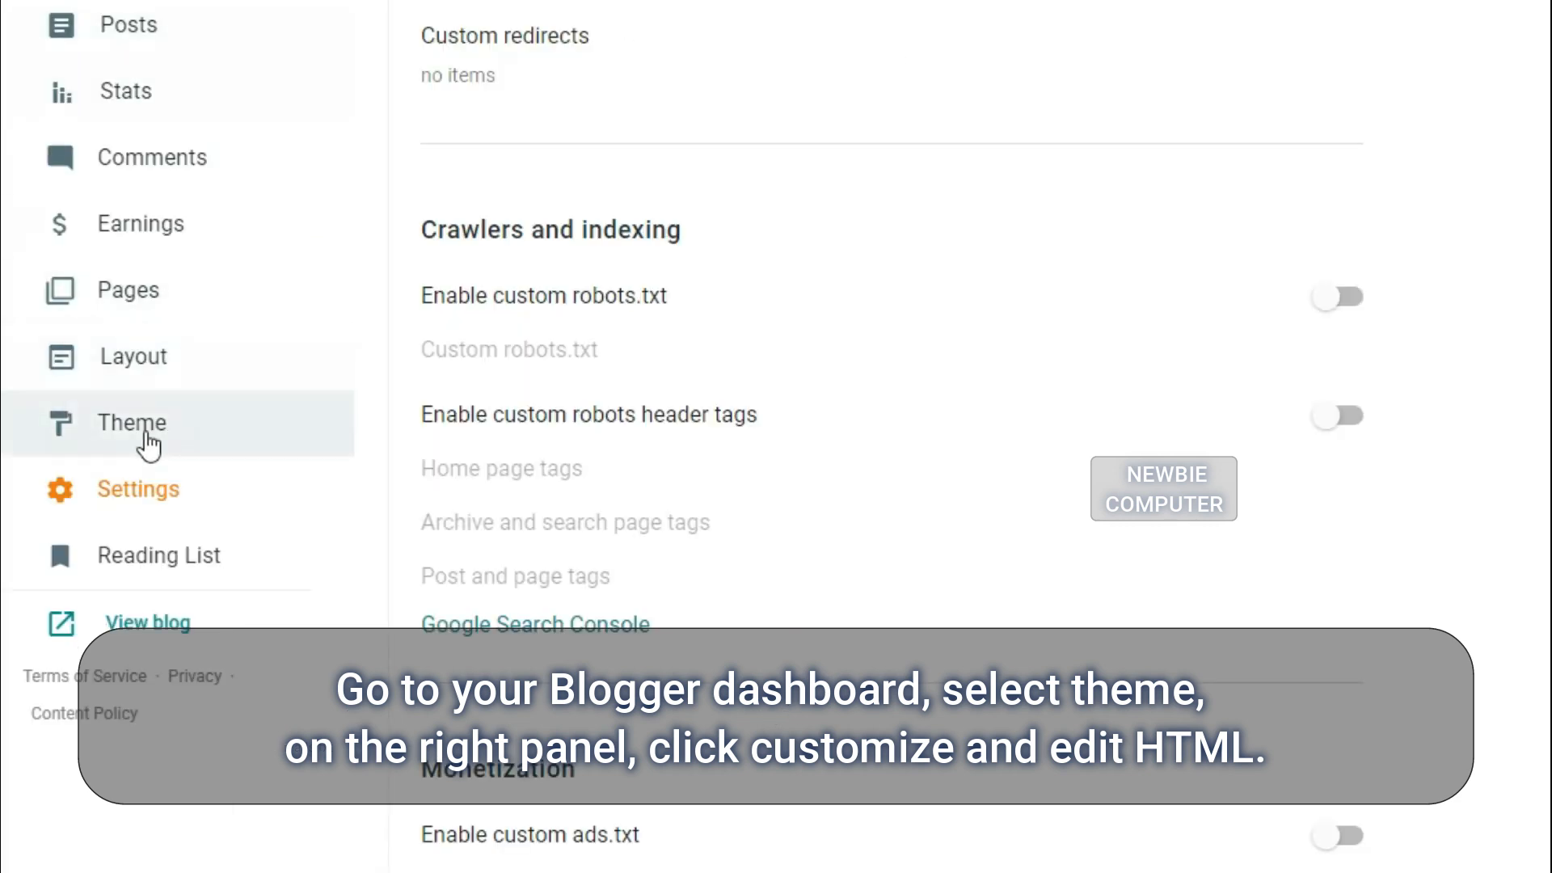
# - Open the theme's Edit HTML editor from the Theme page's Customize dropdown
pyautogui.click(129, 424)
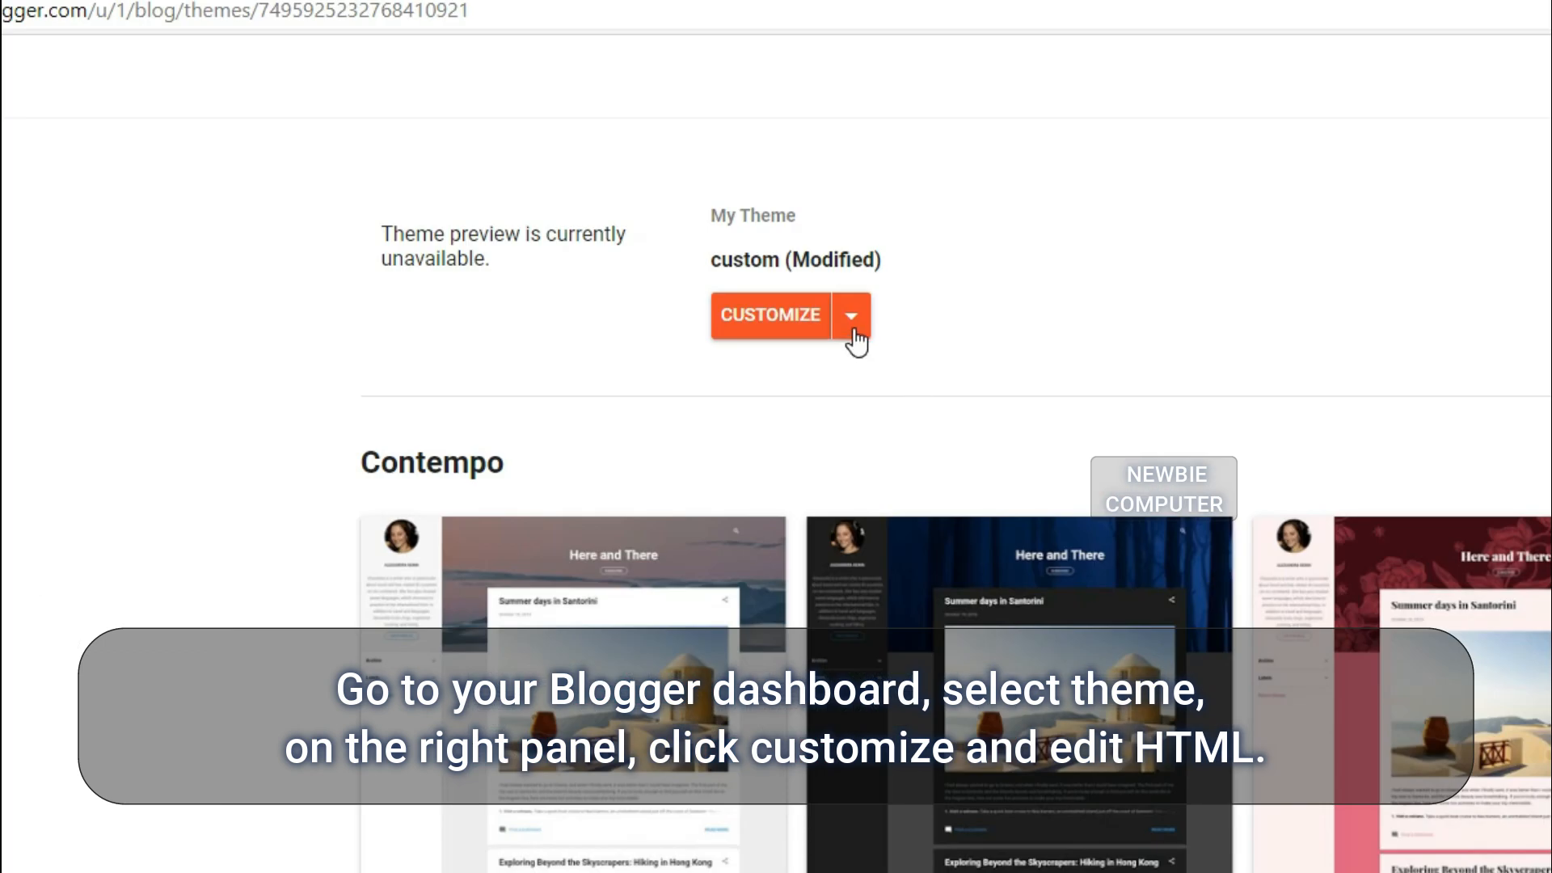
pyautogui.click(850, 315)
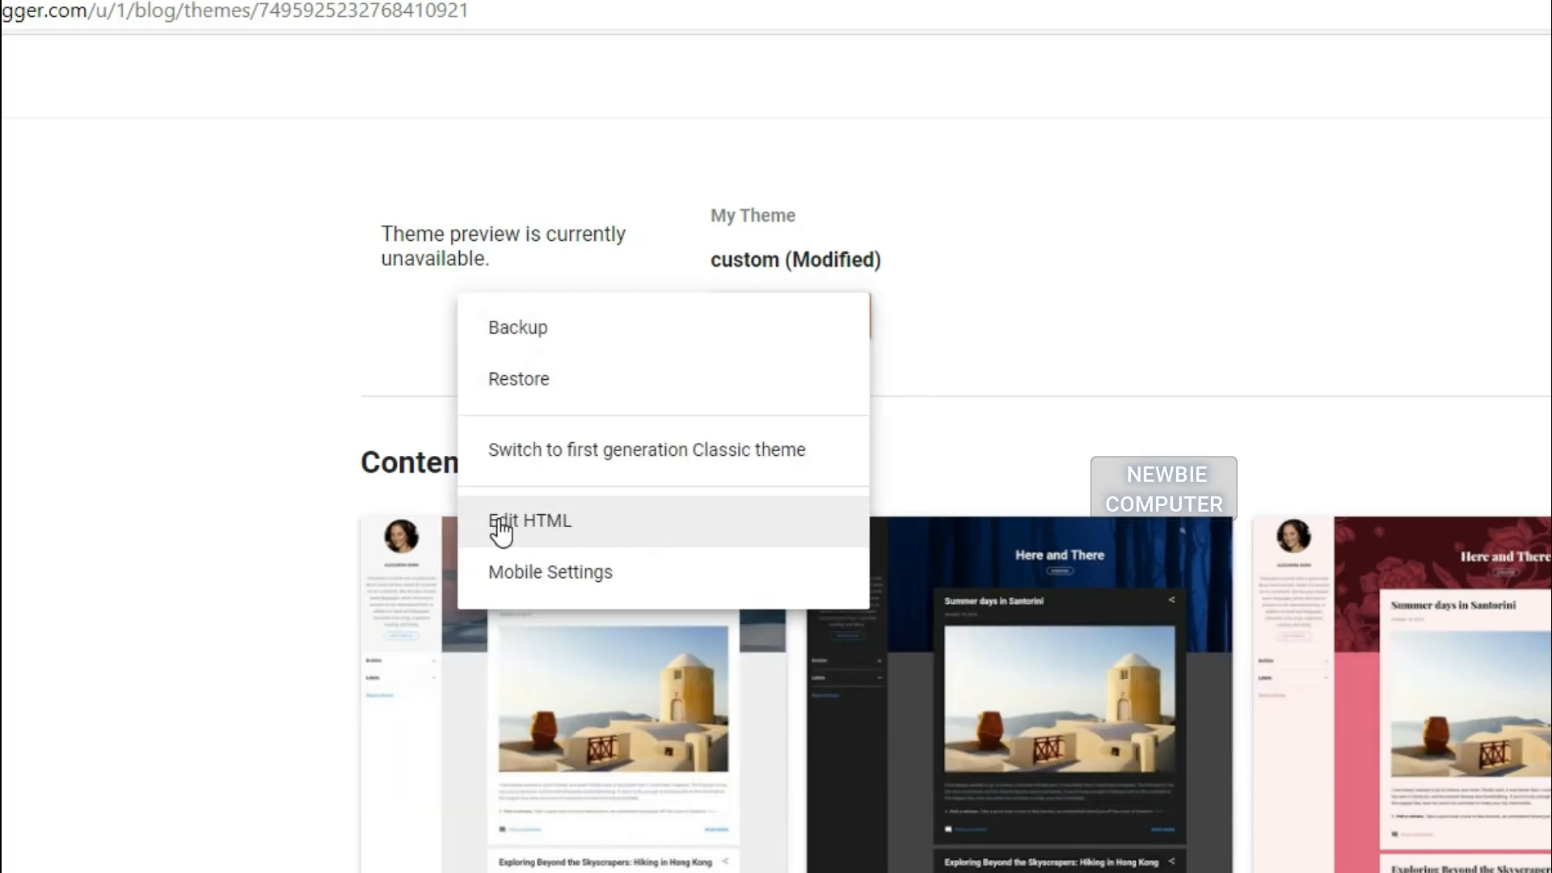
pyautogui.click(530, 521)
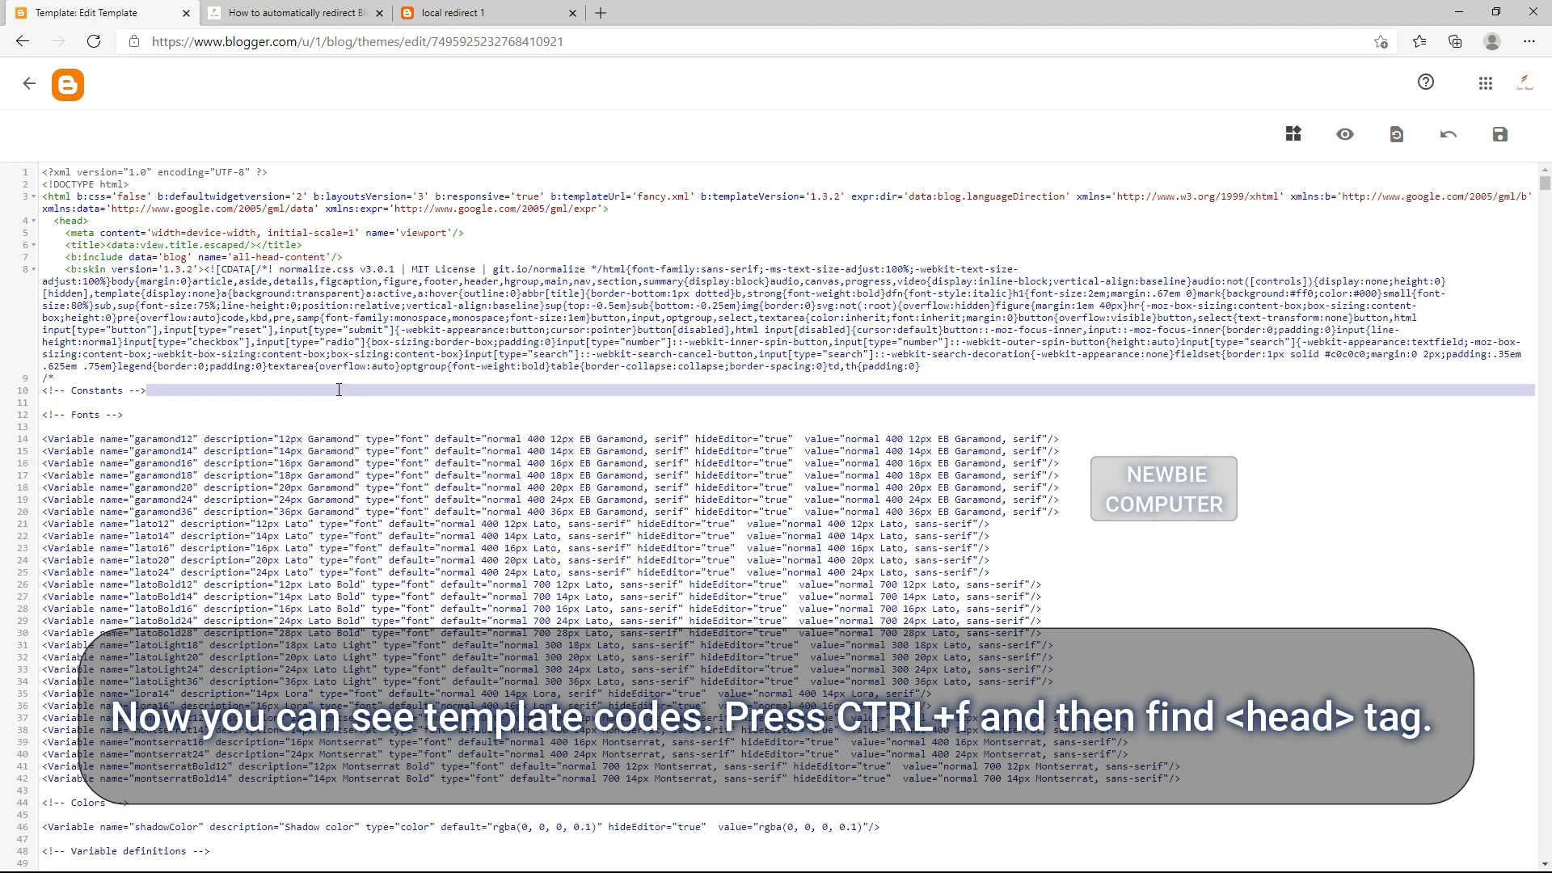
# - Search the template code for 'head' to locate the opening head tag
pyautogui.press('Ctrl+f')
pyautogui.write('<')
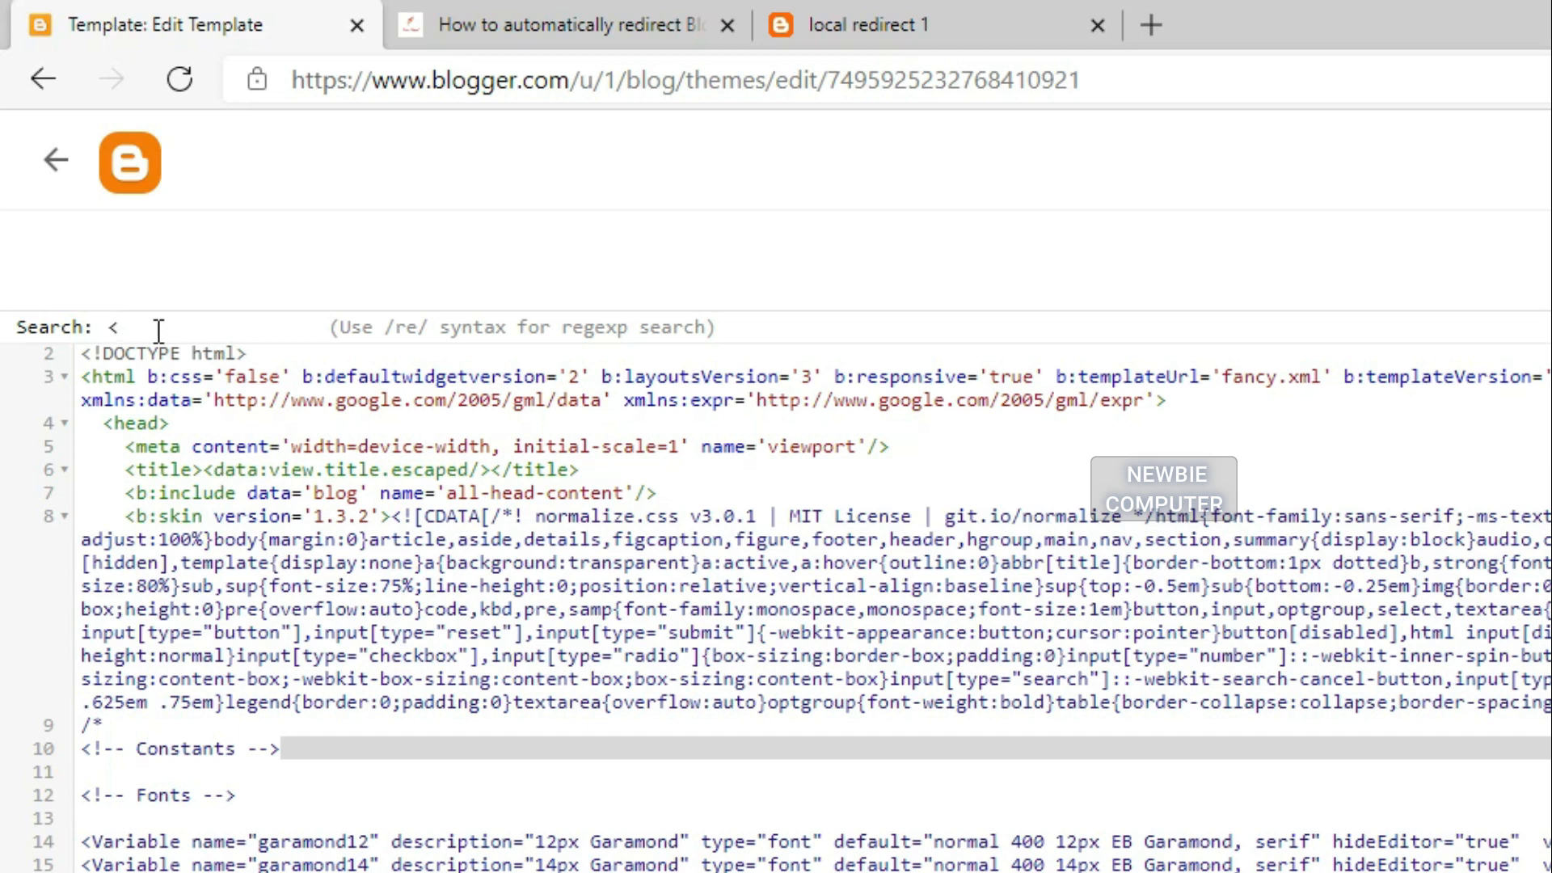
pyautogui.write('head')
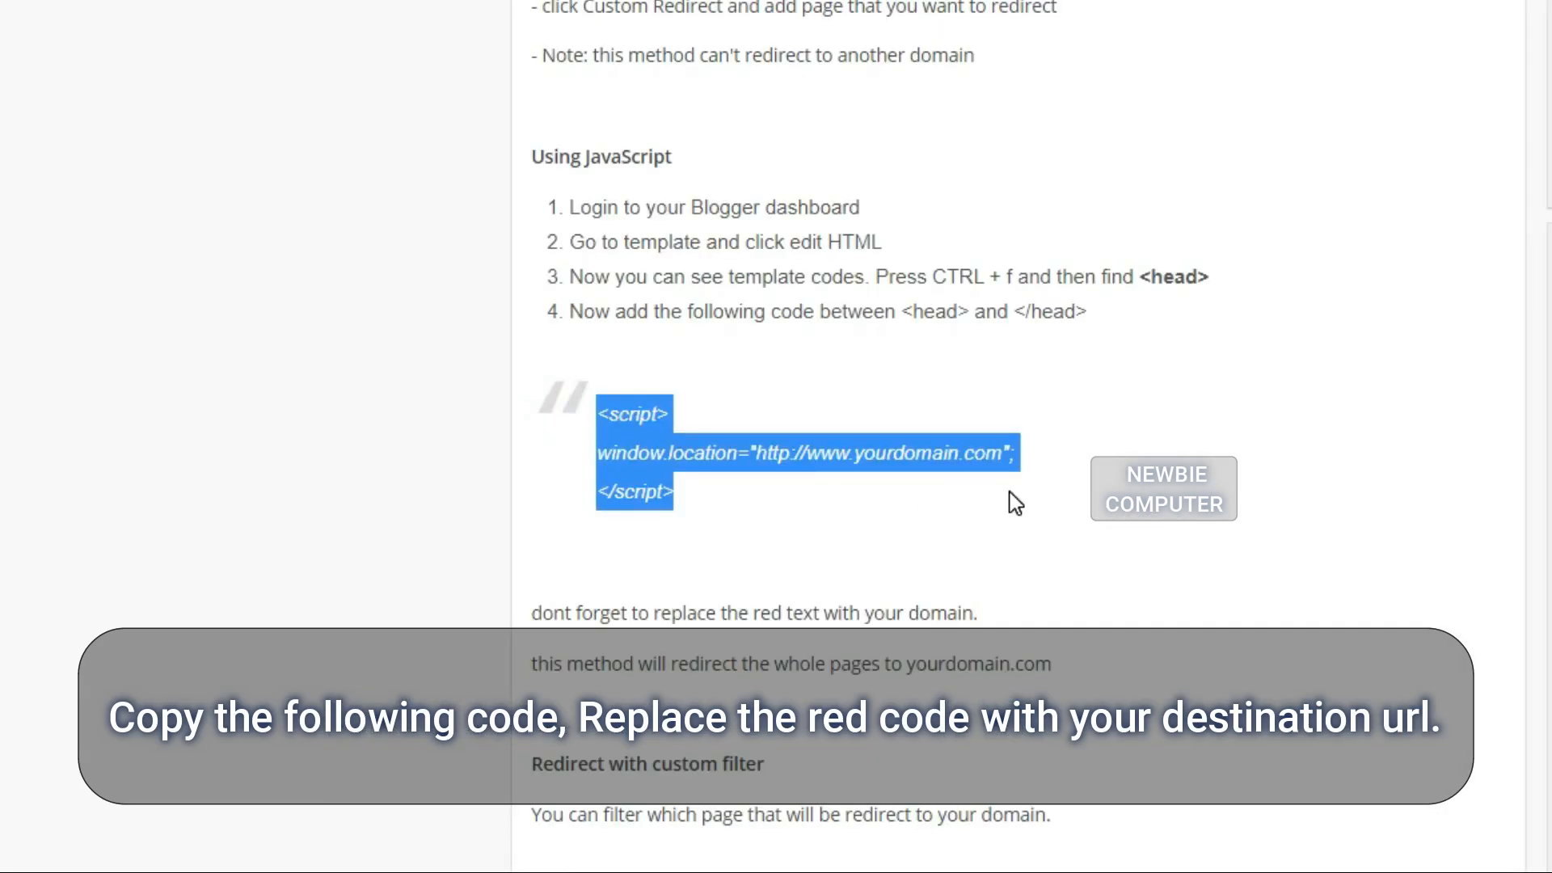
# - Select the three-line JavaScript redirect snippet under Using JavaScript and return to the Blogger tab
pyautogui.click(761, 453)
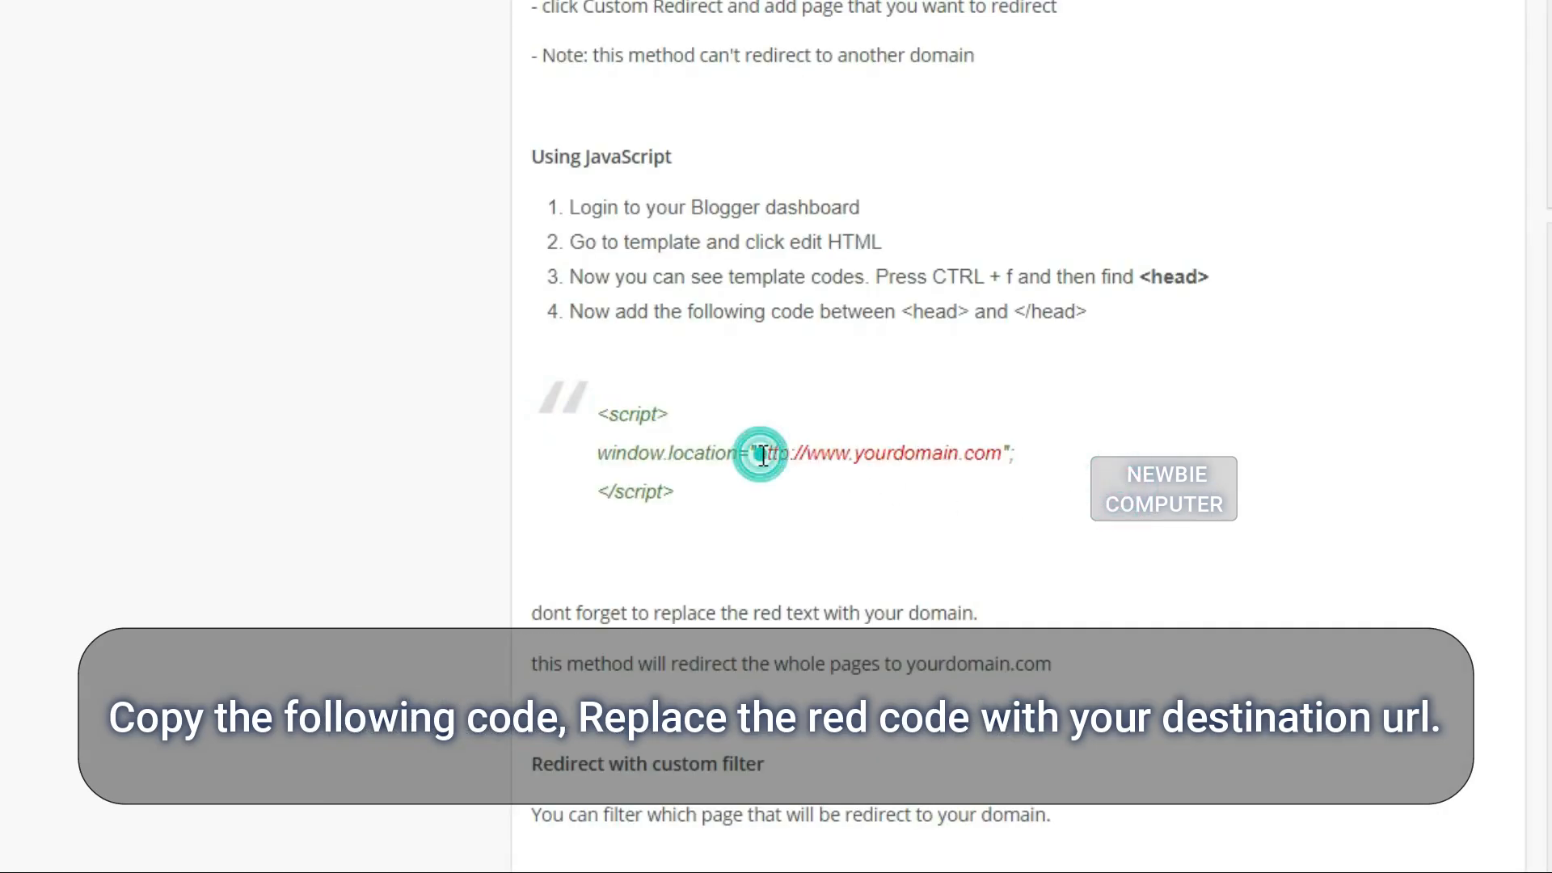
pyautogui.moveTo(758, 453); pyautogui.dragTo(999, 452)
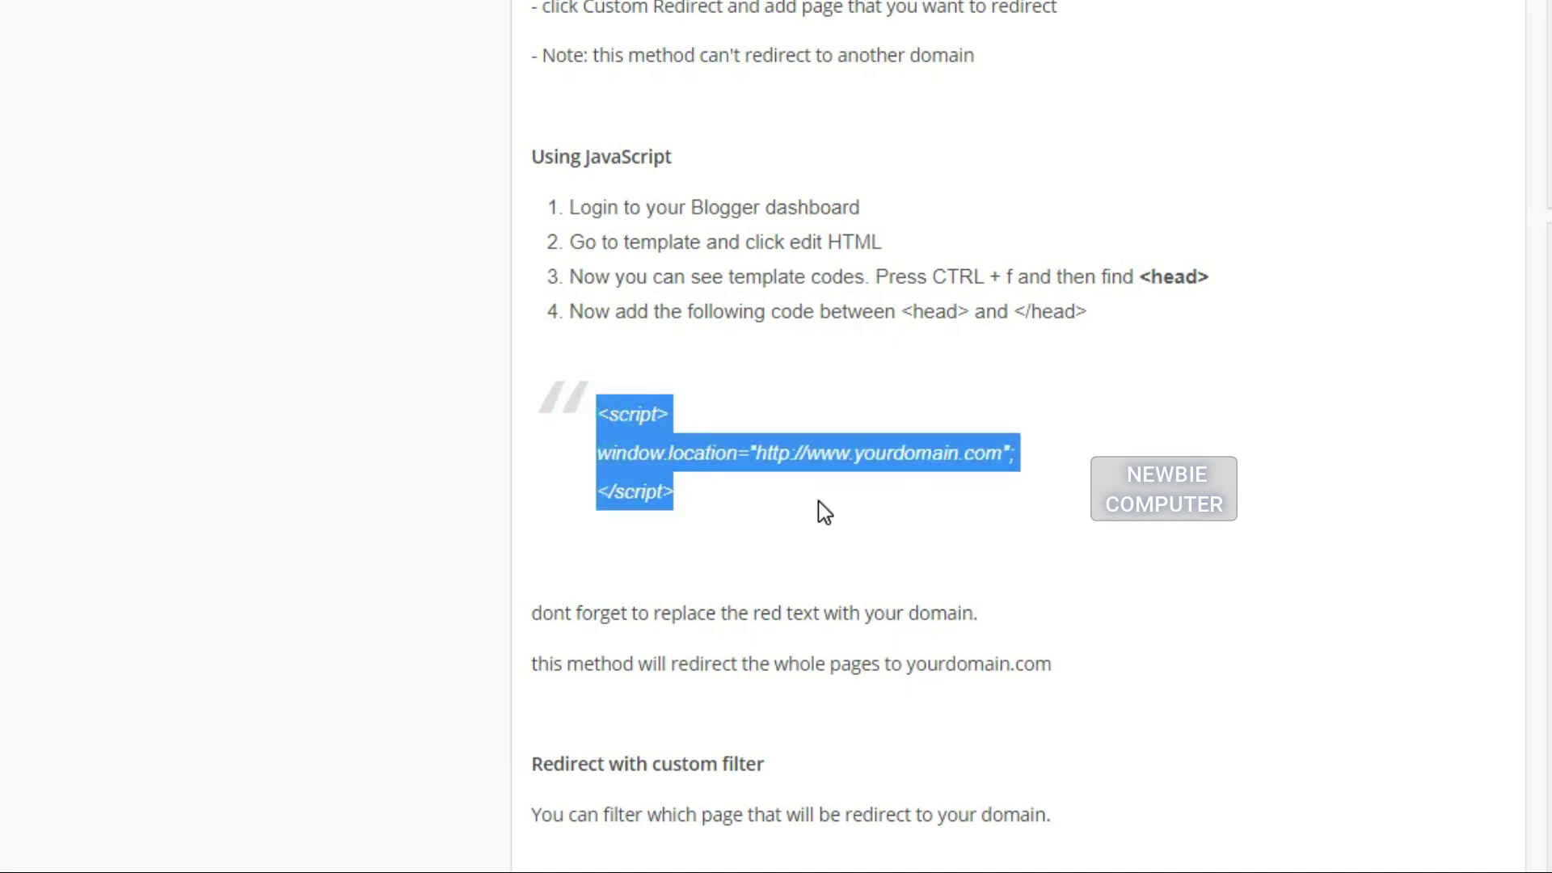
pyautogui.click(97, 13)
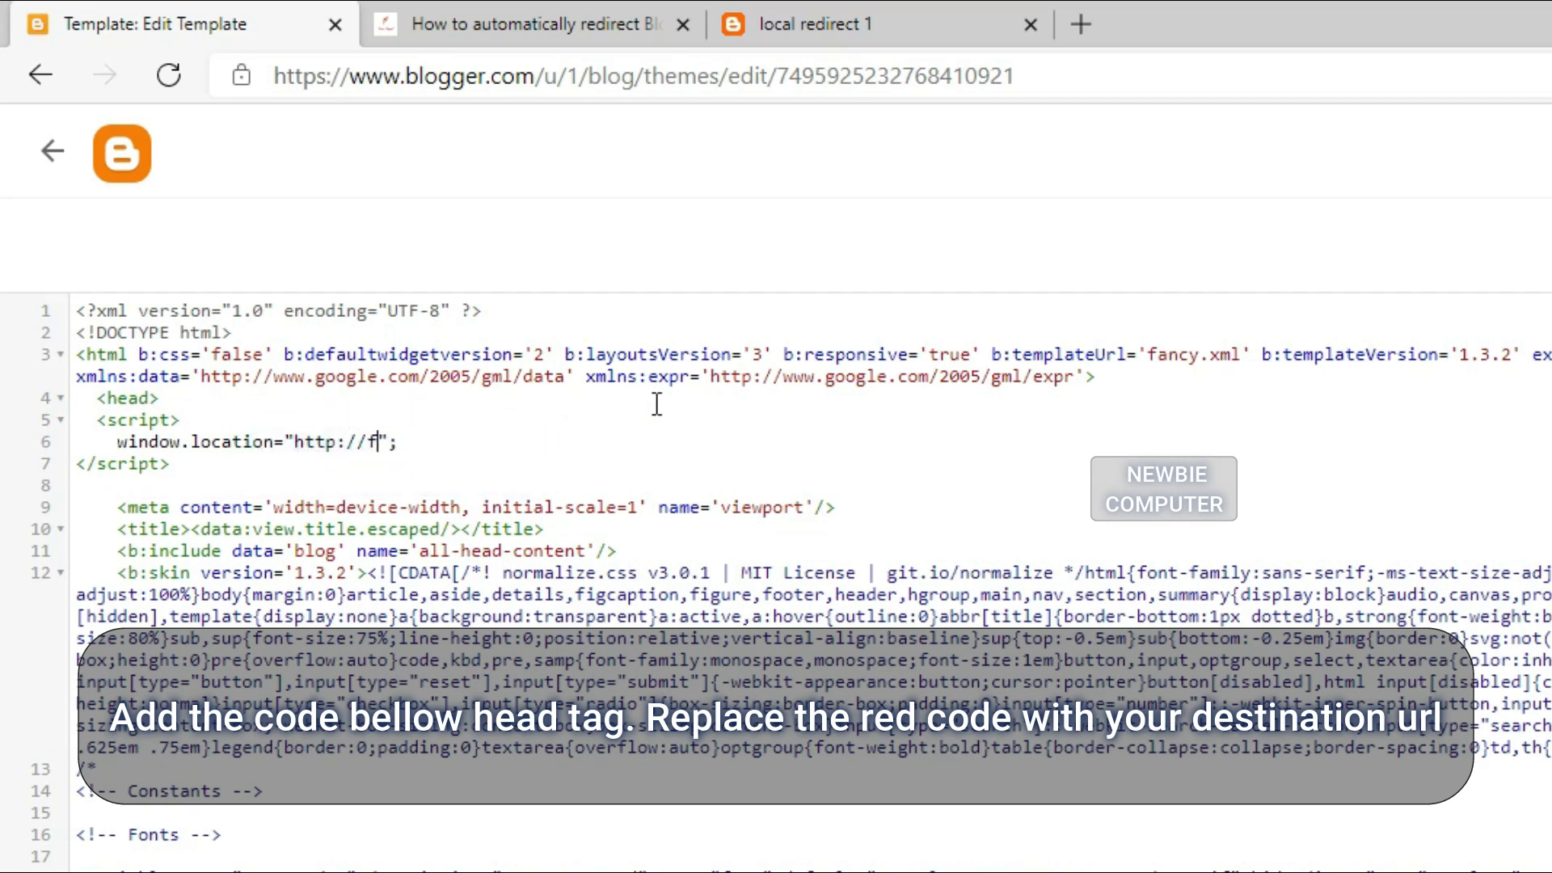
# - Set the pasted script's window.location destination to the frxangelz.co domain
pyautogui.write('rxangelz.co')
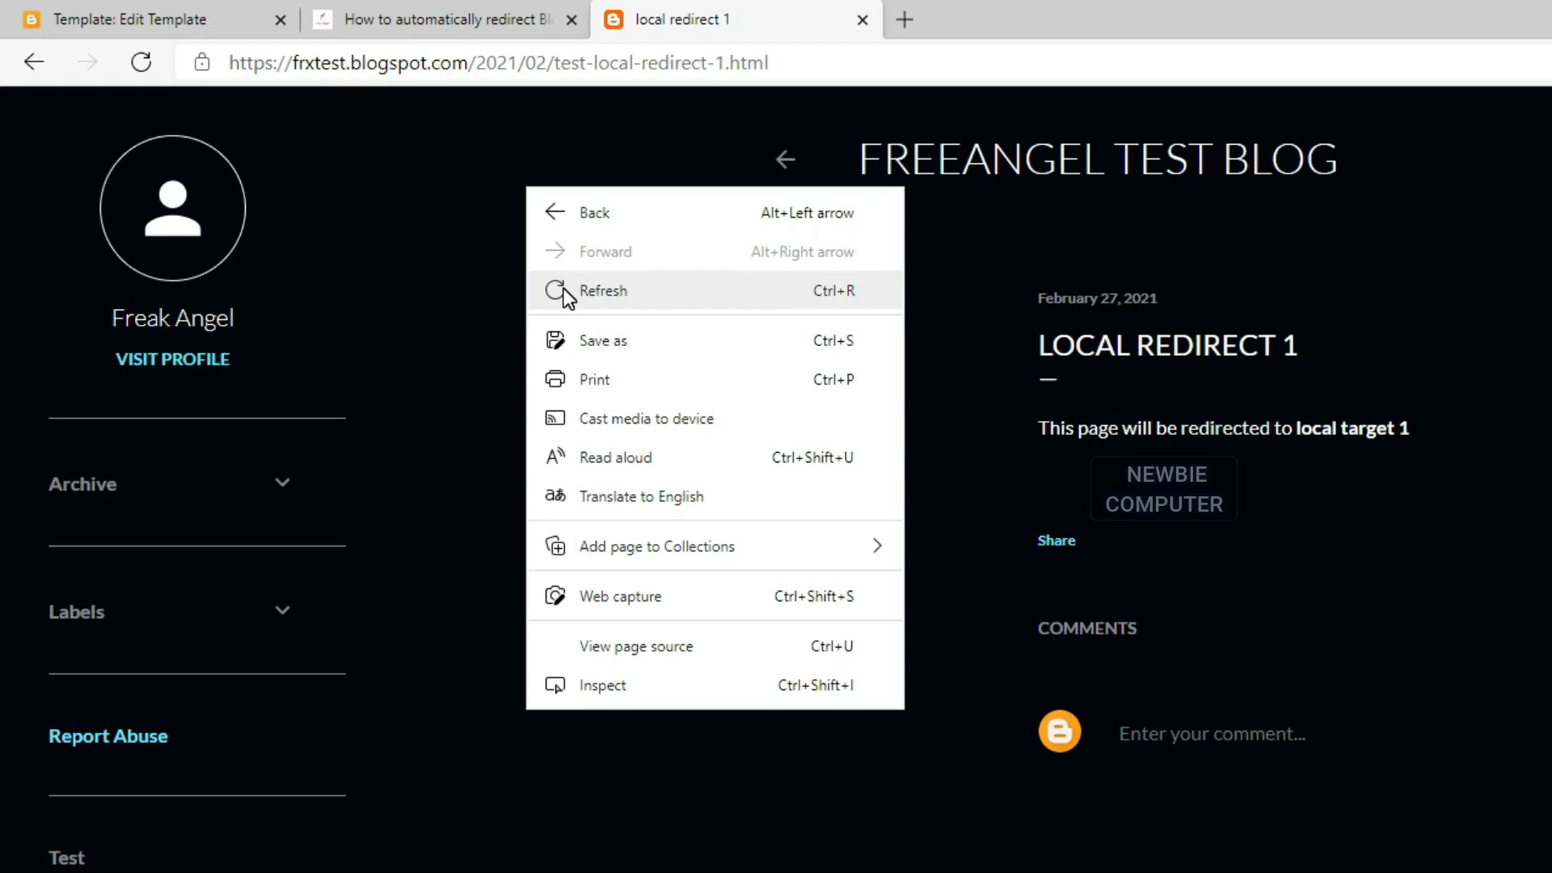
# - Reload the blog post and confirm it lands on the frxangelz.co.id test page
pyautogui.click(601, 291)
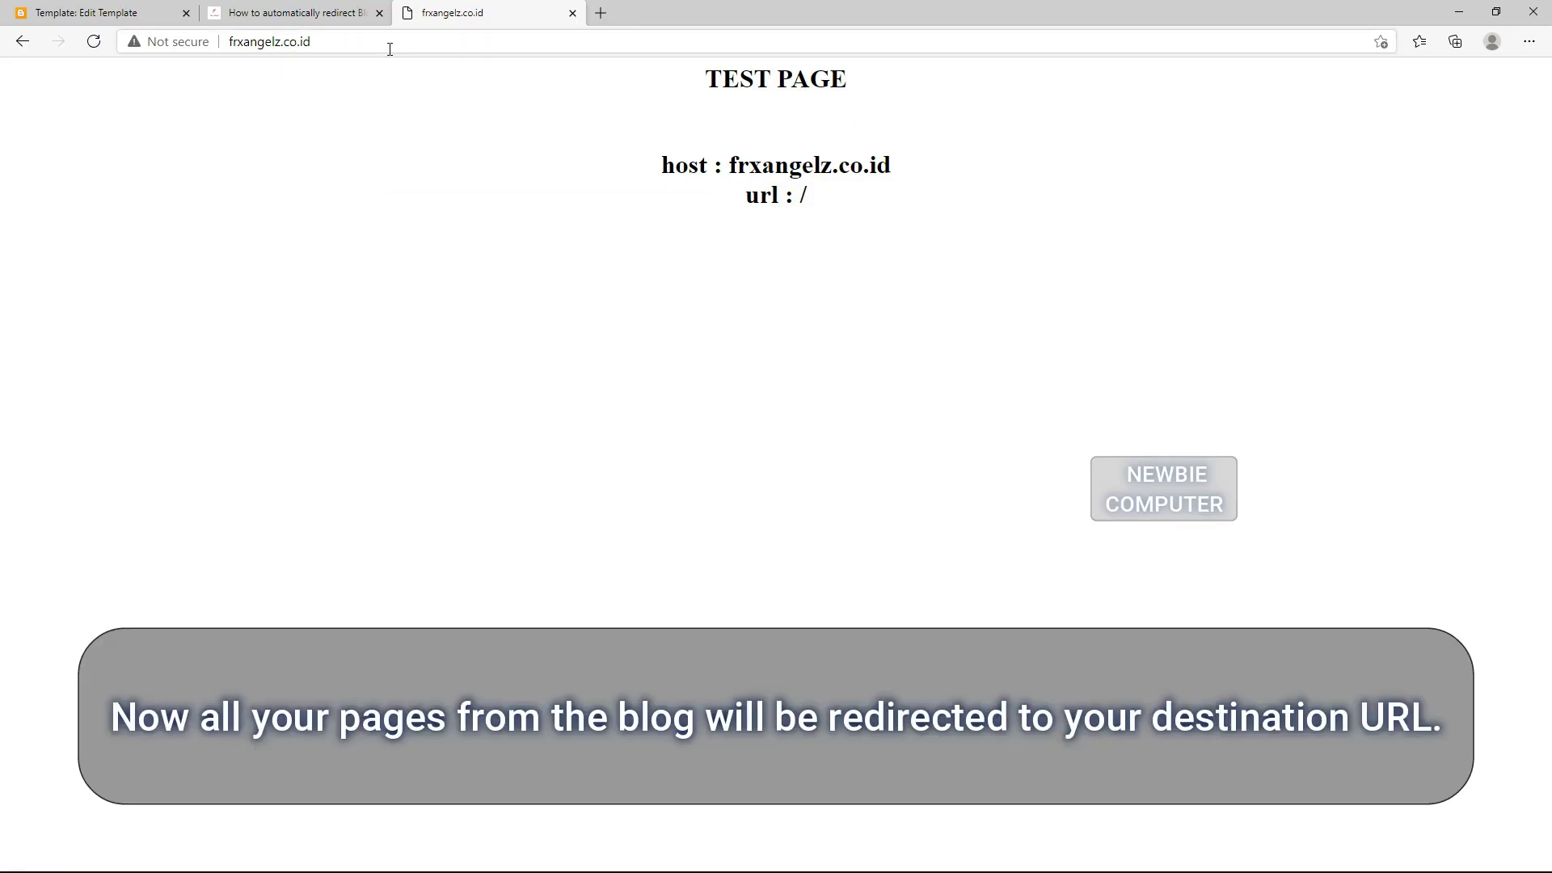
pyautogui.click(271, 43)
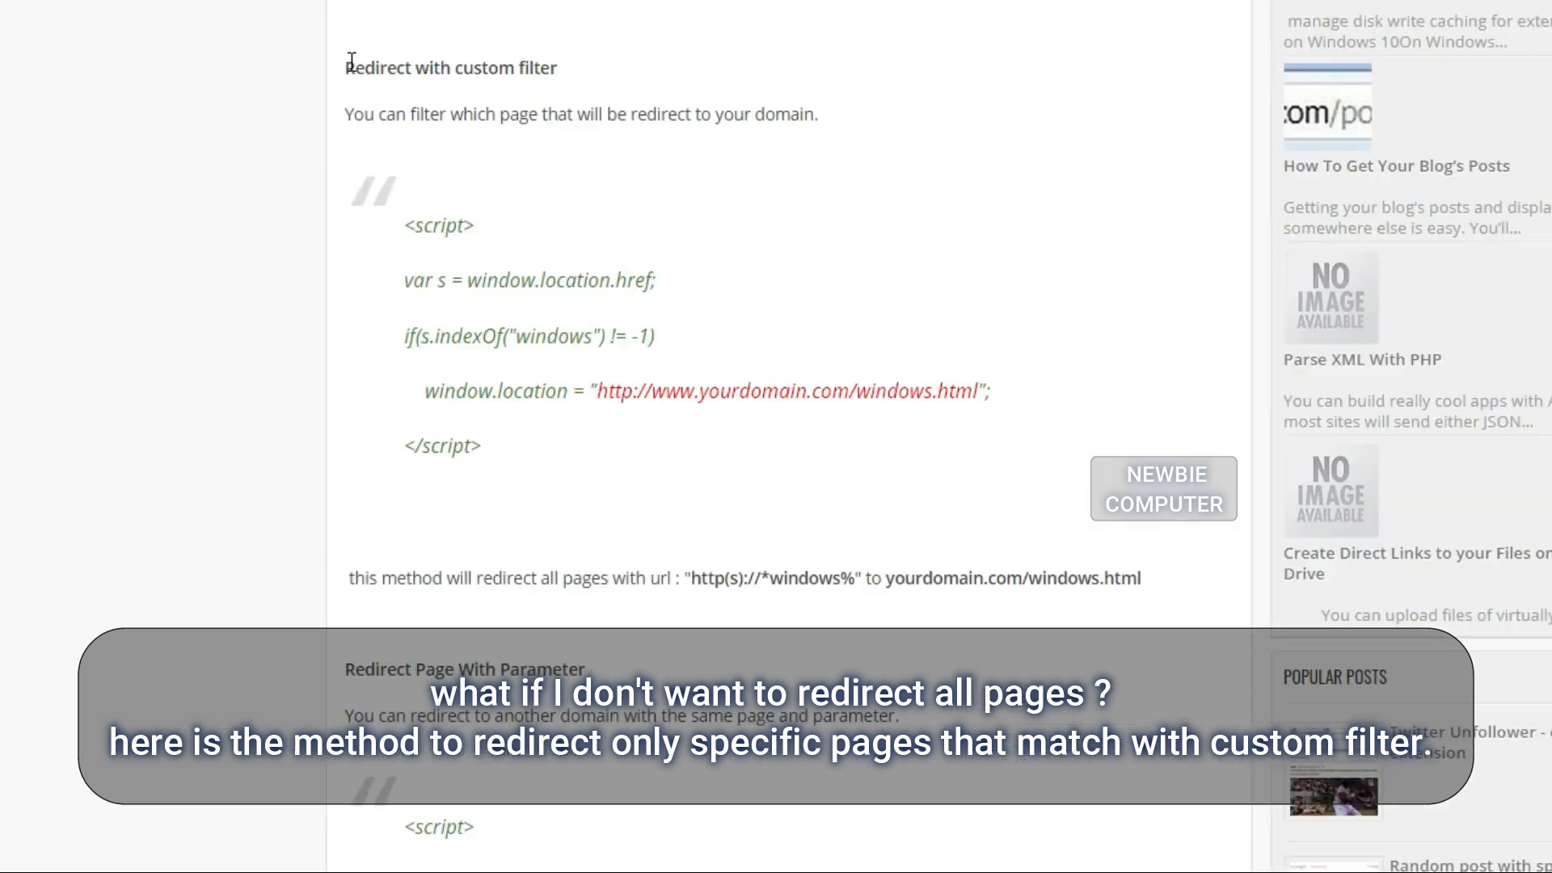
# - Select the script in the Redirect with custom filter section
pyautogui.click(356, 223)
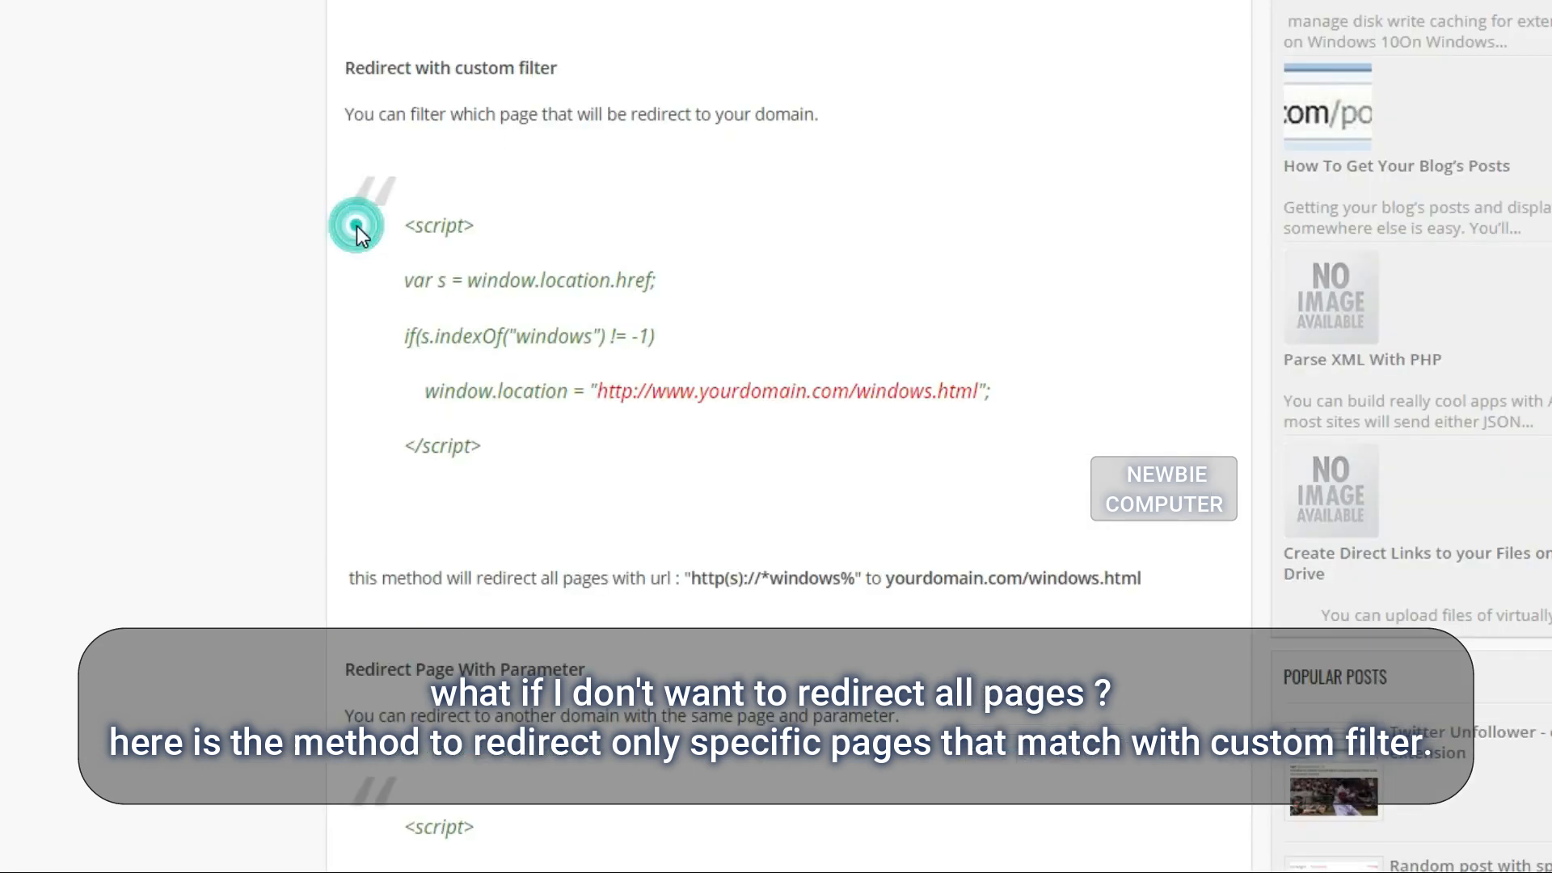
pyautogui.moveTo(400, 224); pyautogui.dragTo(530, 336)
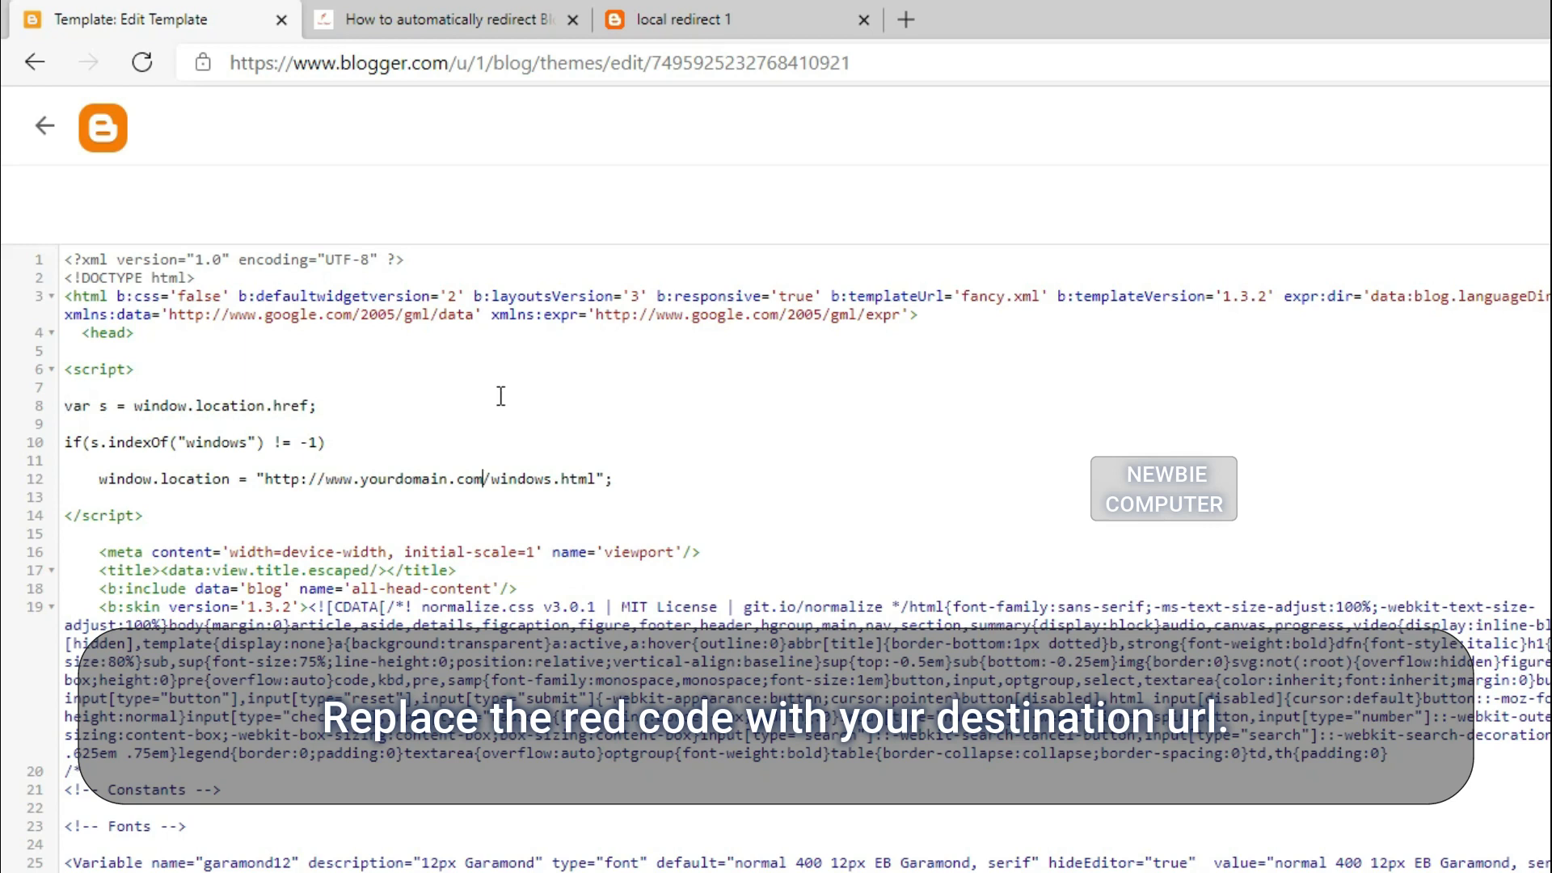
# - Set the filter script's domain to frxangelz and replace the filter word windows with 'redire'
pyautogui.write('frxangelz')
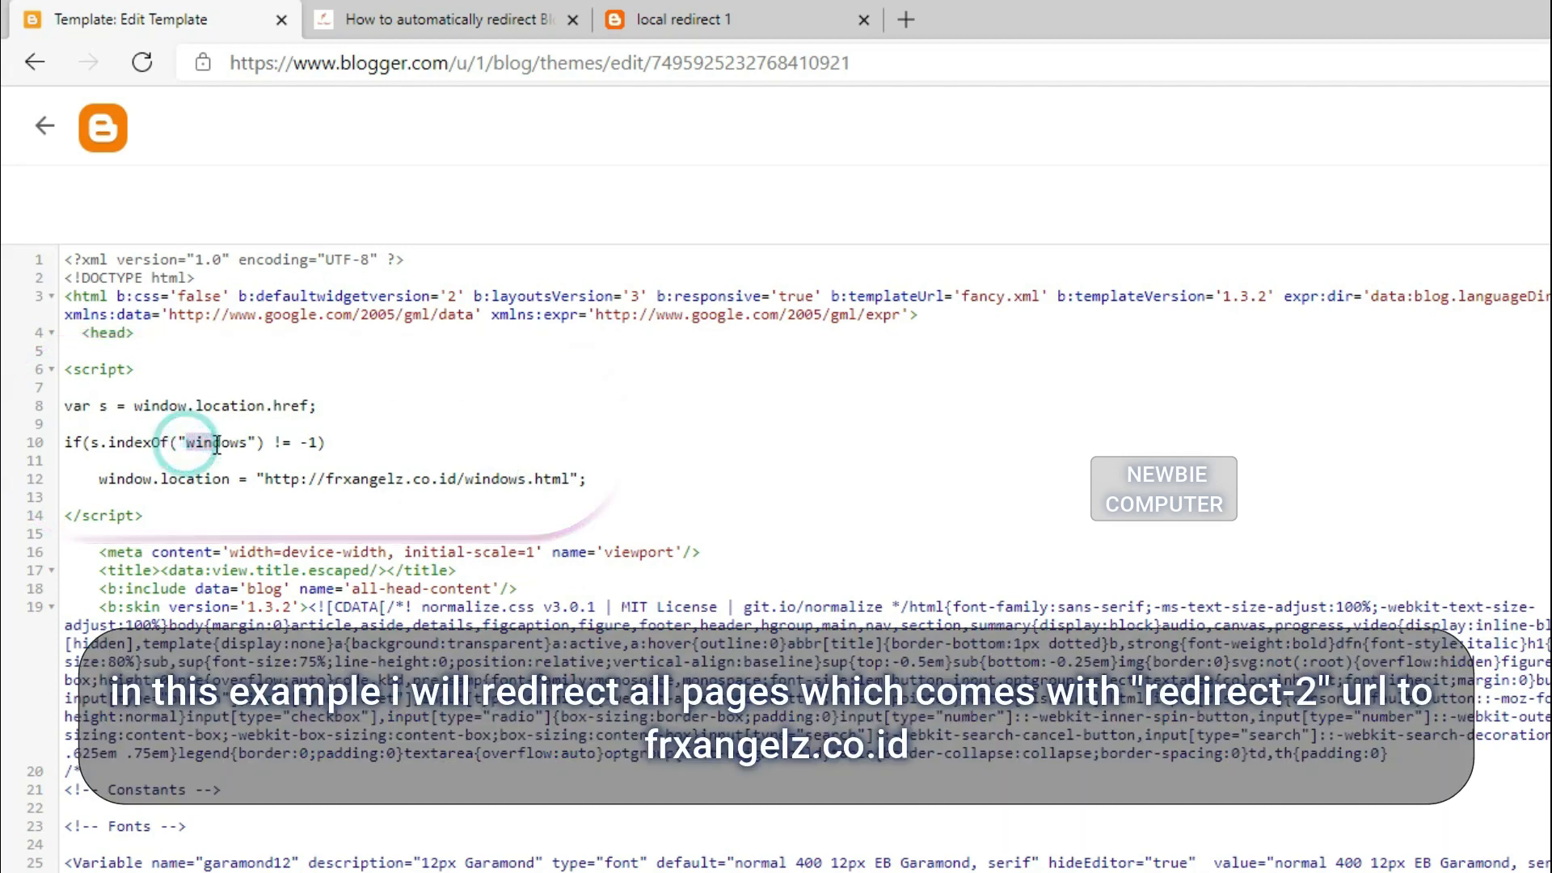
pyautogui.doubleClick(215, 442)
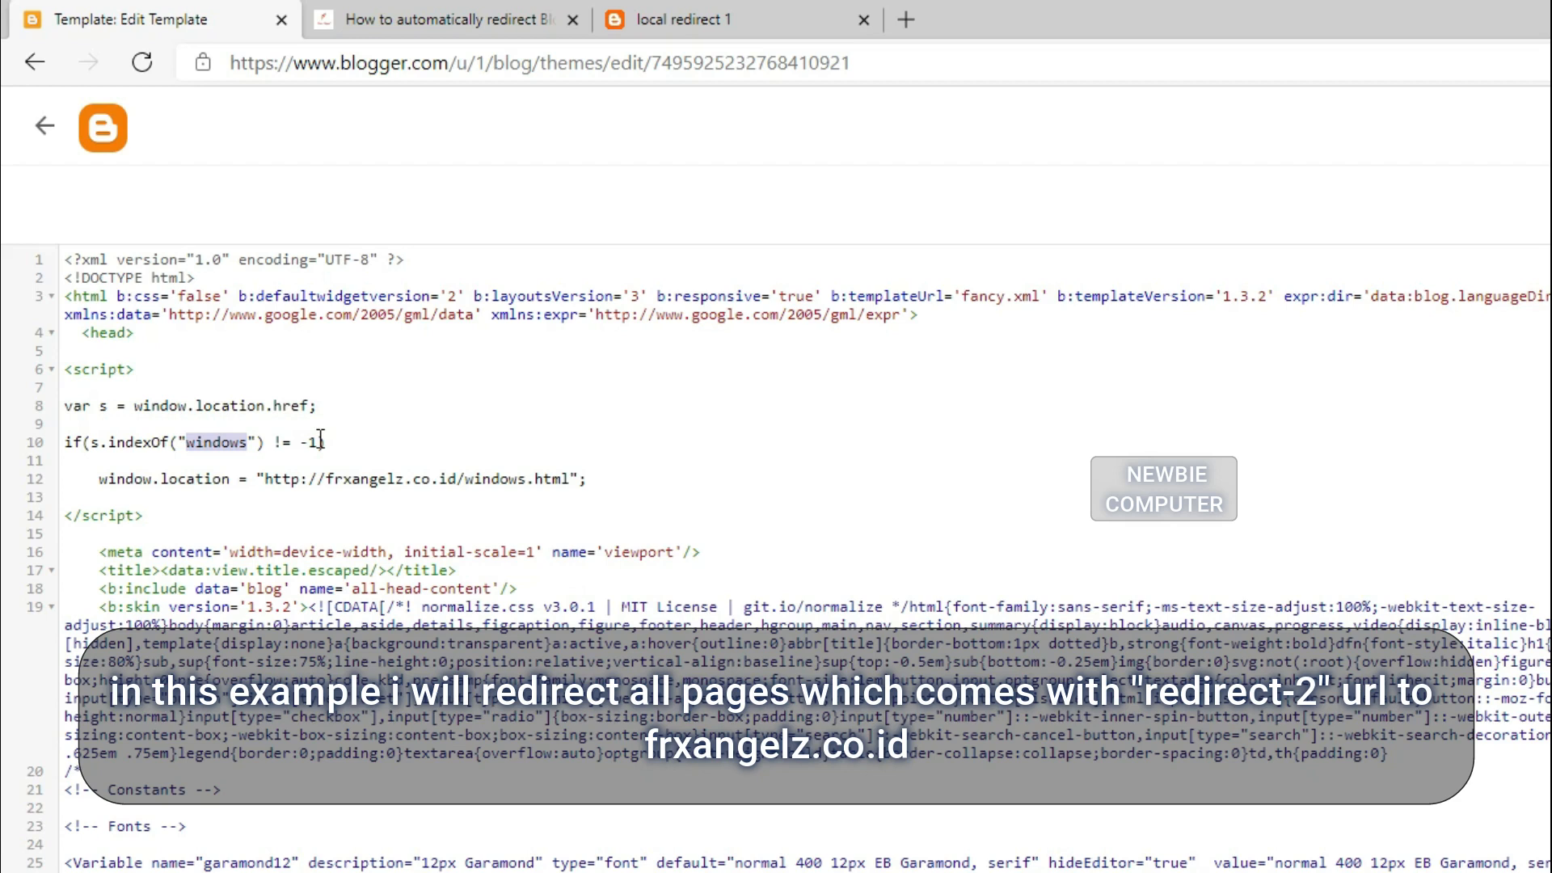
pyautogui.write('redire')
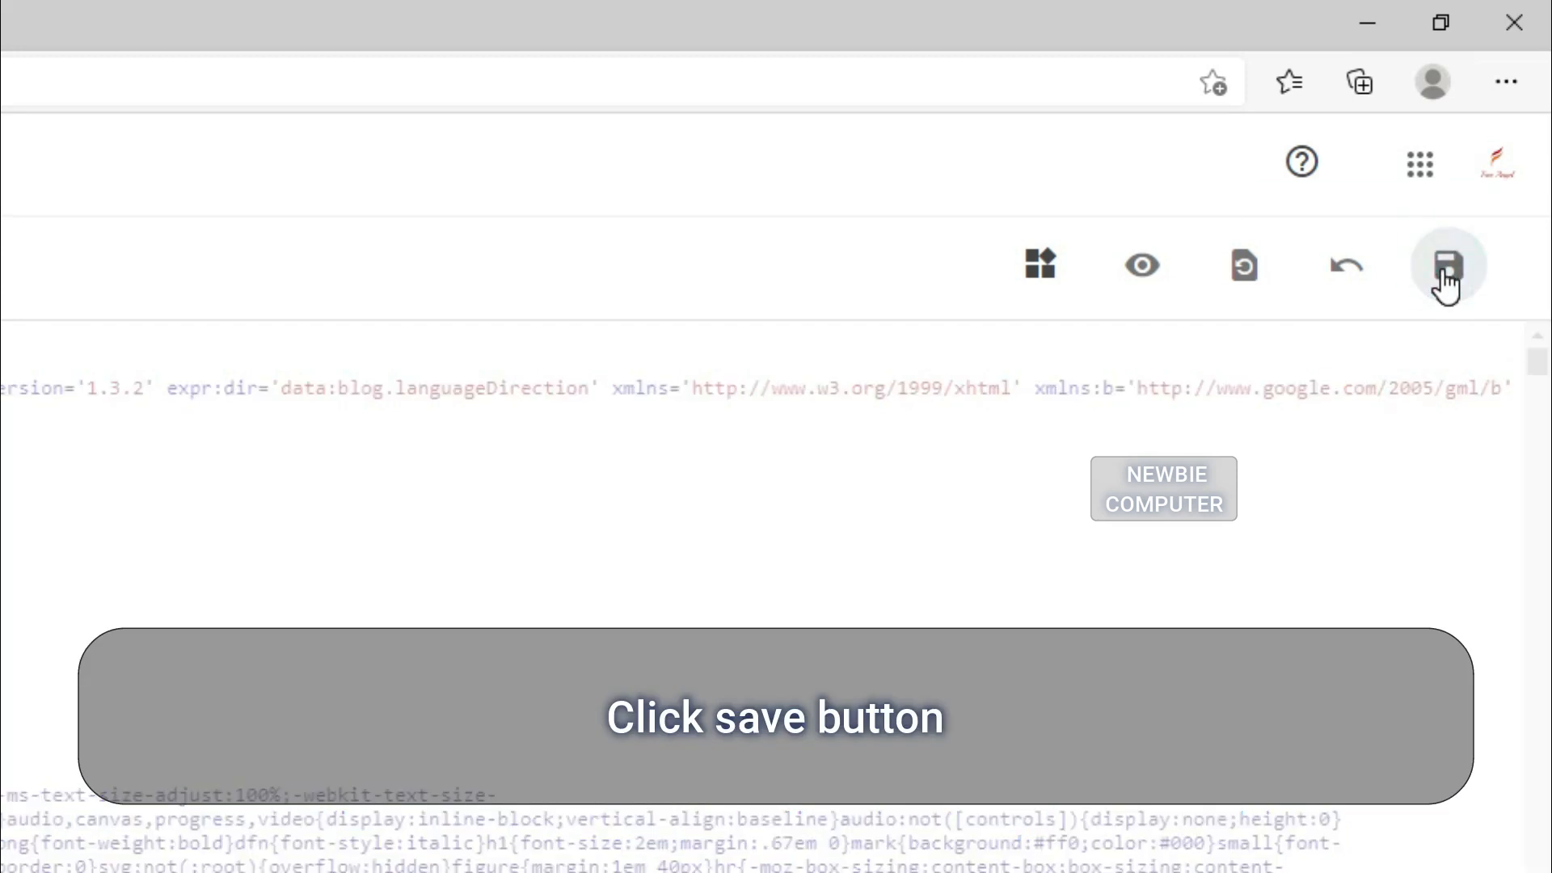
# - Save the template and open the LOCAL REDIRECT 2 post to test the filter redirect
pyautogui.click(1447, 265)
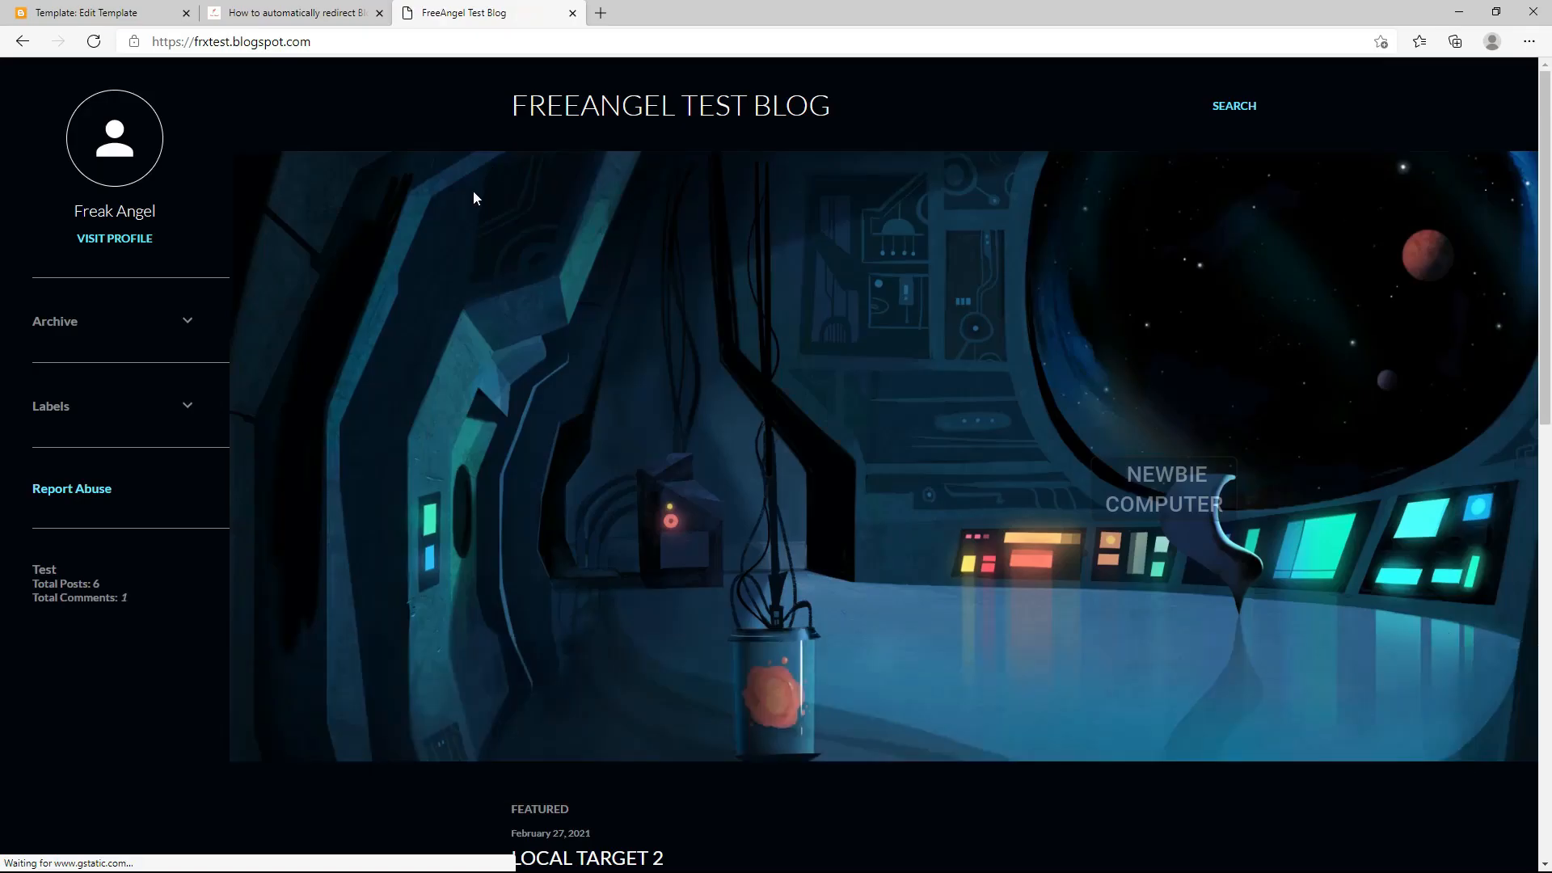
pyautogui.scroll(-3)
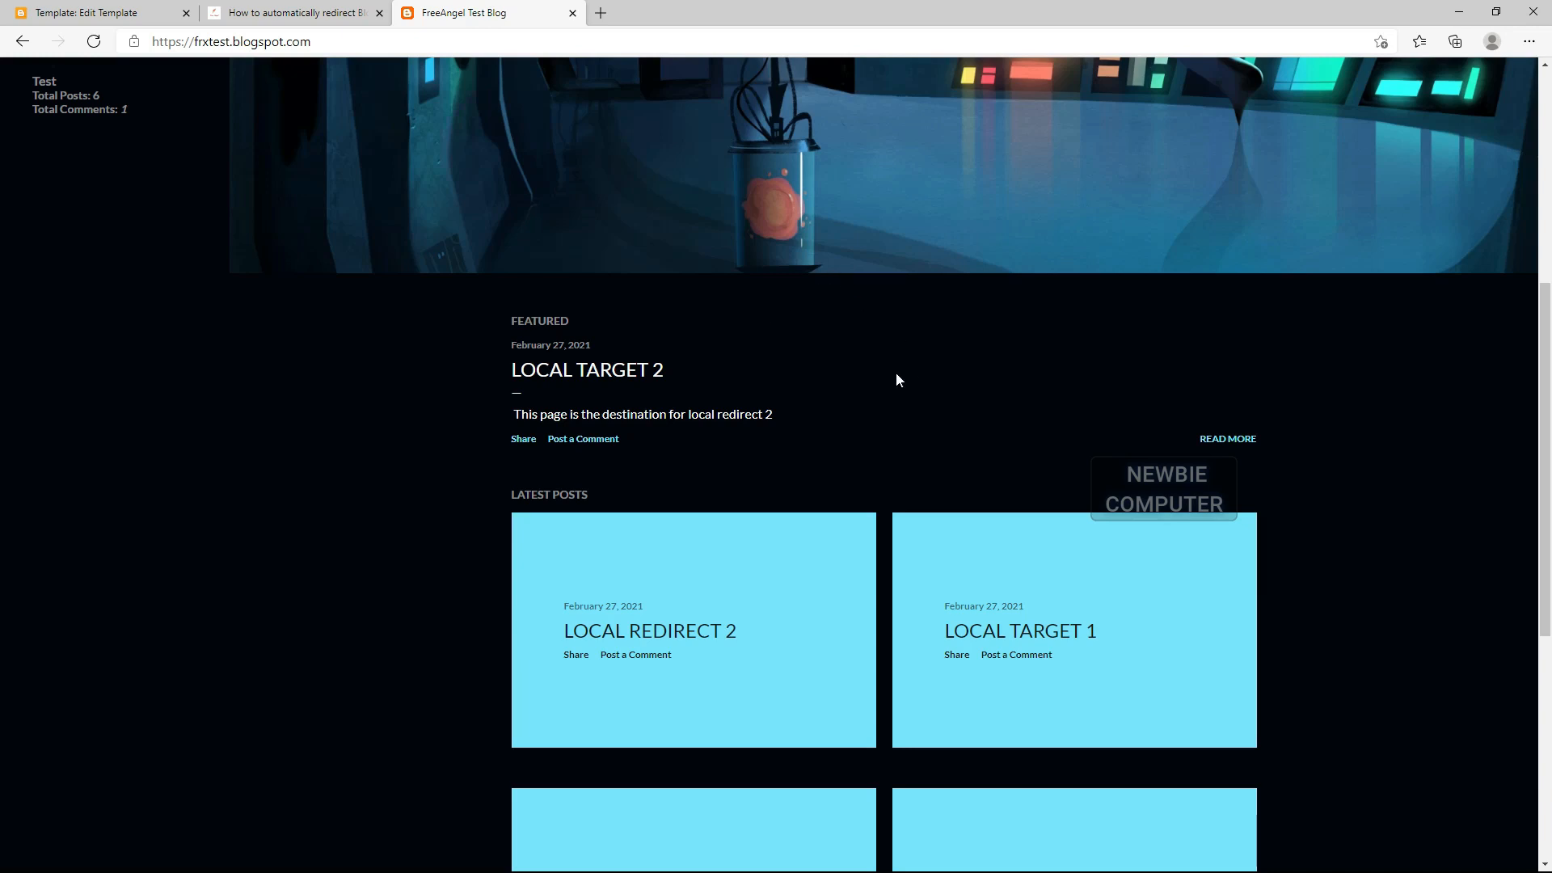
pyautogui.scroll(-3)
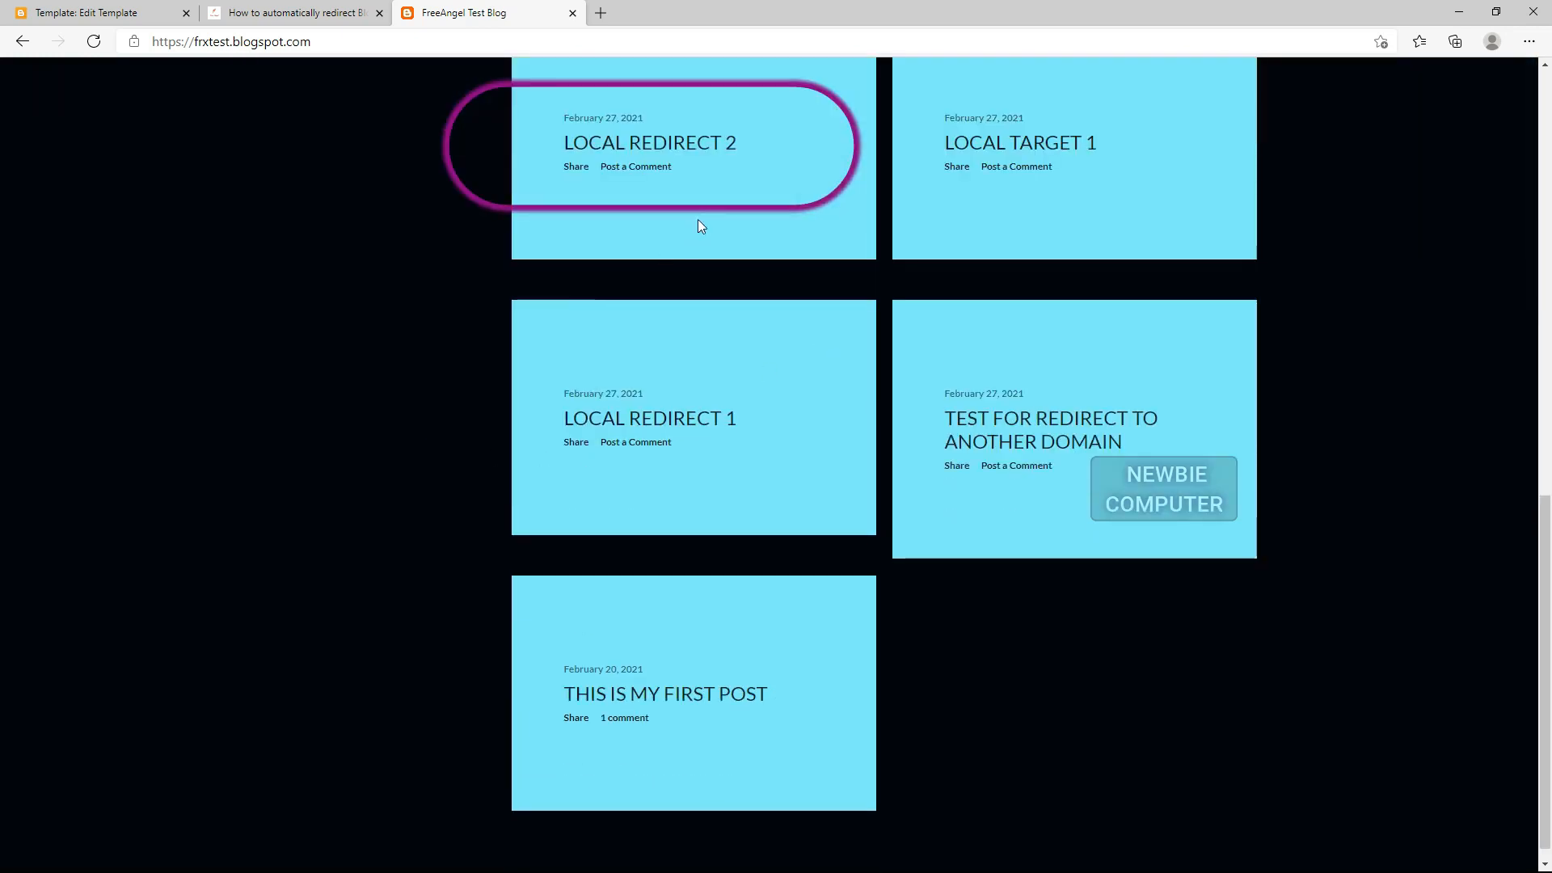
pyautogui.moveTo(617, 152)
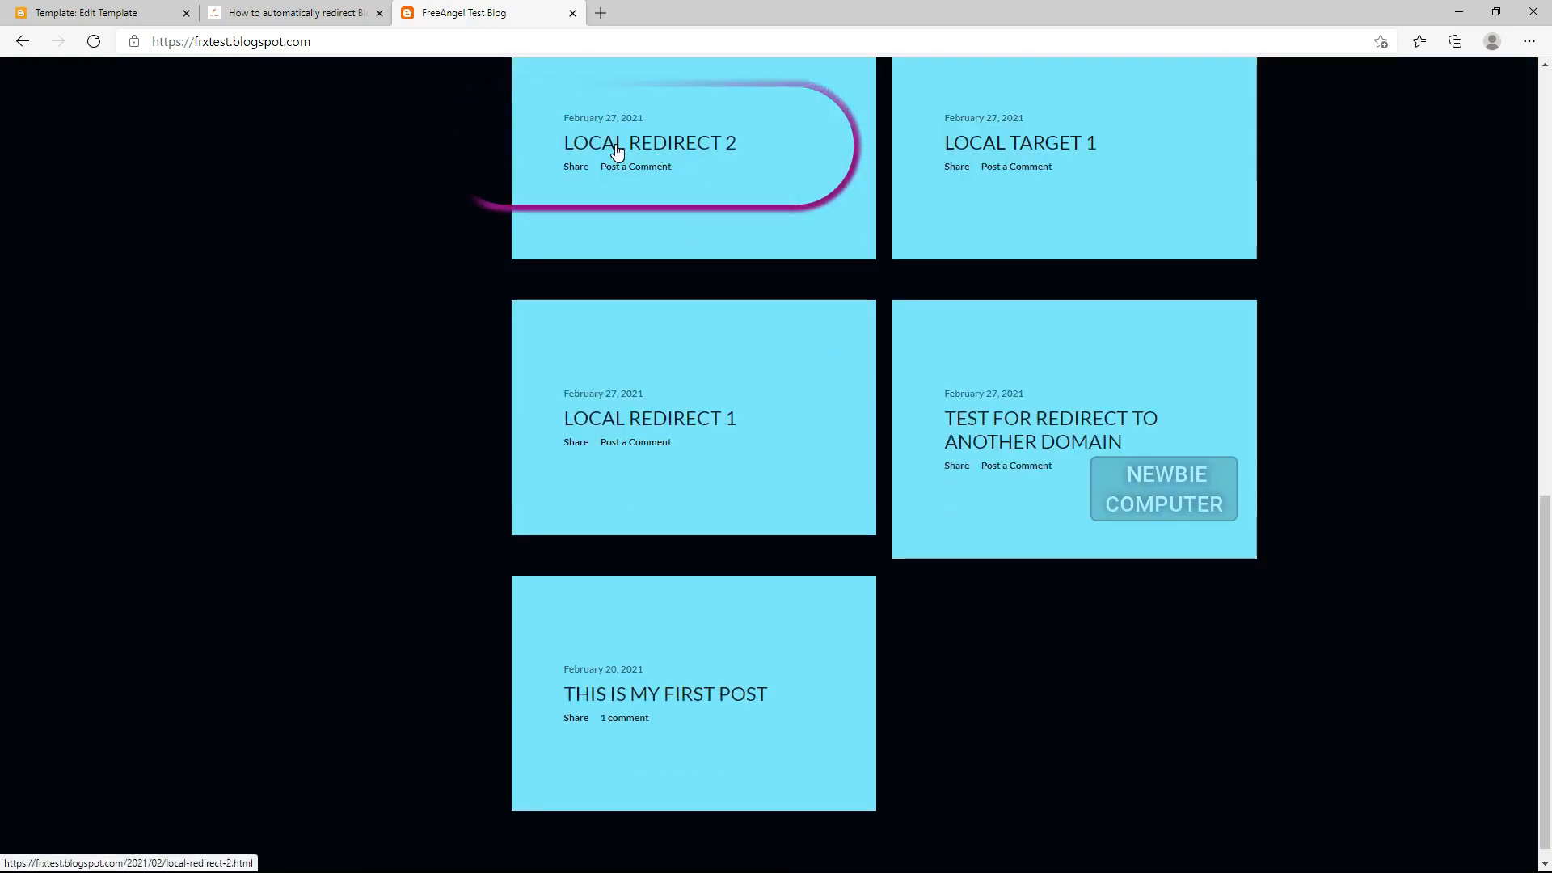
pyautogui.click(617, 143)
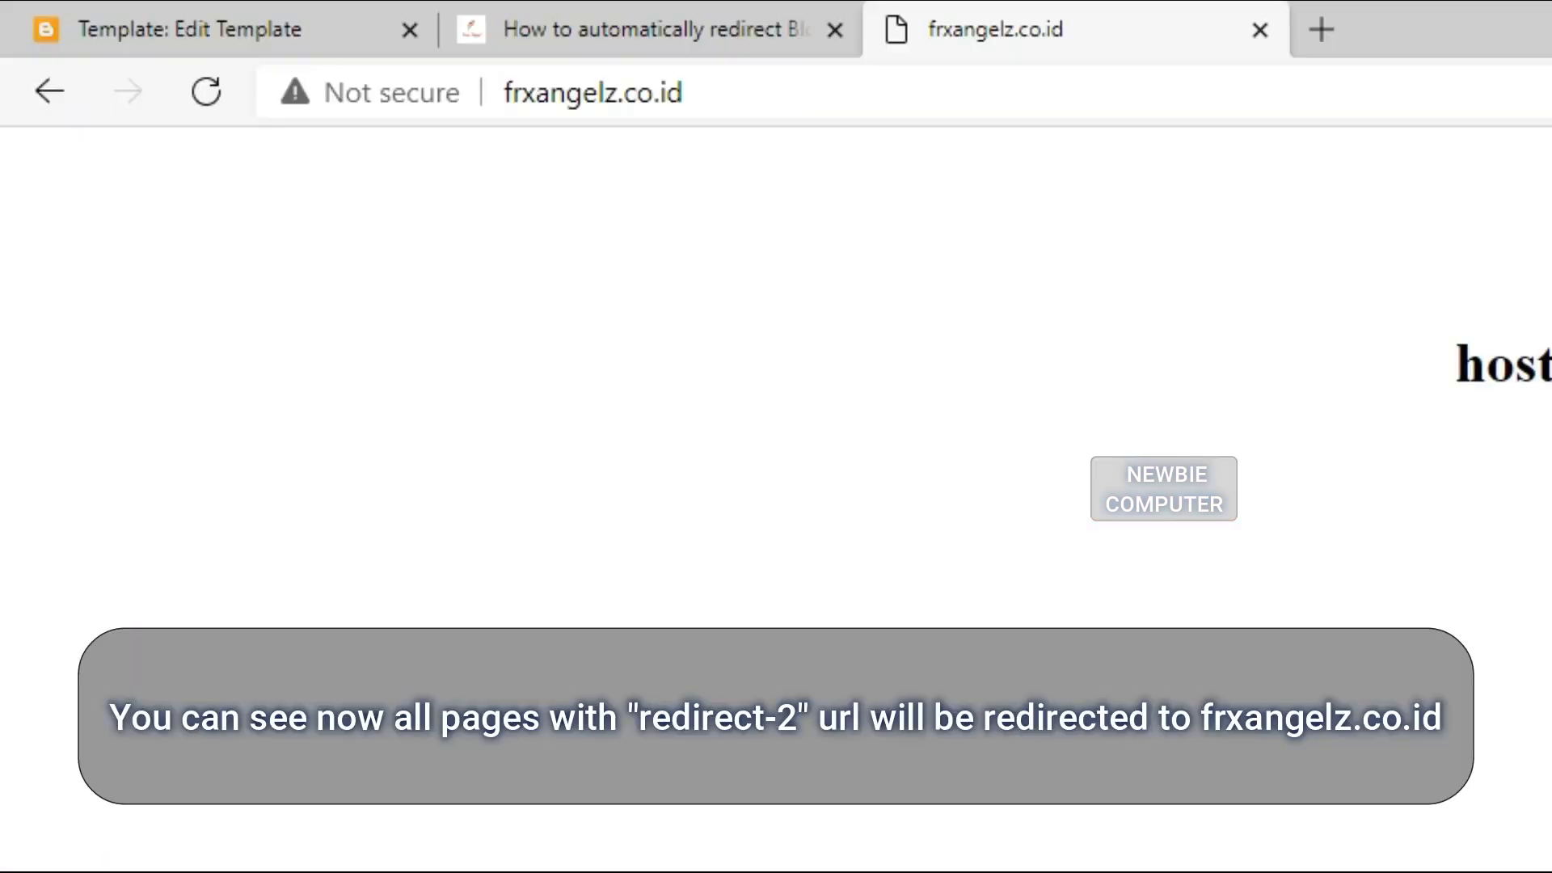
pyautogui.moveTo(1505, 439)
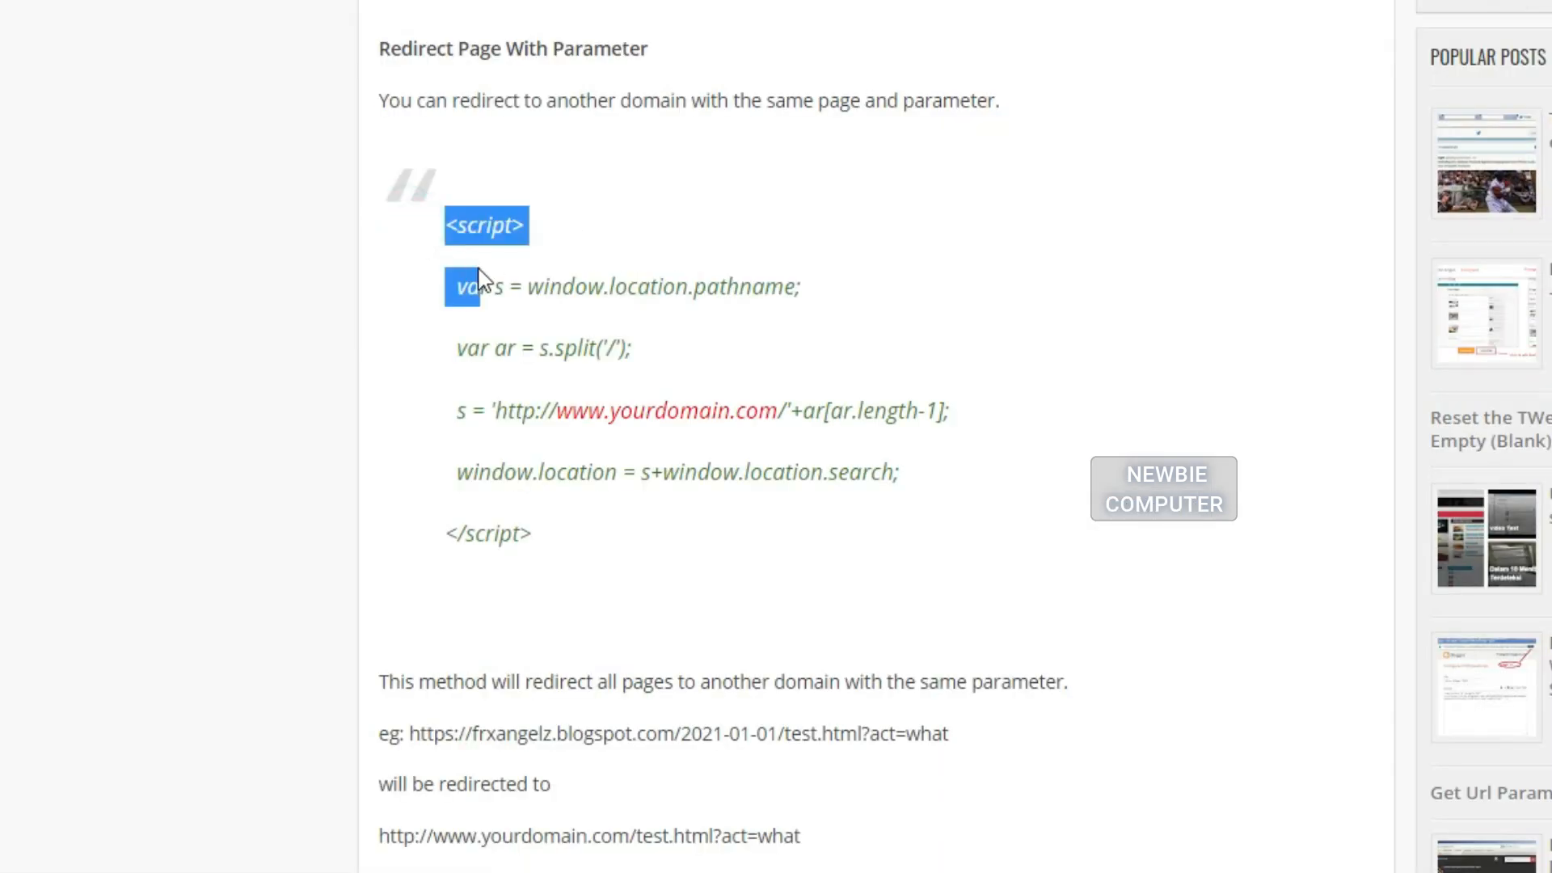
# - Copy the selected Redirect Page With Parameter script via the context menu
pyautogui.rightClick(479, 288)
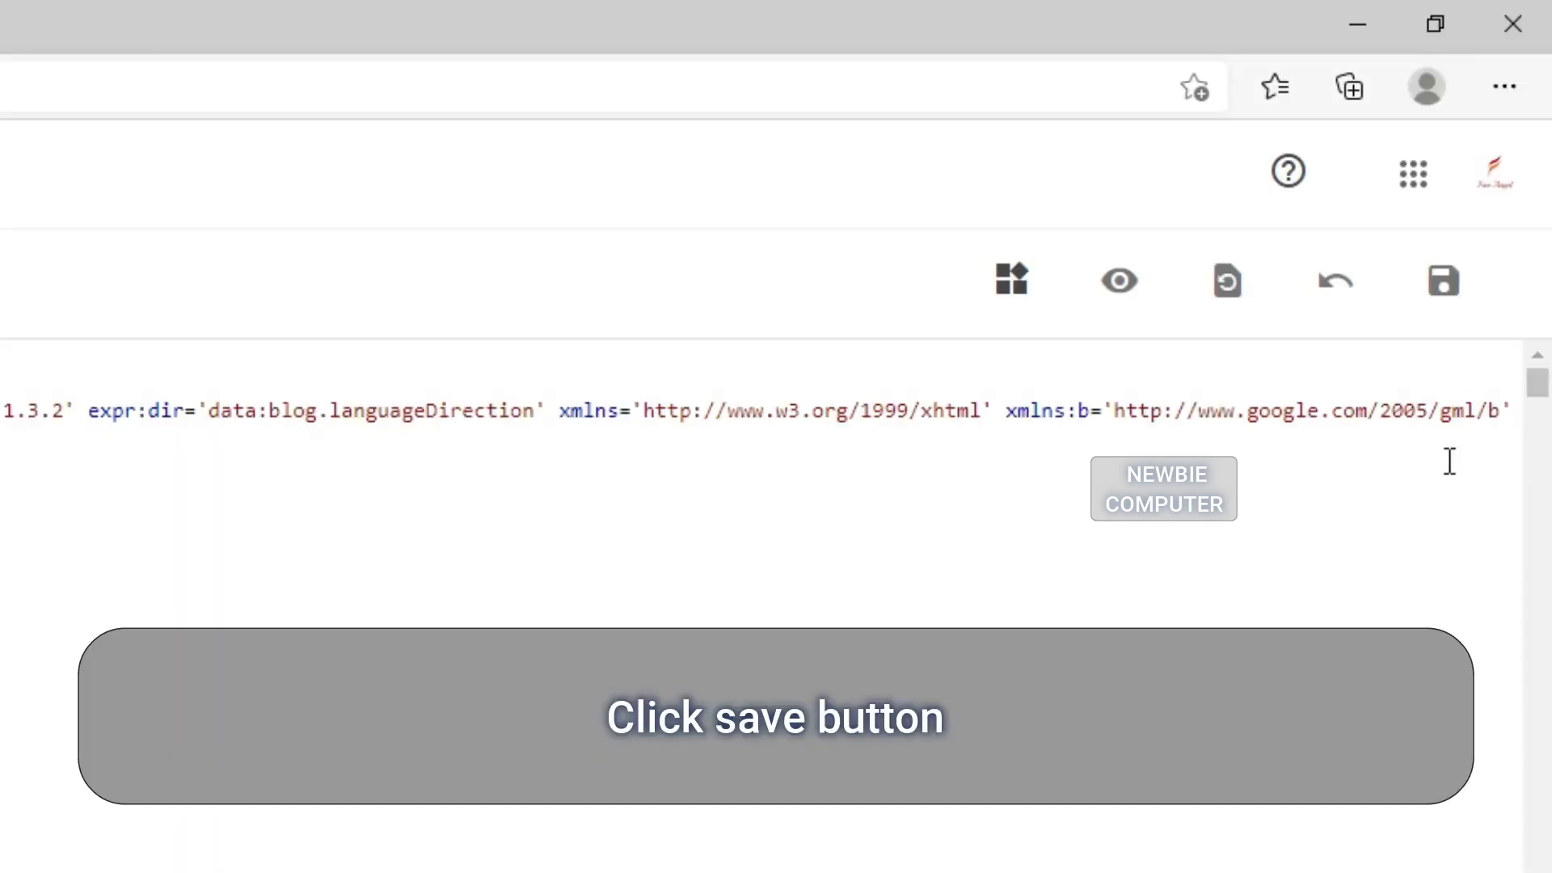
pyautogui.moveTo(1443, 282)
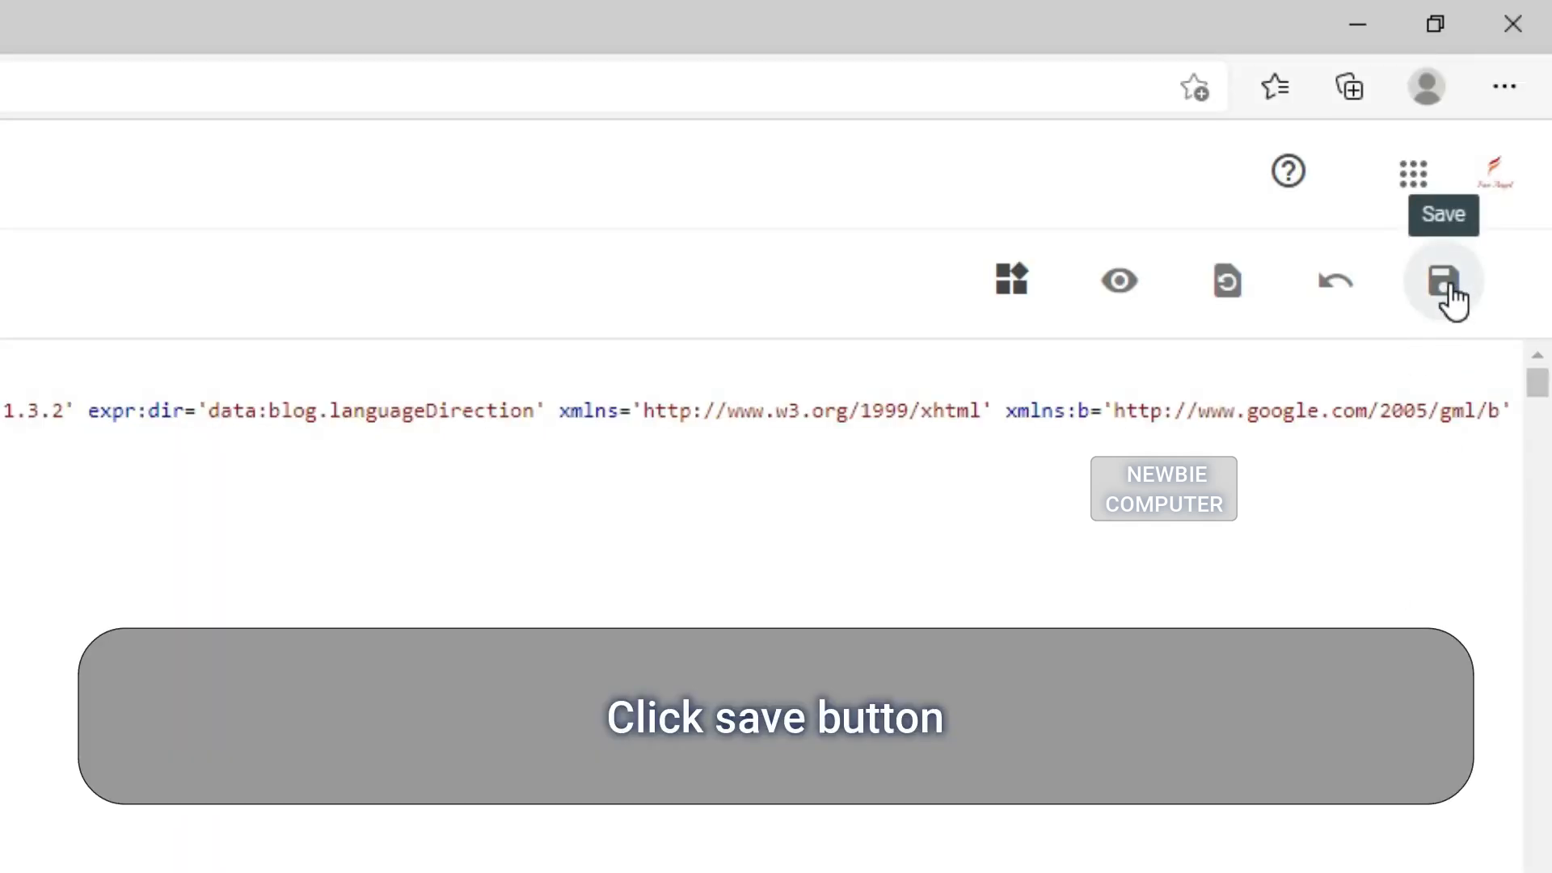
# - Save the template with the parameter-keeping script and switch to the LOCAL REDIRECT 2 post
pyautogui.click(1442, 282)
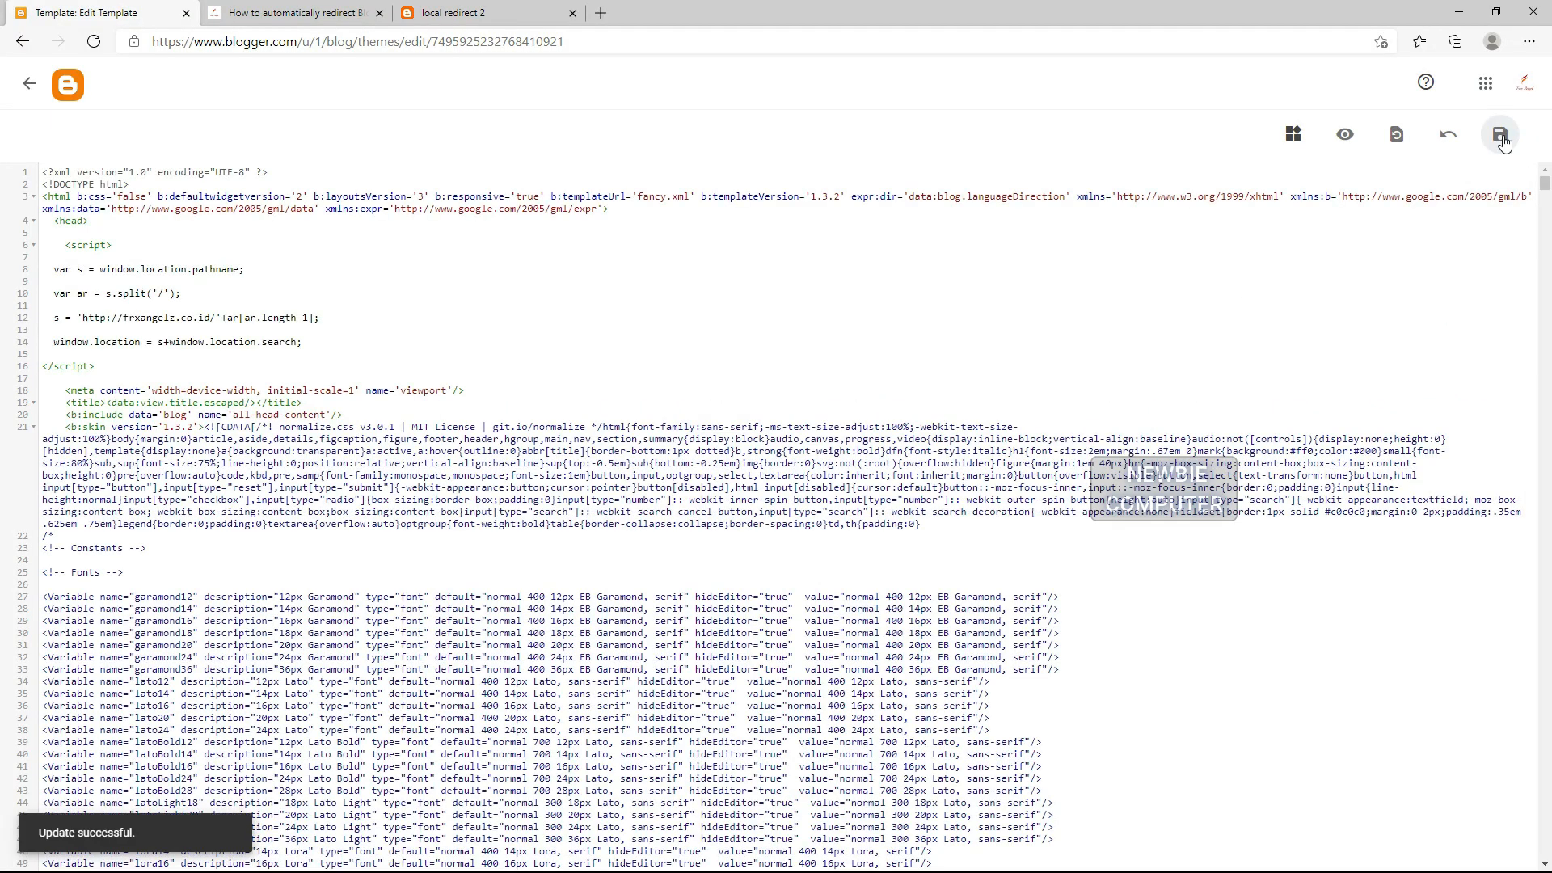
pyautogui.click(485, 13)
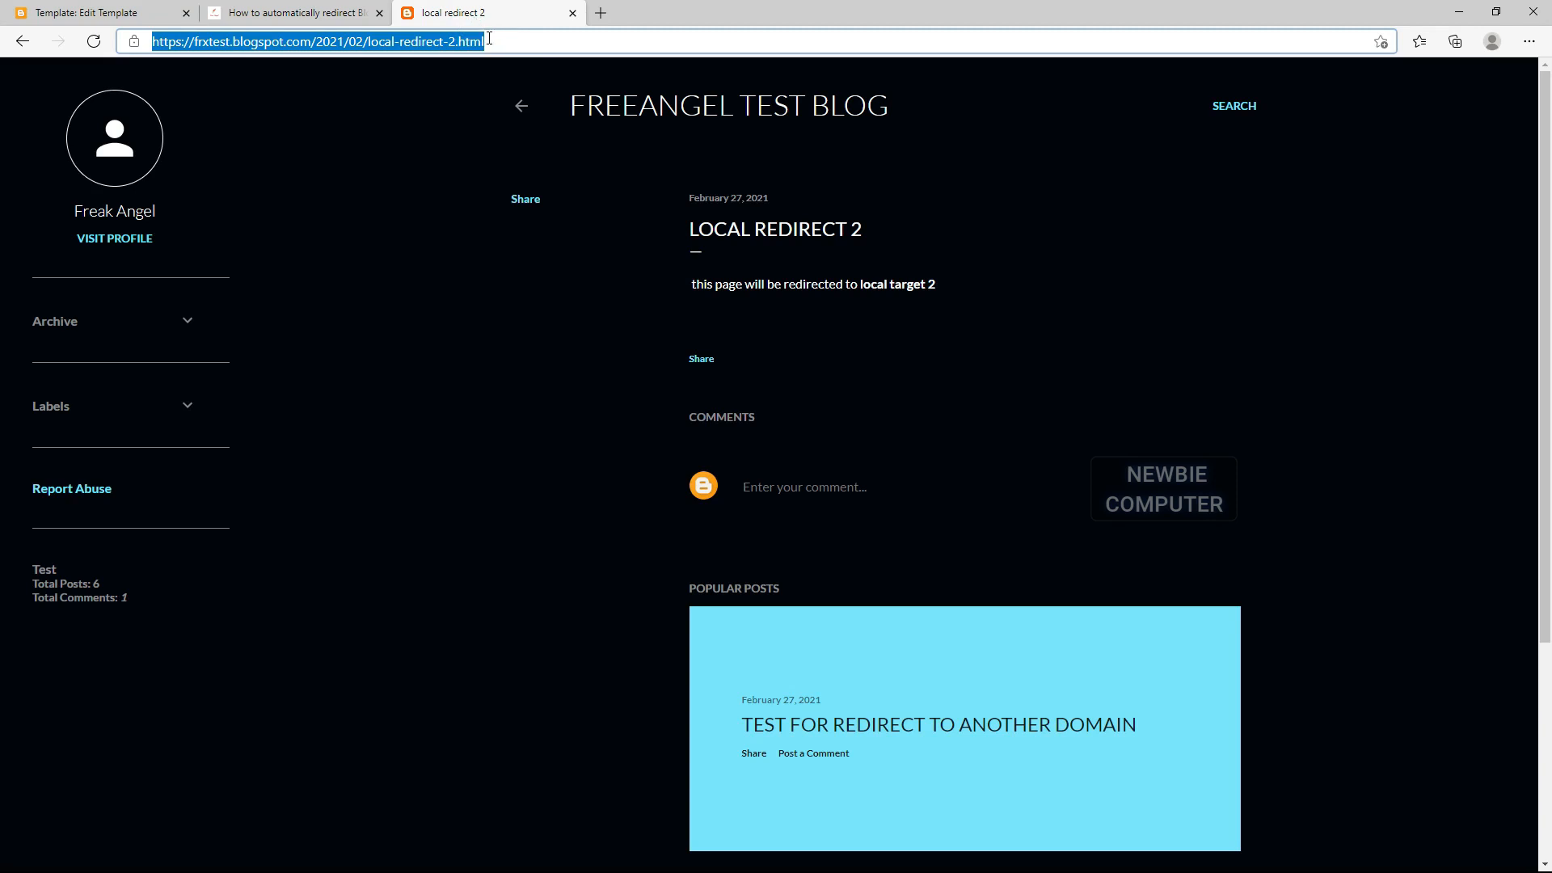